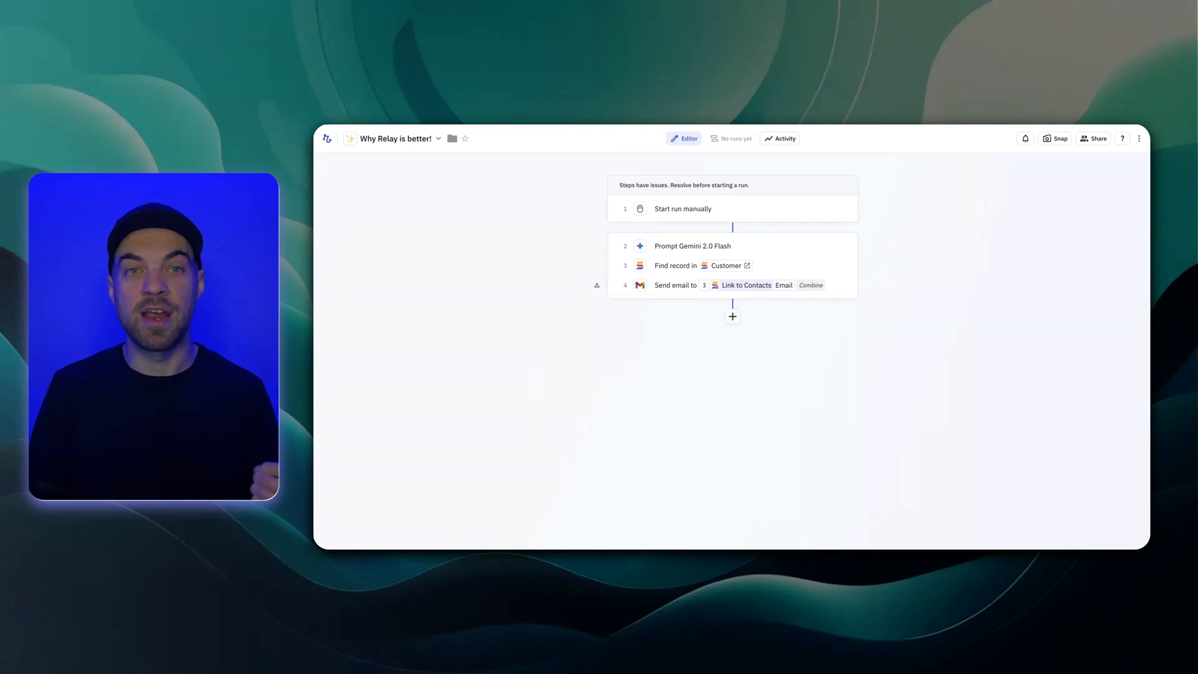
{"action": "mouse_move", "coordinate": [497, 172]}
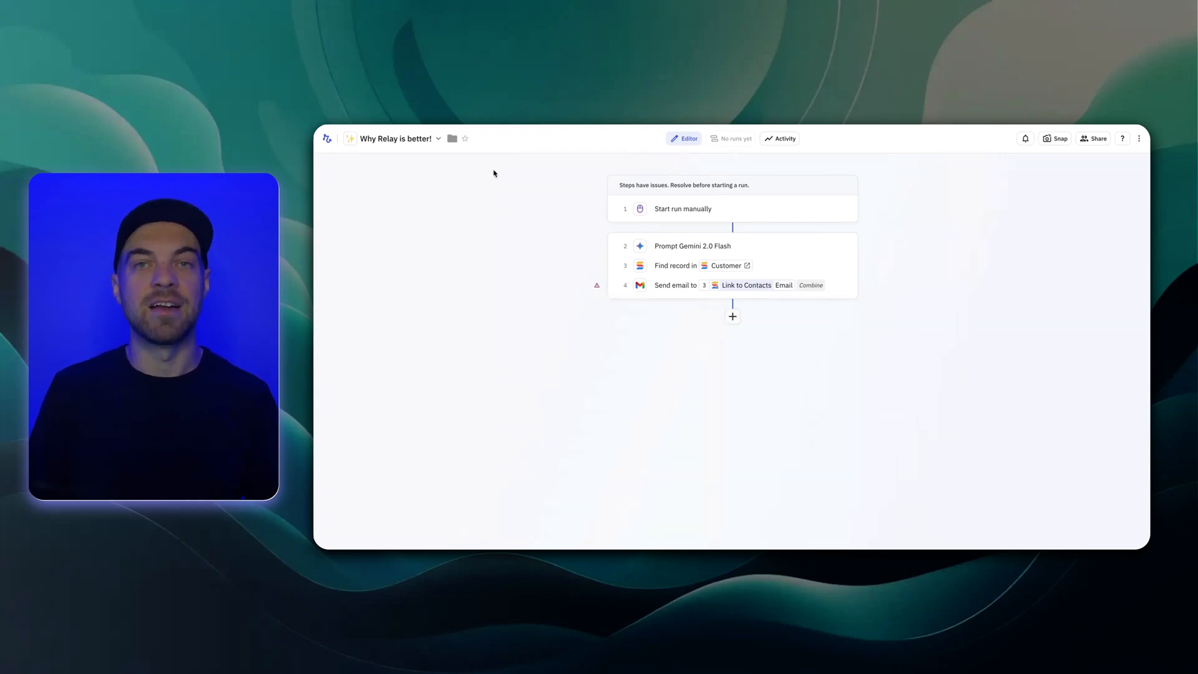
{"action": "mouse_move", "coordinate": [511, 254]}
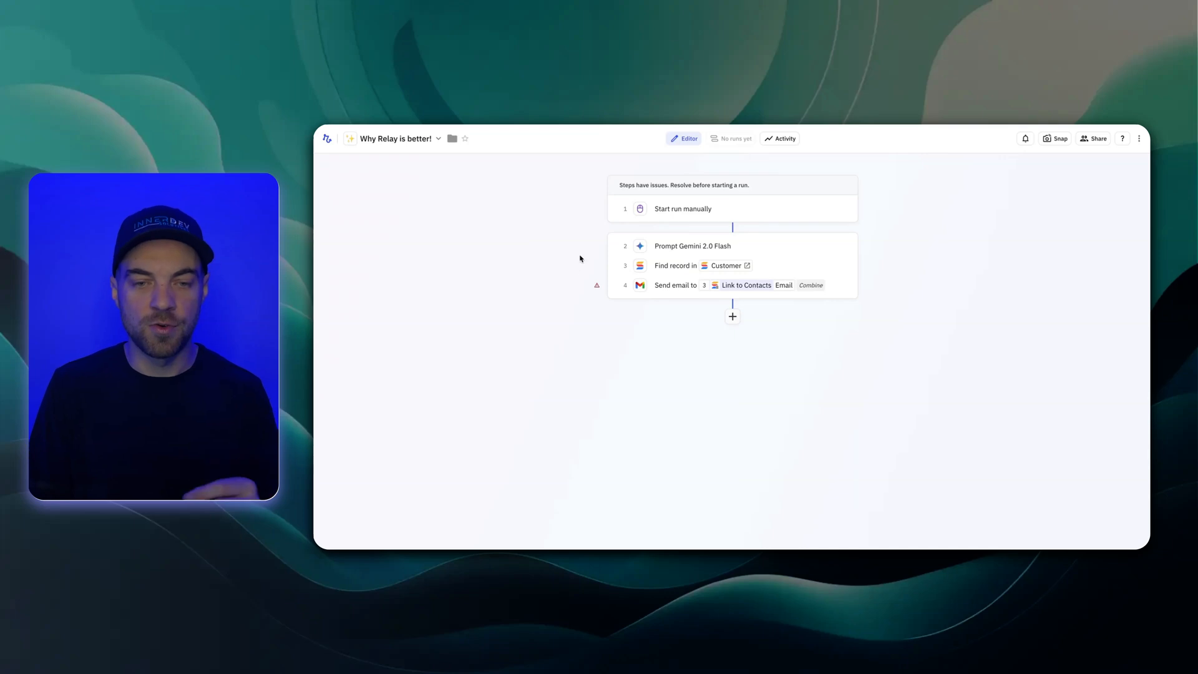
{"action": "mouse_move", "coordinate": [590, 288]}
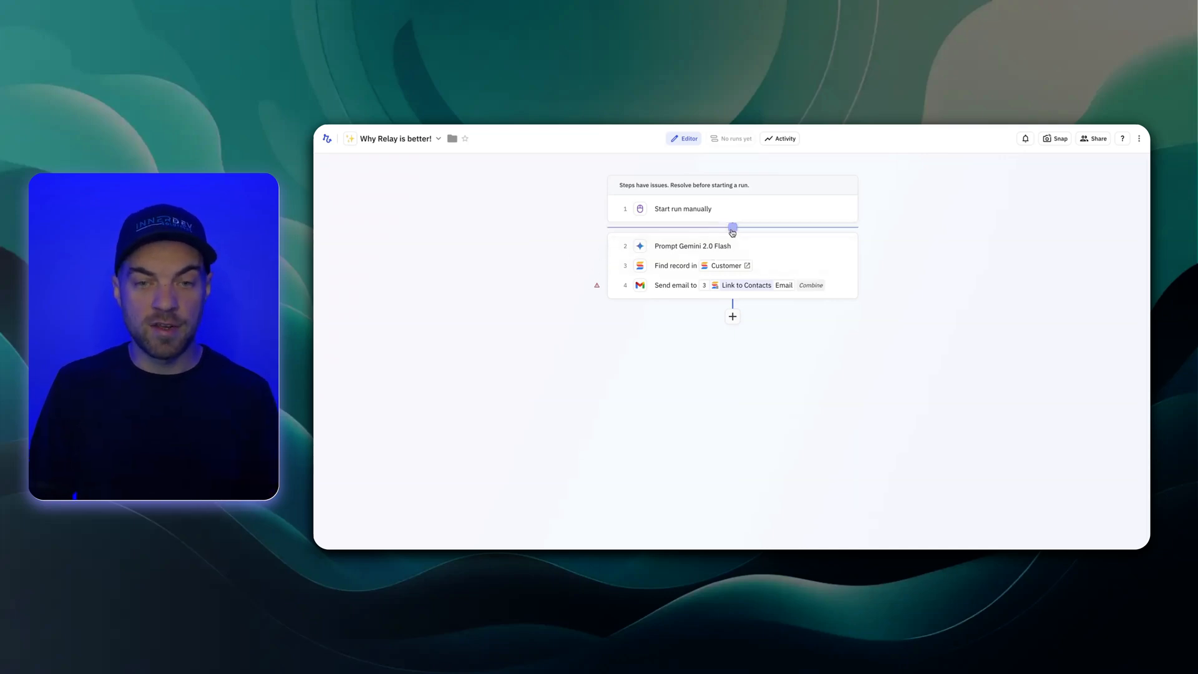
Browse the AI step catalog for a new step after the manual start trigger
{"action": "left_click", "coordinate": [731, 232]}
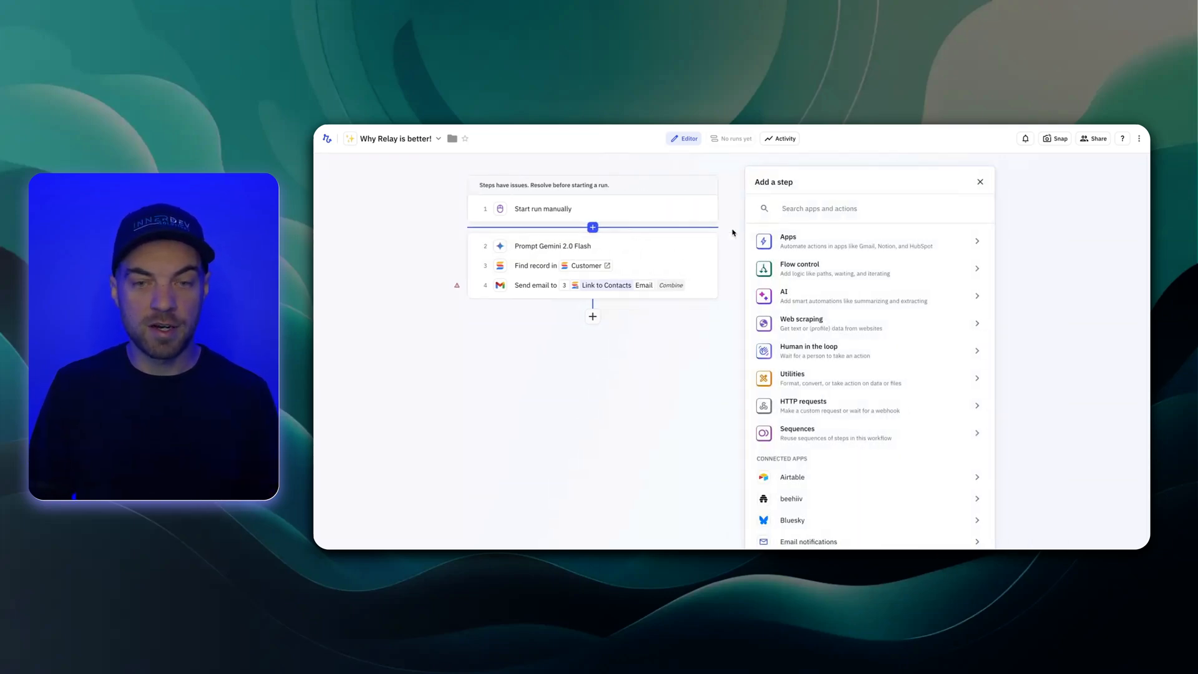
{"action": "mouse_move", "coordinate": [791, 297]}
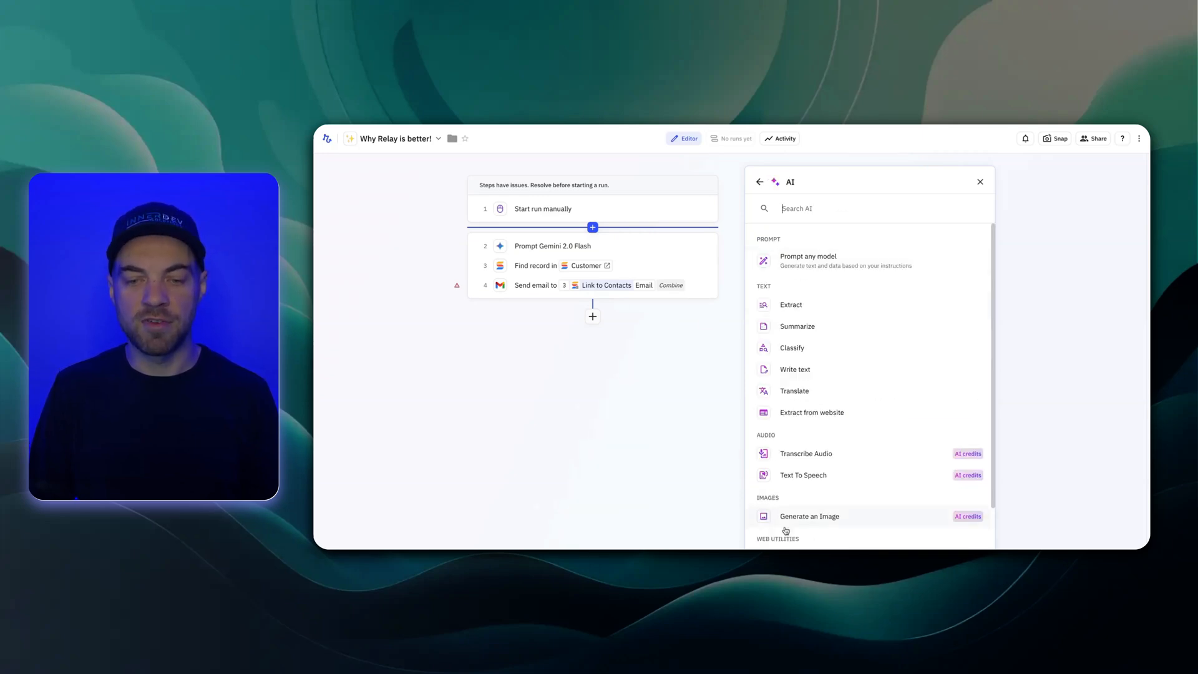
{"action": "mouse_move", "coordinate": [828, 264]}
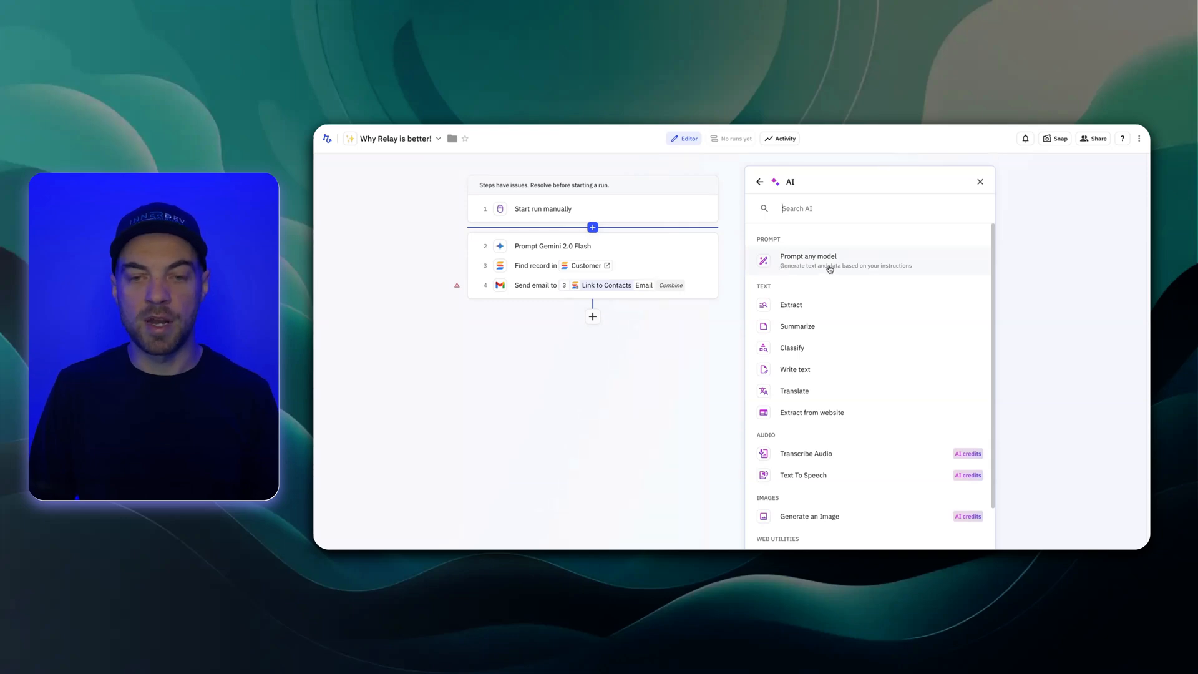
{"action": "mouse_move", "coordinate": [845, 275]}
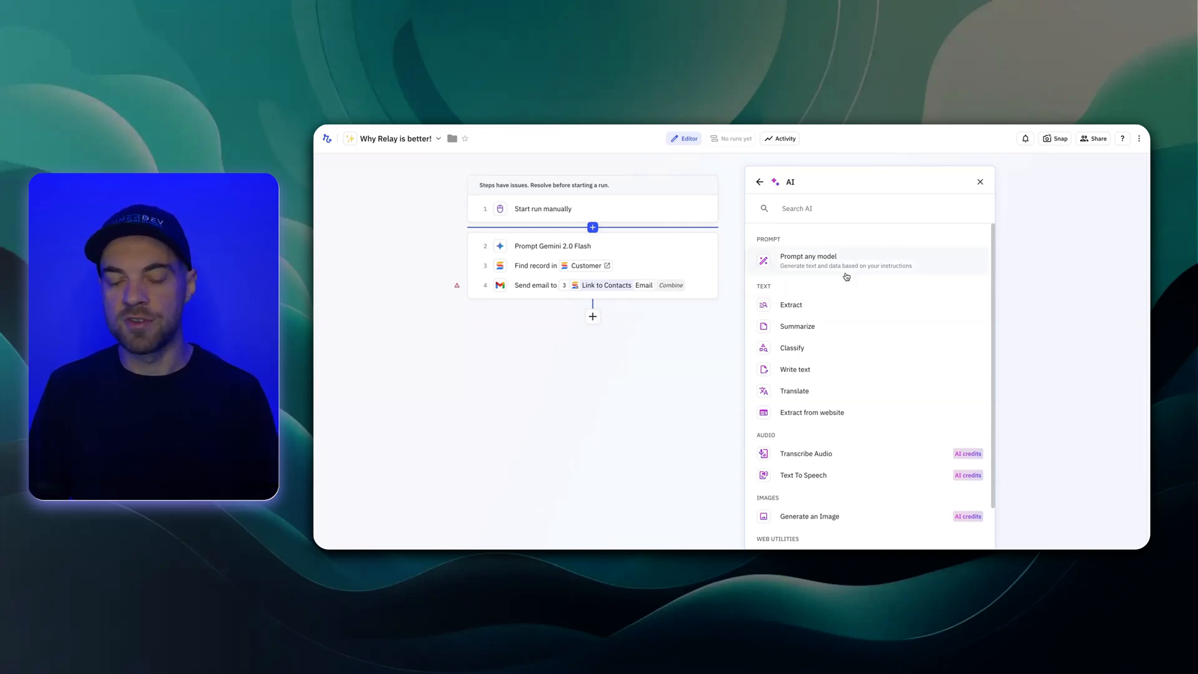
{"action": "mouse_move", "coordinate": [882, 291]}
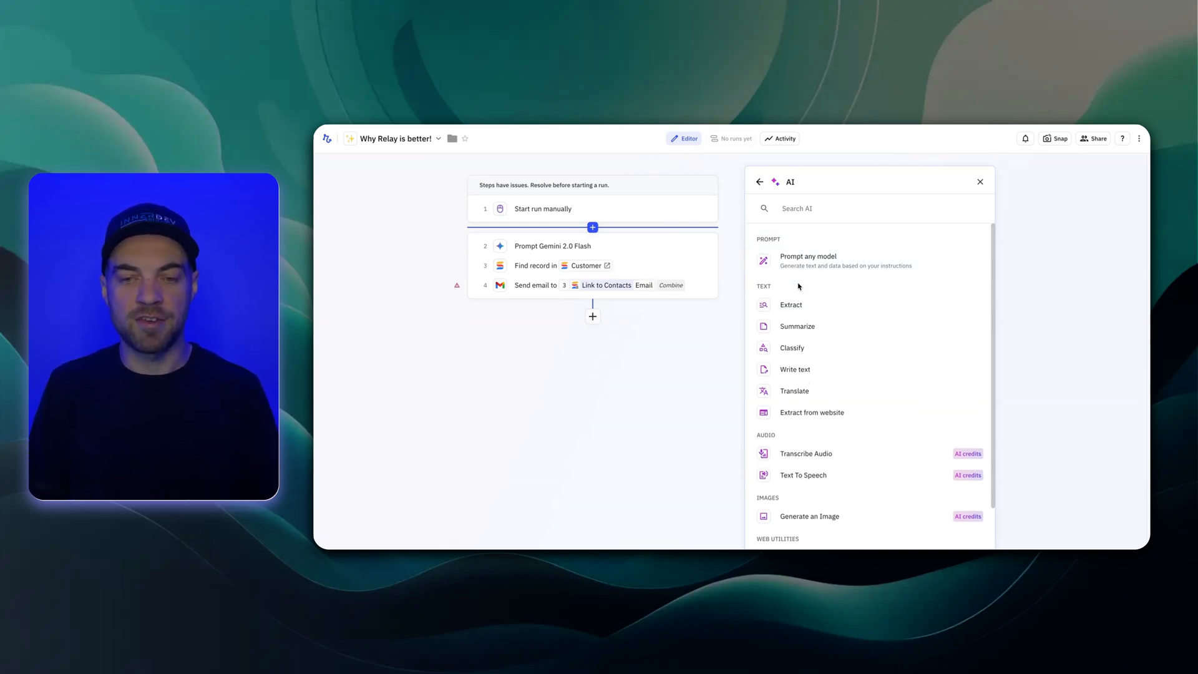
{"action": "scroll", "scroll_direction": "down", "scroll_amount": 3}
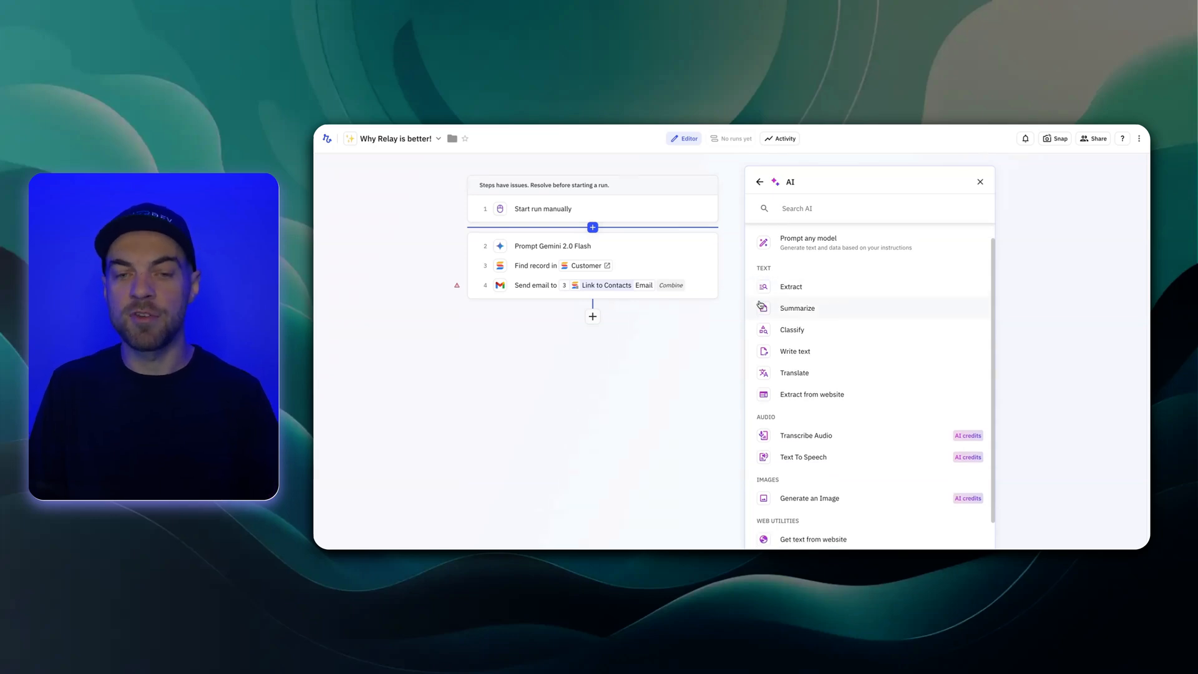
{"action": "mouse_move", "coordinate": [791, 287]}
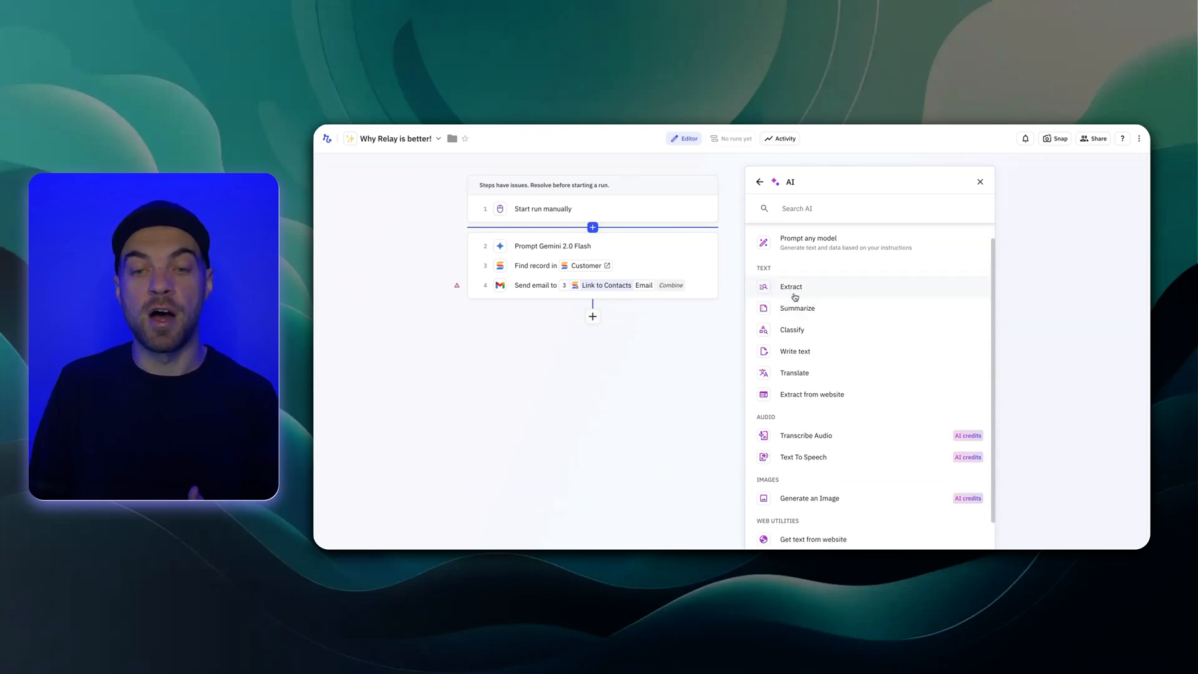
{"action": "mouse_move", "coordinate": [807, 342]}
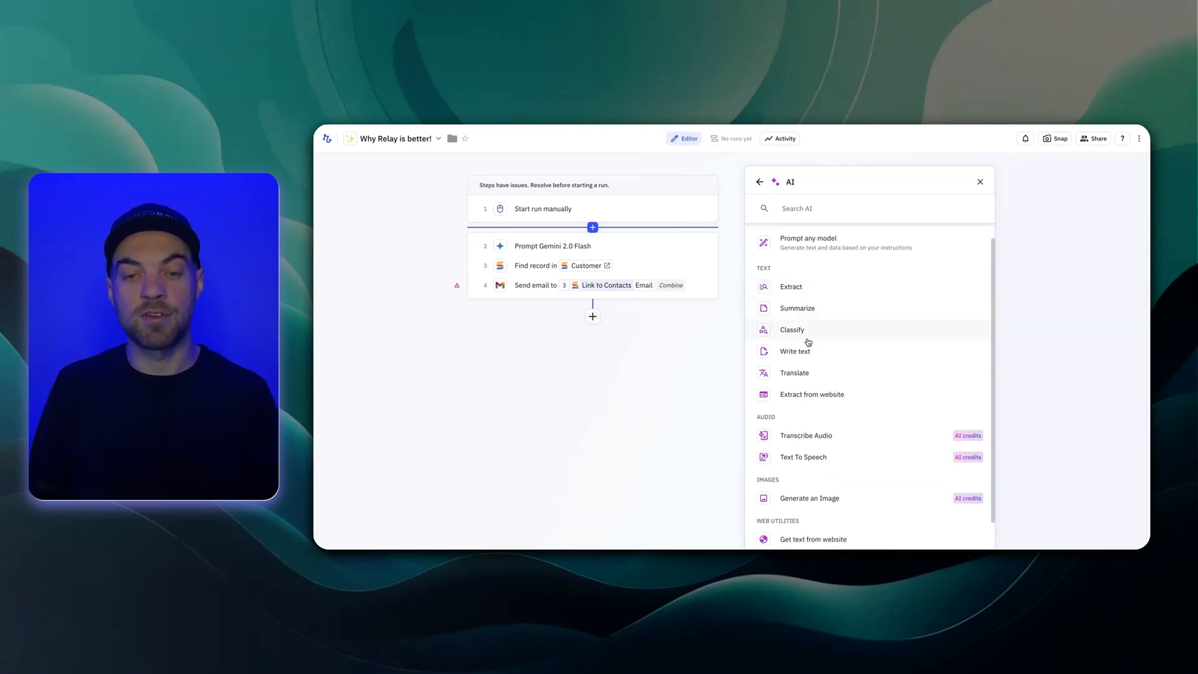
{"action": "scroll", "scroll_direction": "down", "scroll_amount": 3}
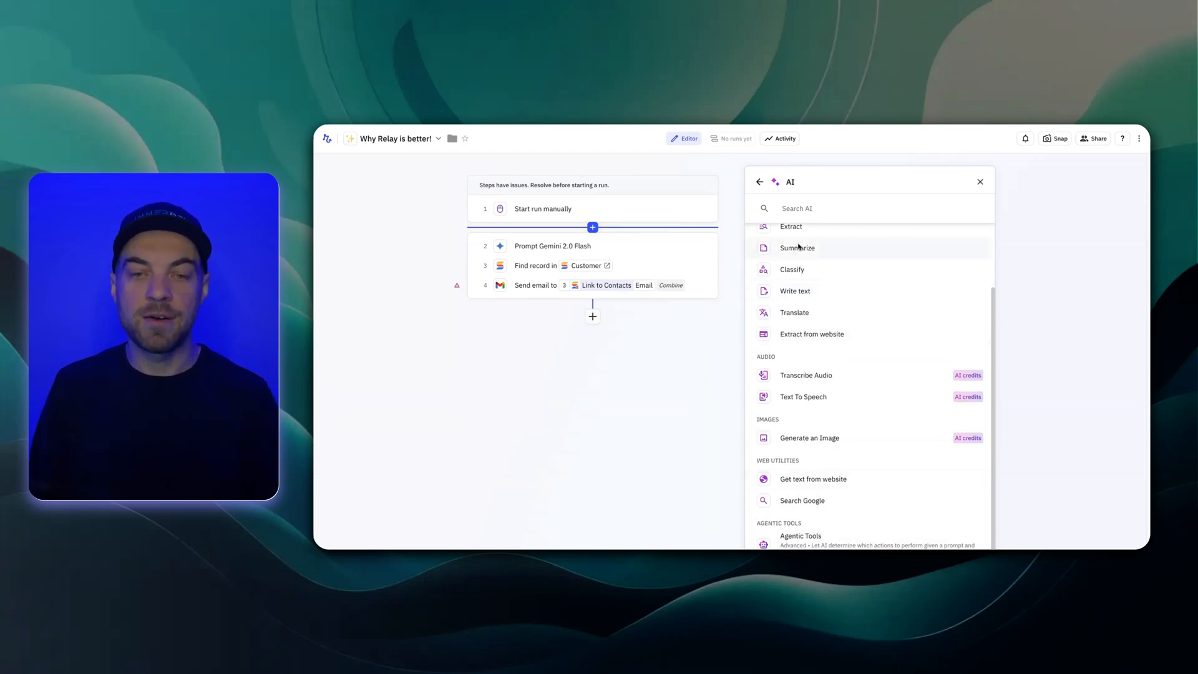
Scroll through the Apps integration catalogue in the Add a step panel
{"action": "left_click", "coordinate": [759, 182]}
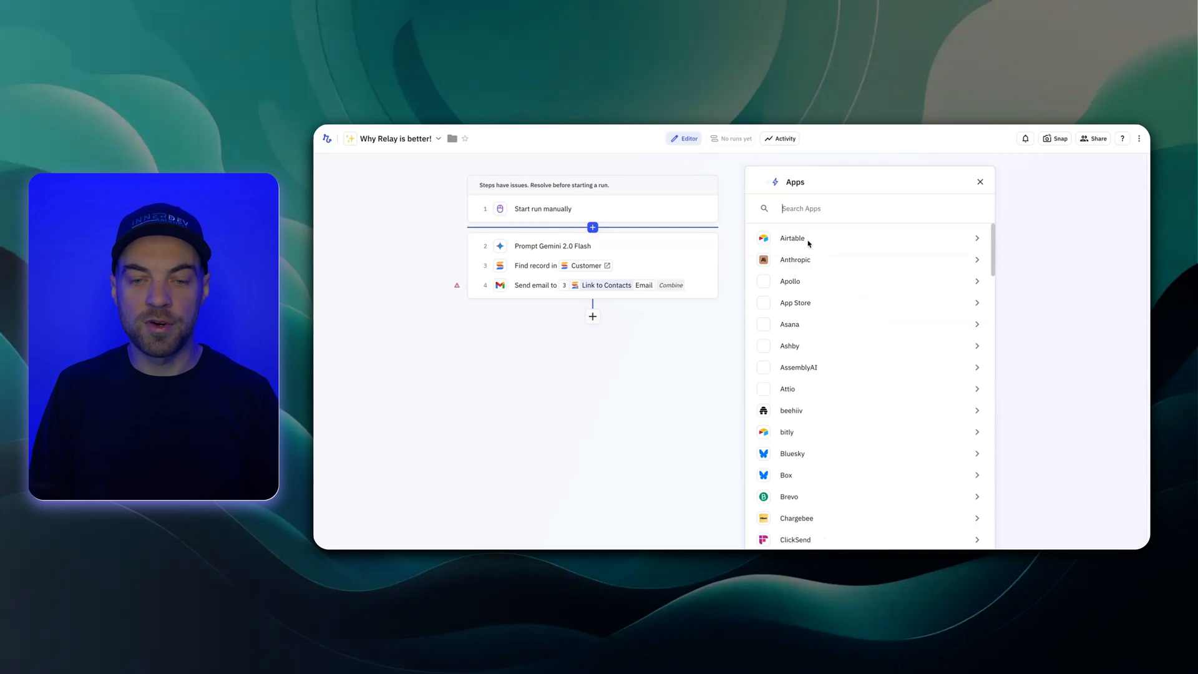
{"action": "mouse_move", "coordinate": [795, 259]}
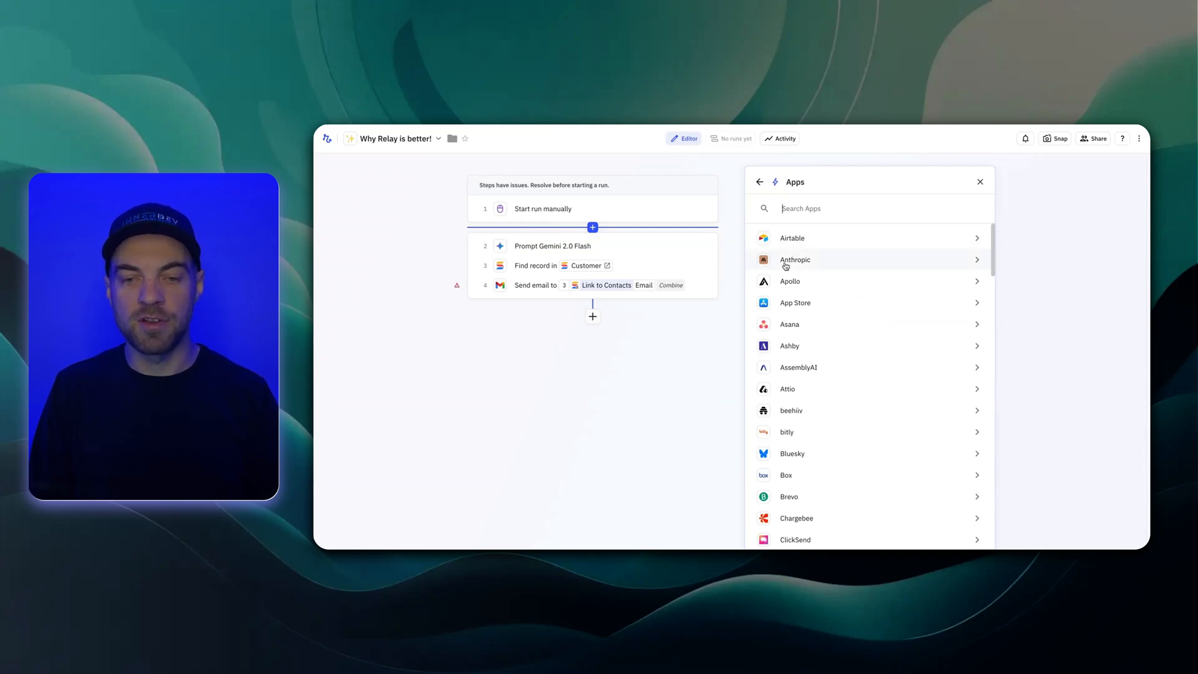
{"action": "mouse_move", "coordinate": [811, 270]}
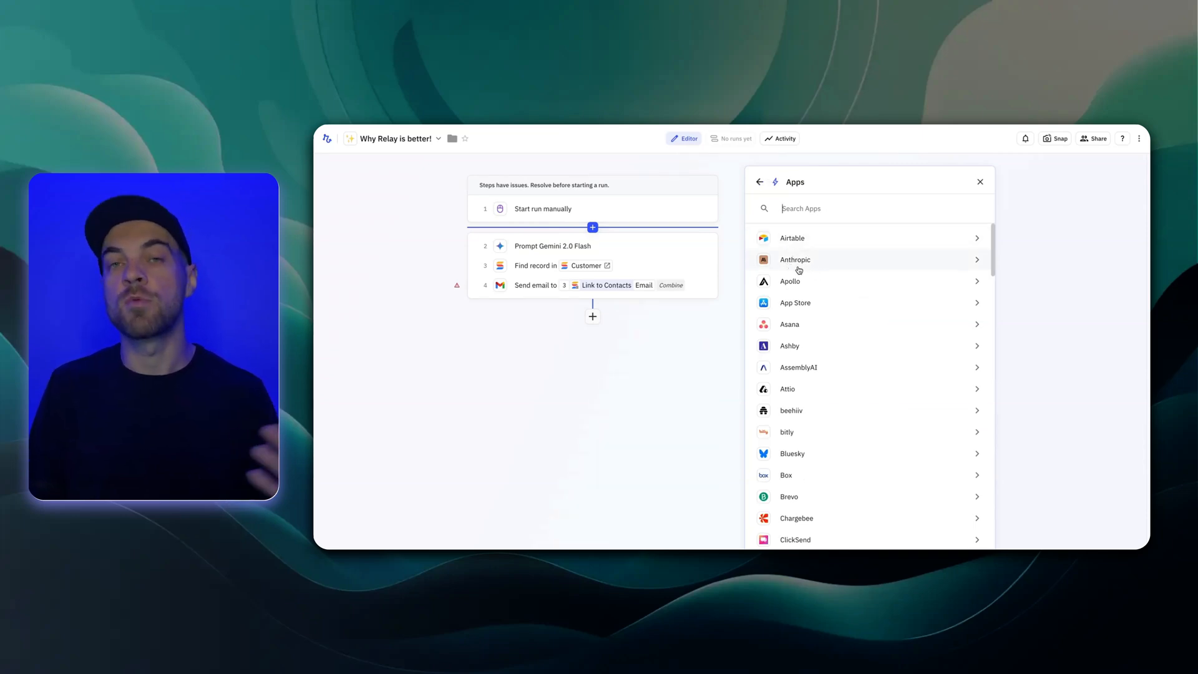
{"action": "scroll", "scroll_direction": "down", "scroll_amount": 3}
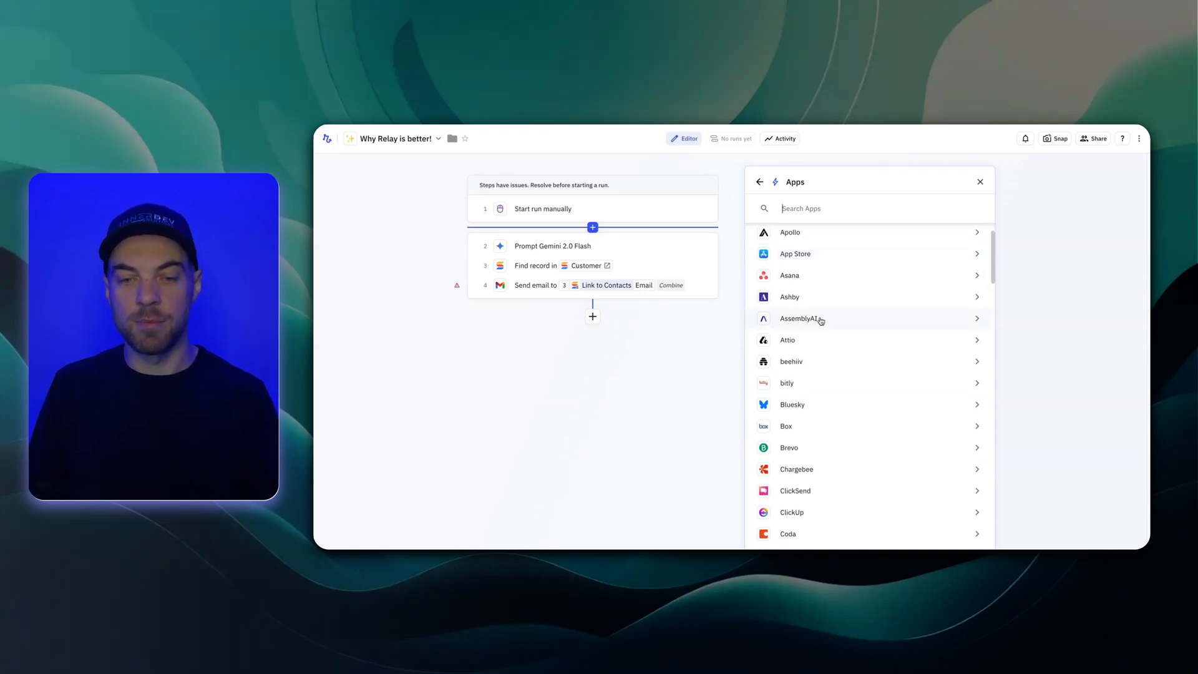
{"action": "scroll", "scroll_direction": "down", "scroll_amount": 3}
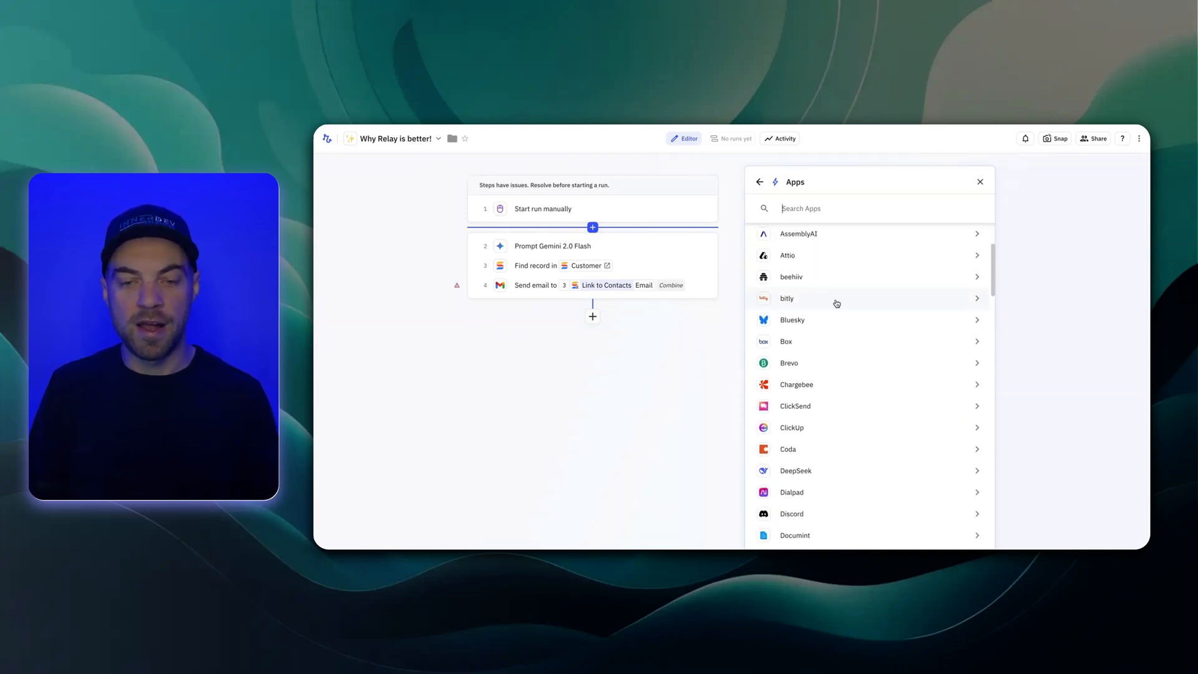
{"action": "scroll", "scroll_direction": "down", "scroll_amount": 3}
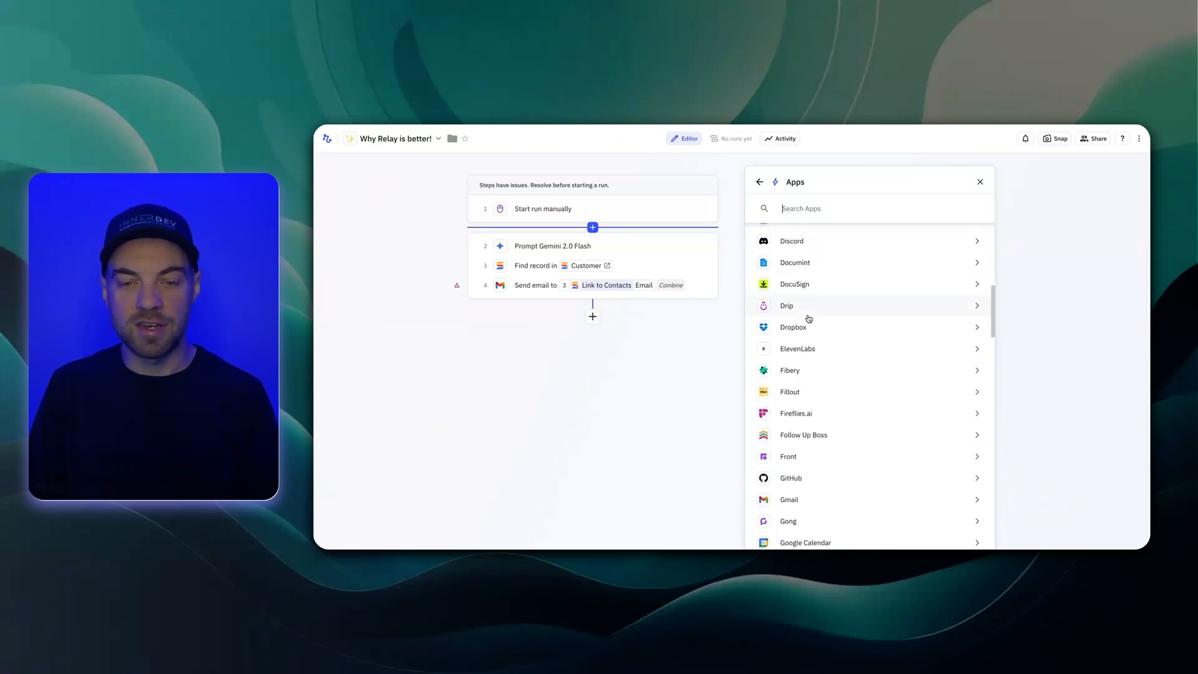
{"action": "scroll", "scroll_direction": "down", "scroll_amount": 3}
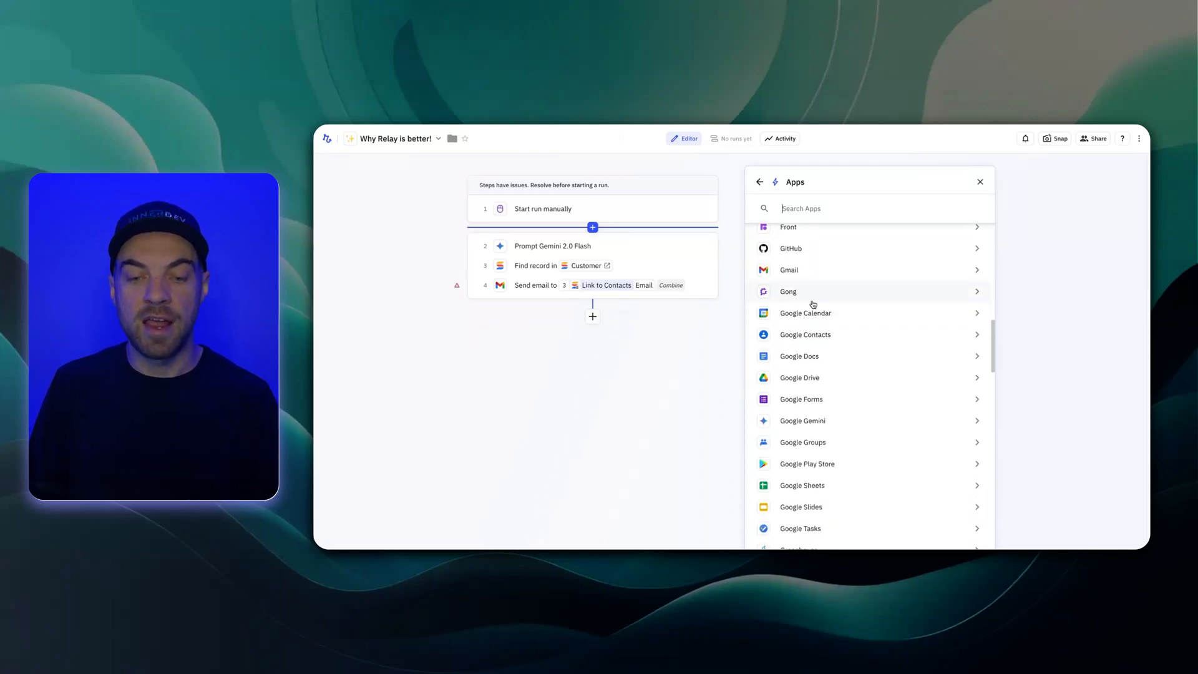
{"action": "scroll", "scroll_direction": "down", "scroll_amount": 3}
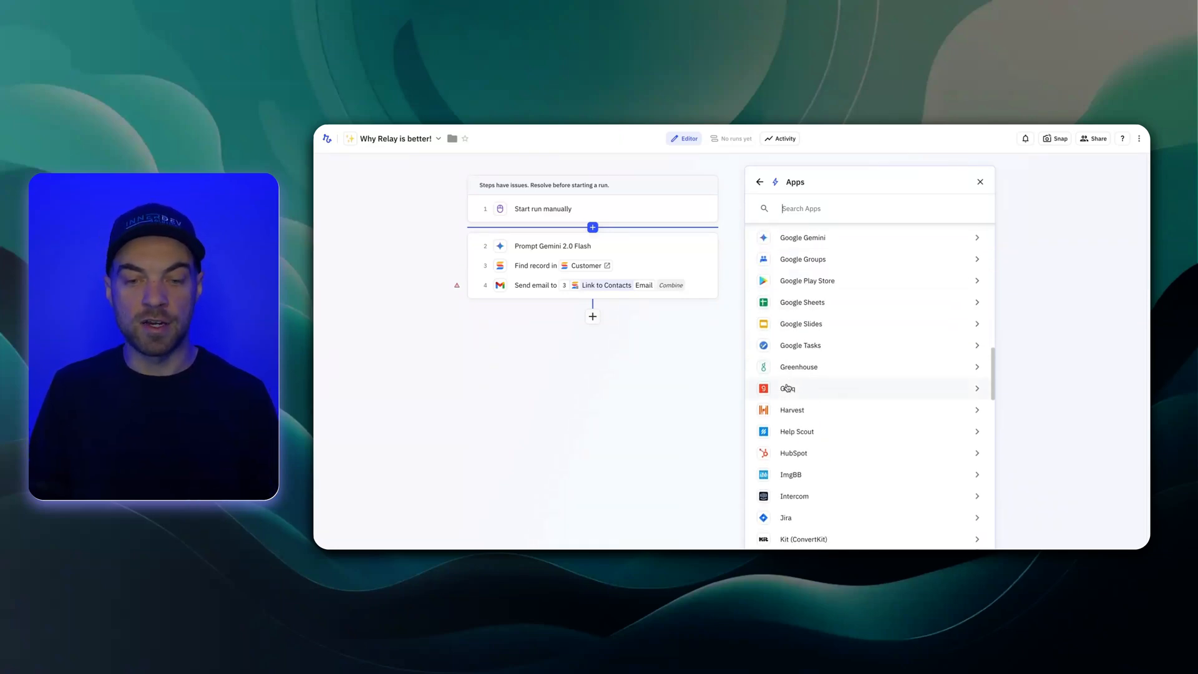
{"action": "scroll", "scroll_direction": "down", "scroll_amount": 3}
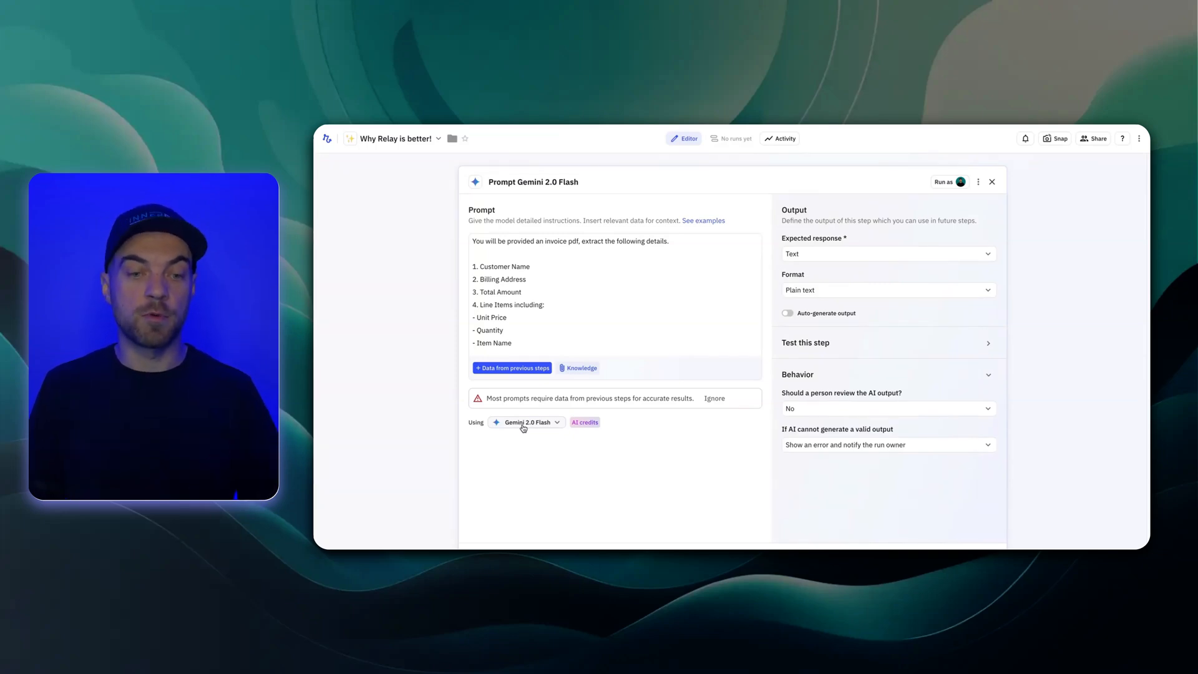
Review the Gemini step's model and response-type options, keeping Gemini 2.0 Flash with text output
{"action": "left_click", "coordinate": [525, 422]}
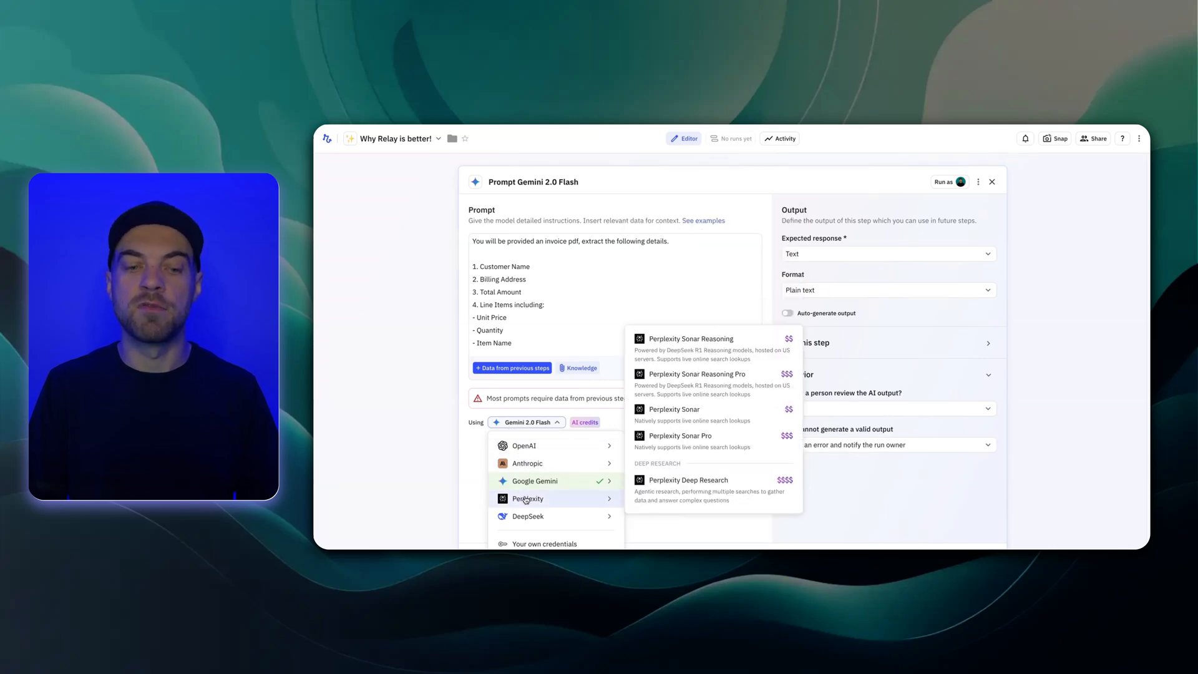
{"action": "mouse_move", "coordinate": [526, 463]}
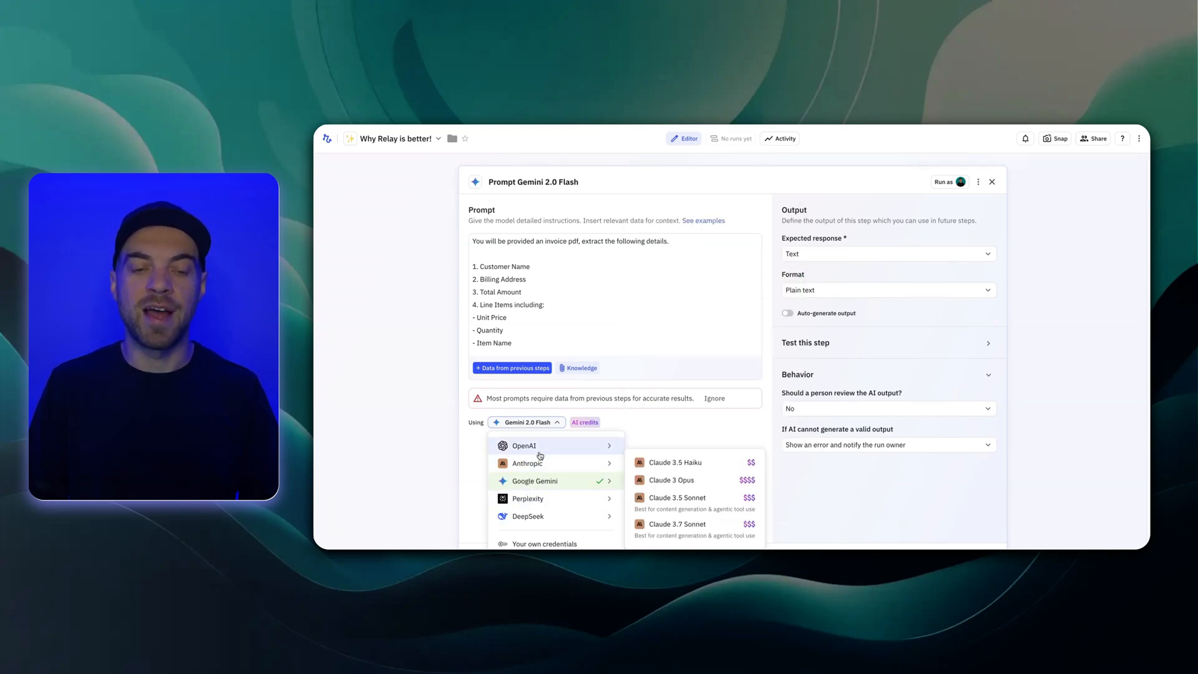
{"action": "mouse_move", "coordinate": [570, 431]}
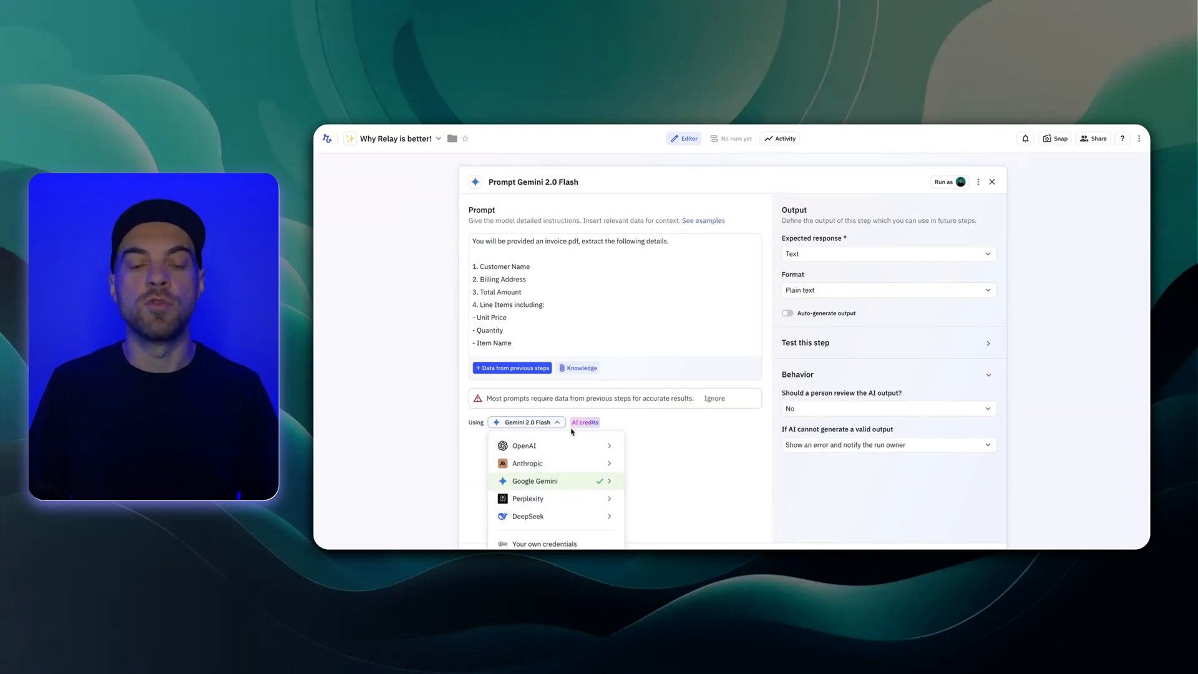
{"action": "mouse_move", "coordinate": [608, 428]}
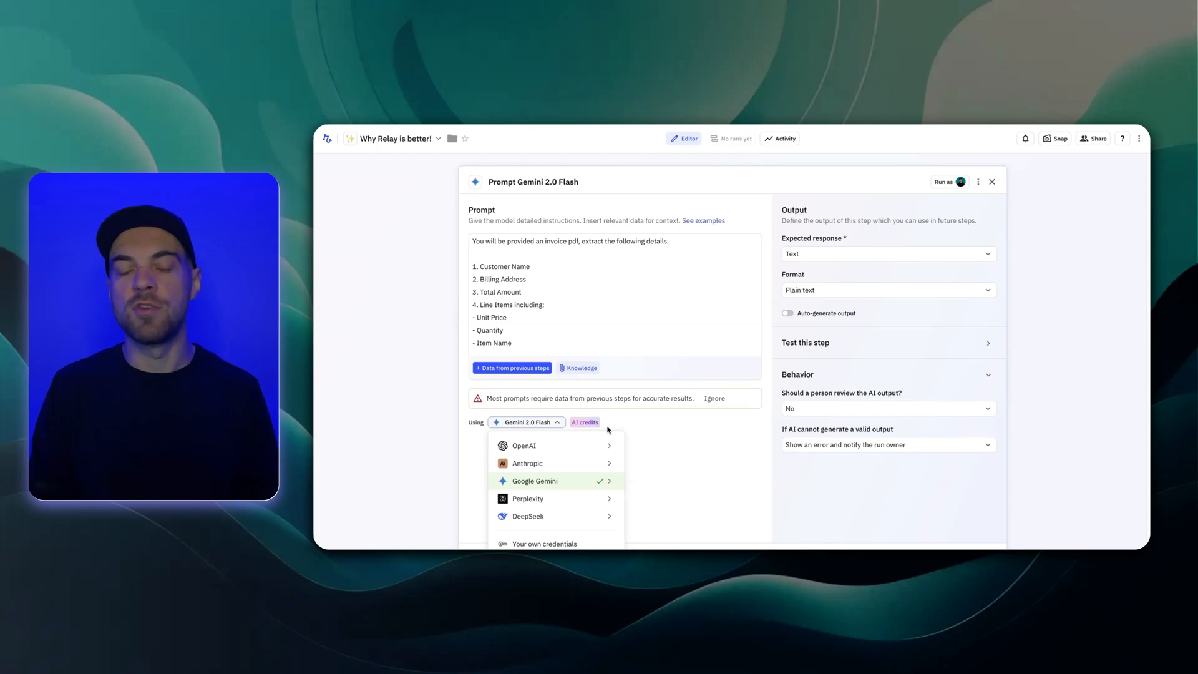
{"action": "mouse_move", "coordinate": [679, 442]}
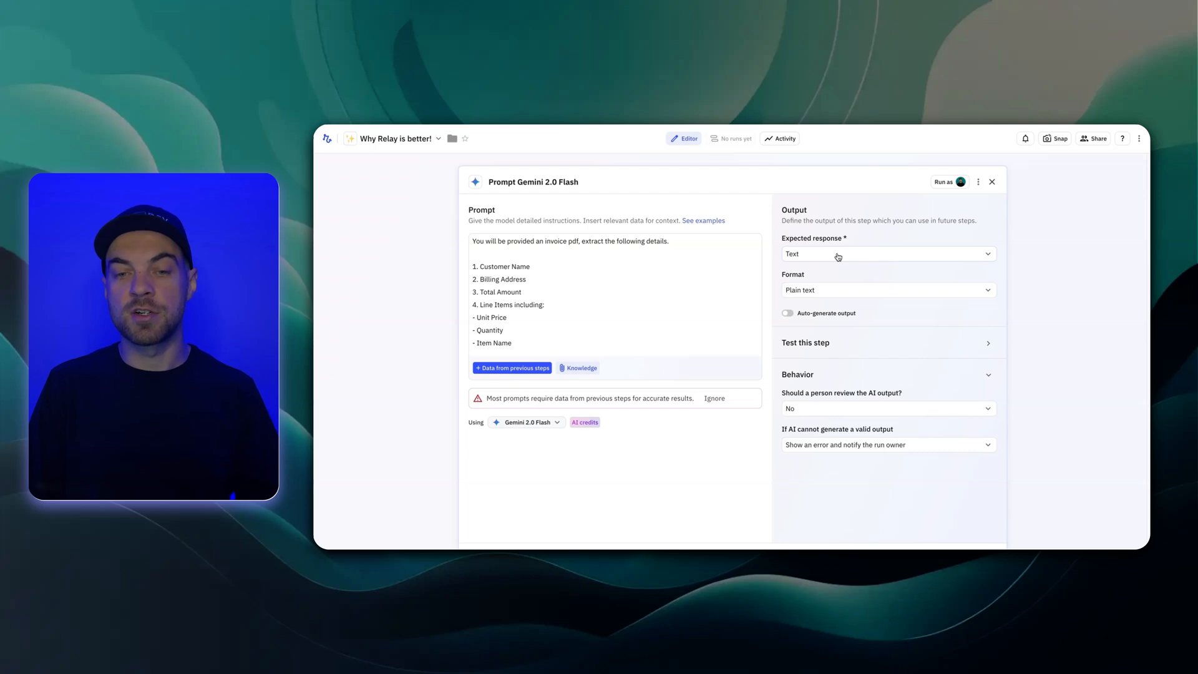
{"action": "mouse_move", "coordinate": [822, 247]}
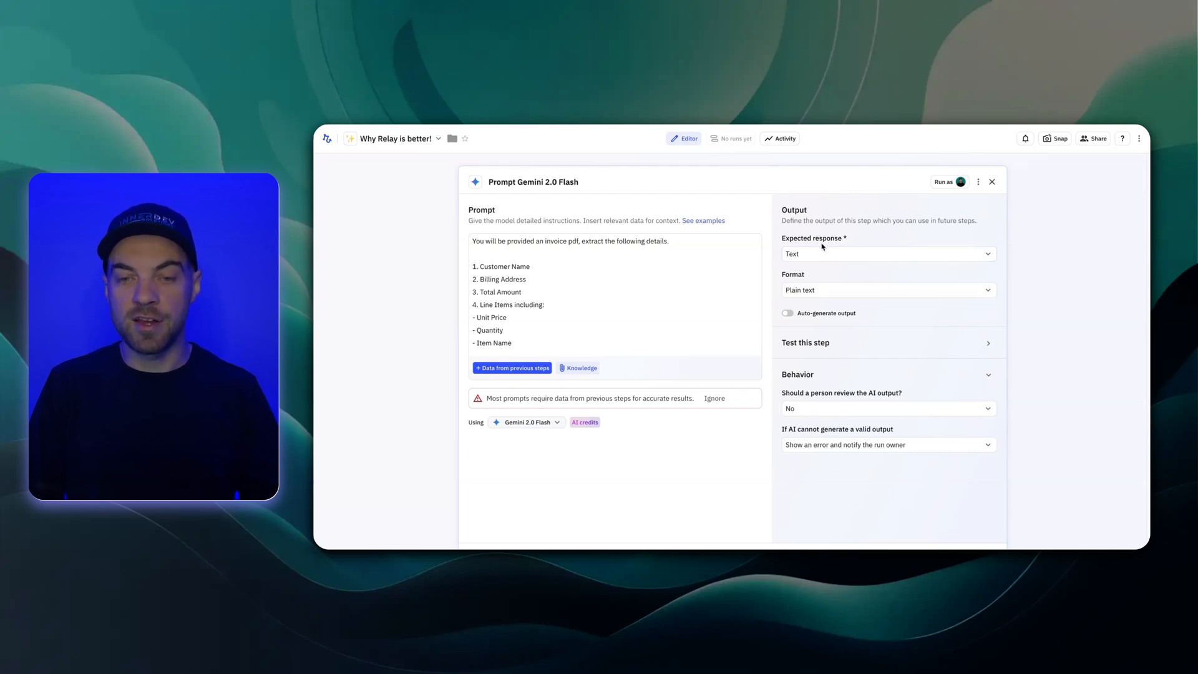
{"action": "left_click", "coordinate": [886, 253]}
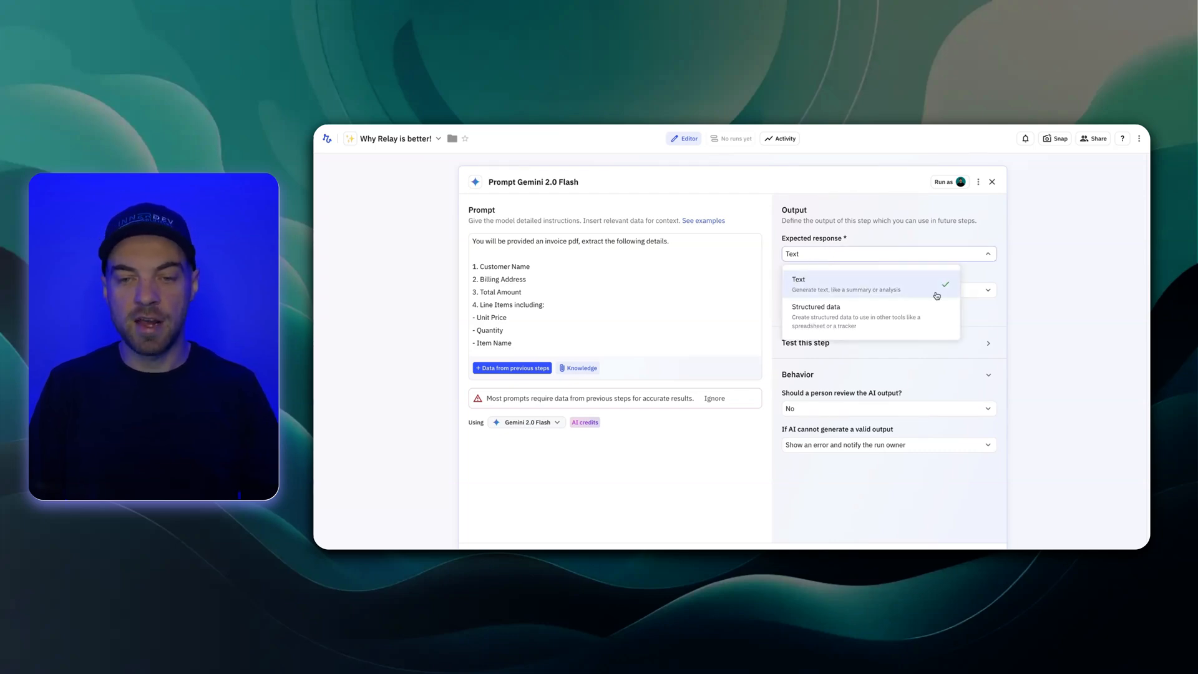
{"action": "mouse_move", "coordinate": [825, 327]}
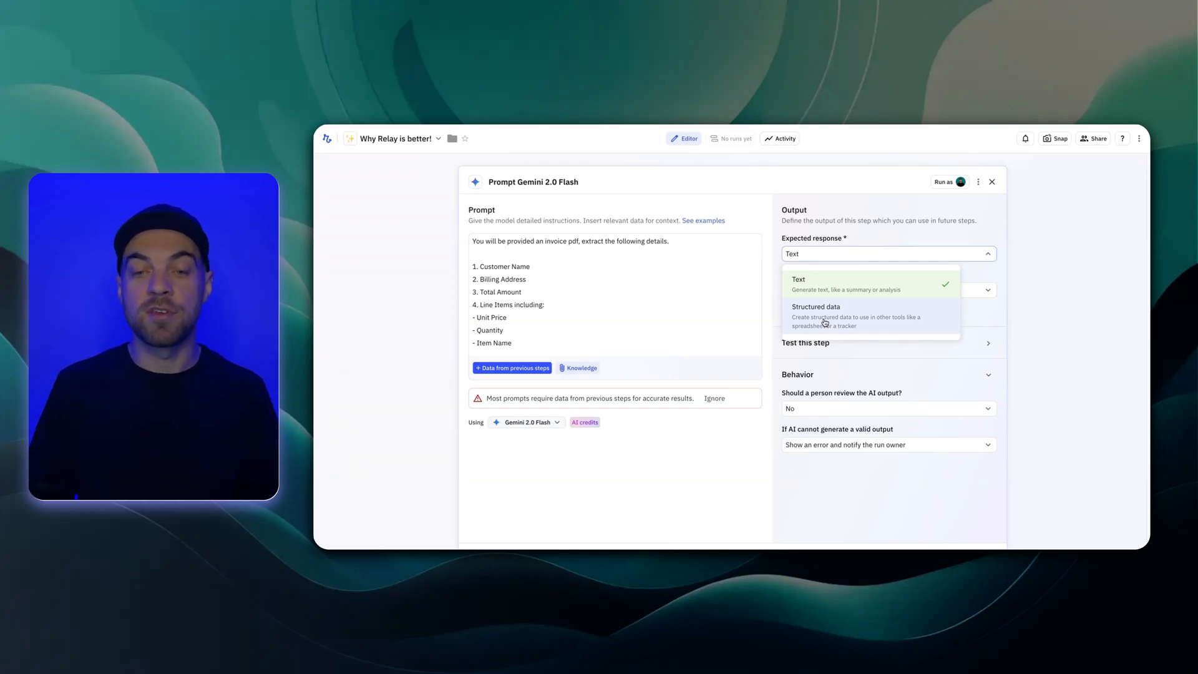
{"action": "left_click", "coordinate": [798, 282]}
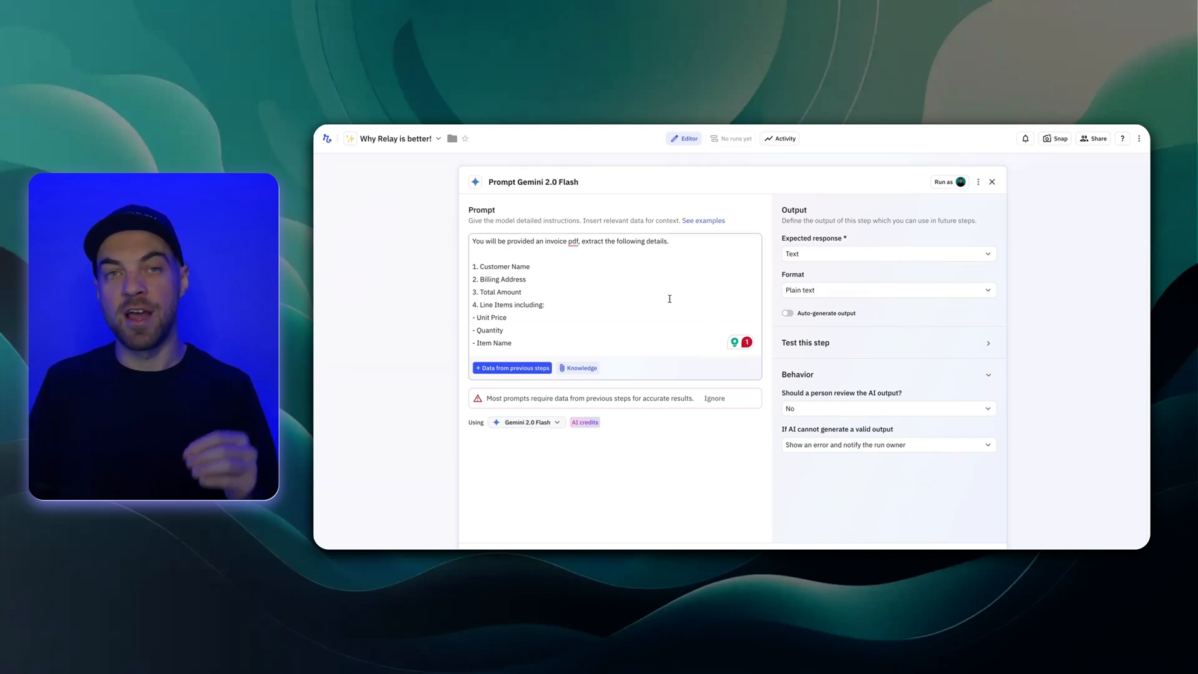
{"action": "mouse_move", "coordinate": [848, 322]}
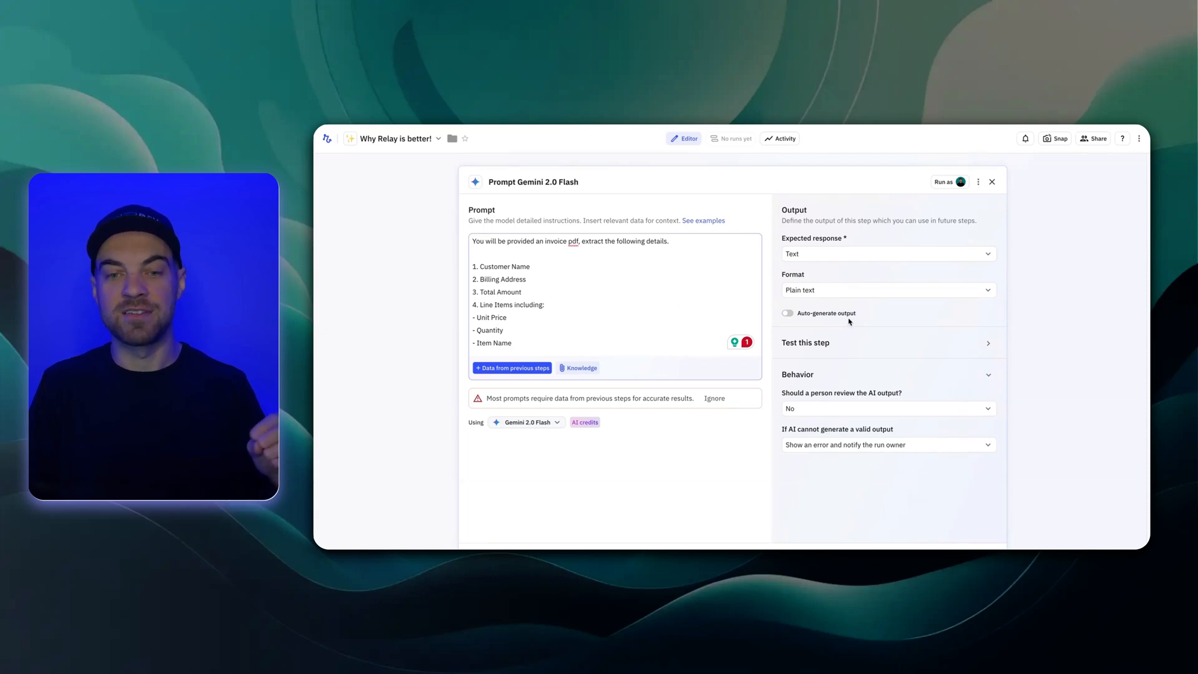
{"action": "left_click", "coordinate": [474, 254]}
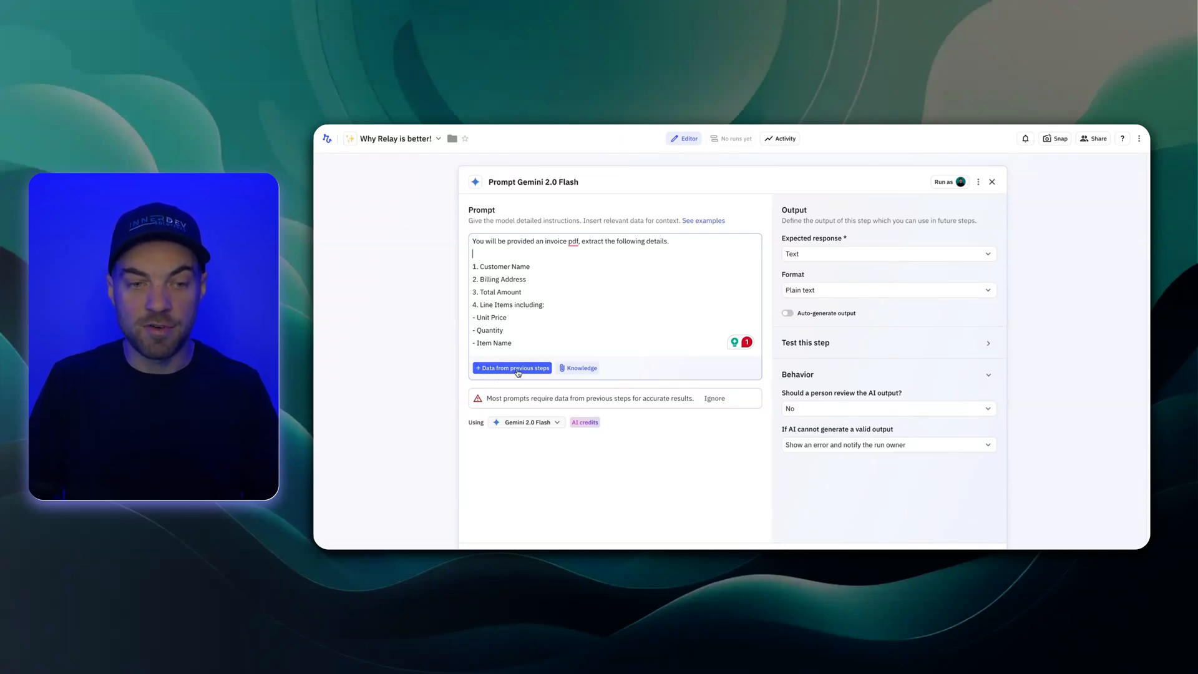
{"action": "left_click", "coordinate": [511, 367]}
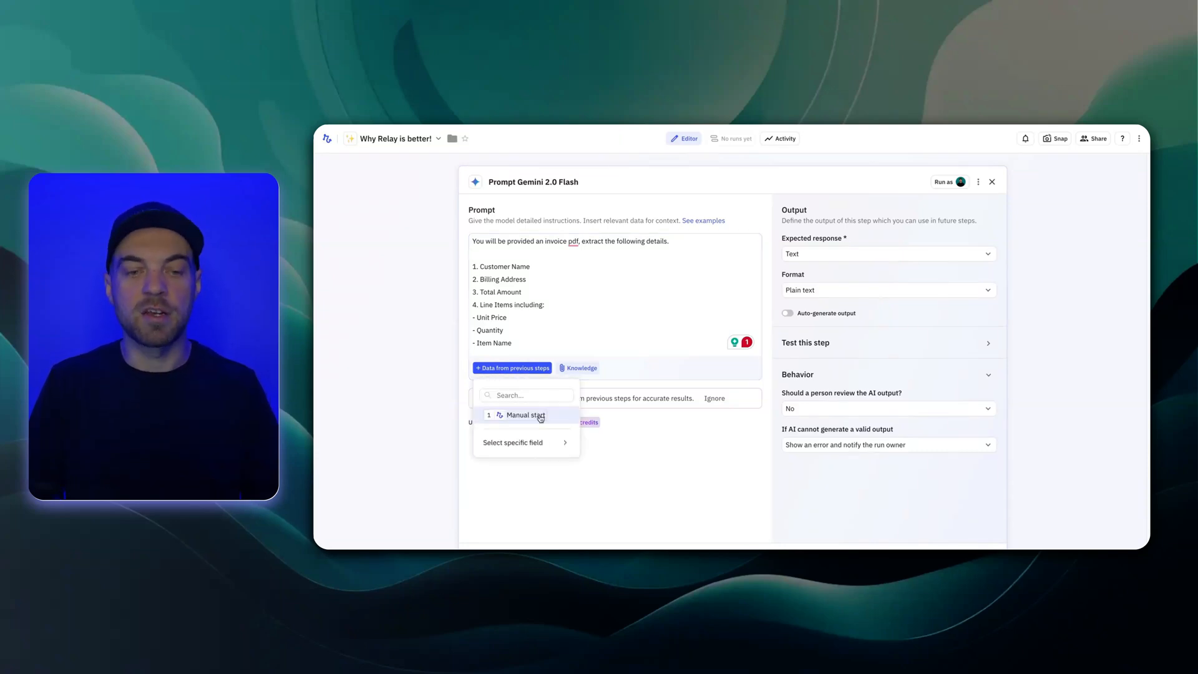
{"action": "mouse_move", "coordinate": [538, 442]}
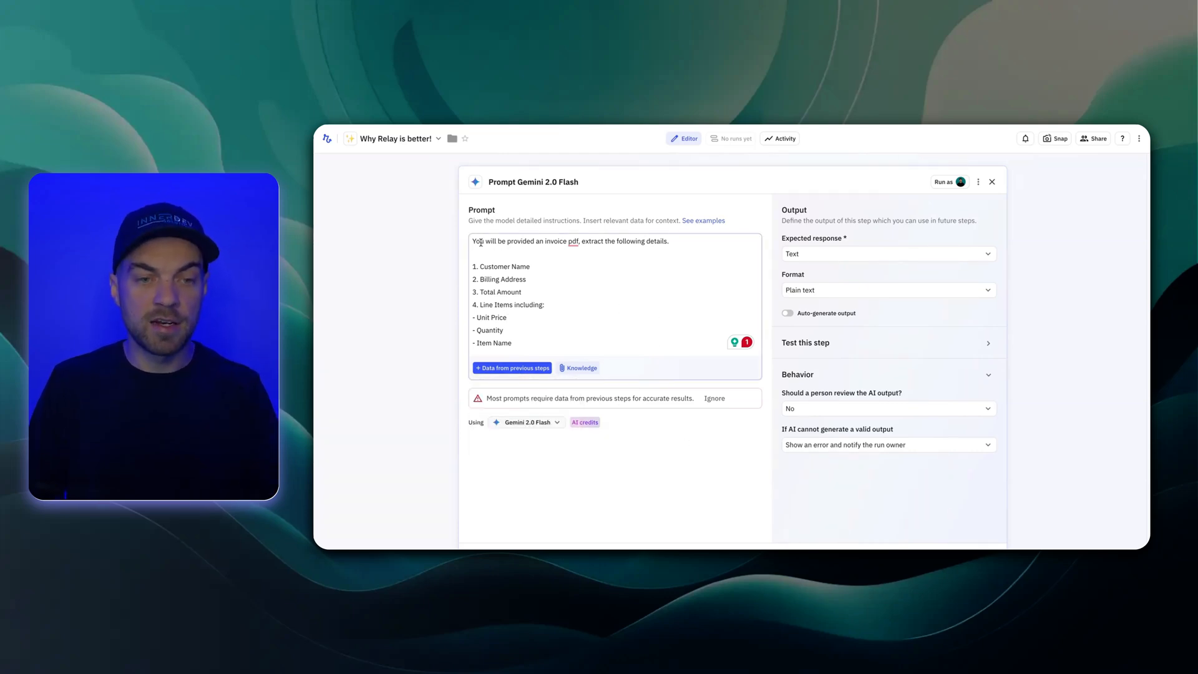
{"action": "mouse_move", "coordinate": [635, 243]}
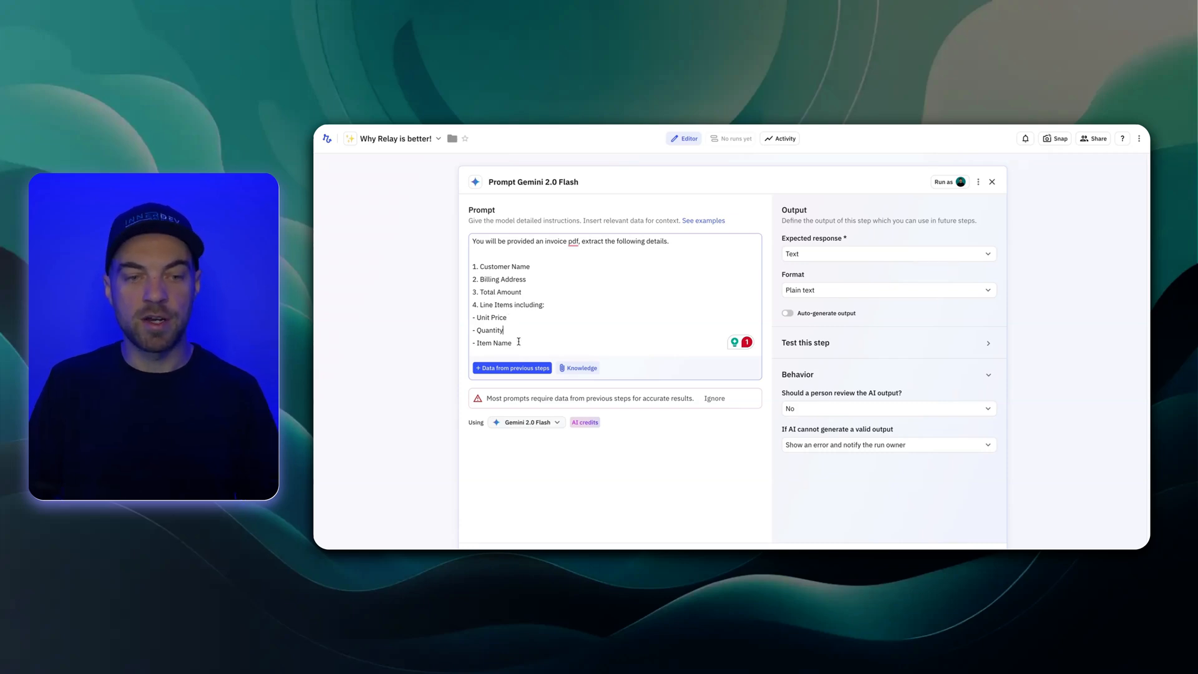
{"action": "double_click", "coordinate": [491, 342]}
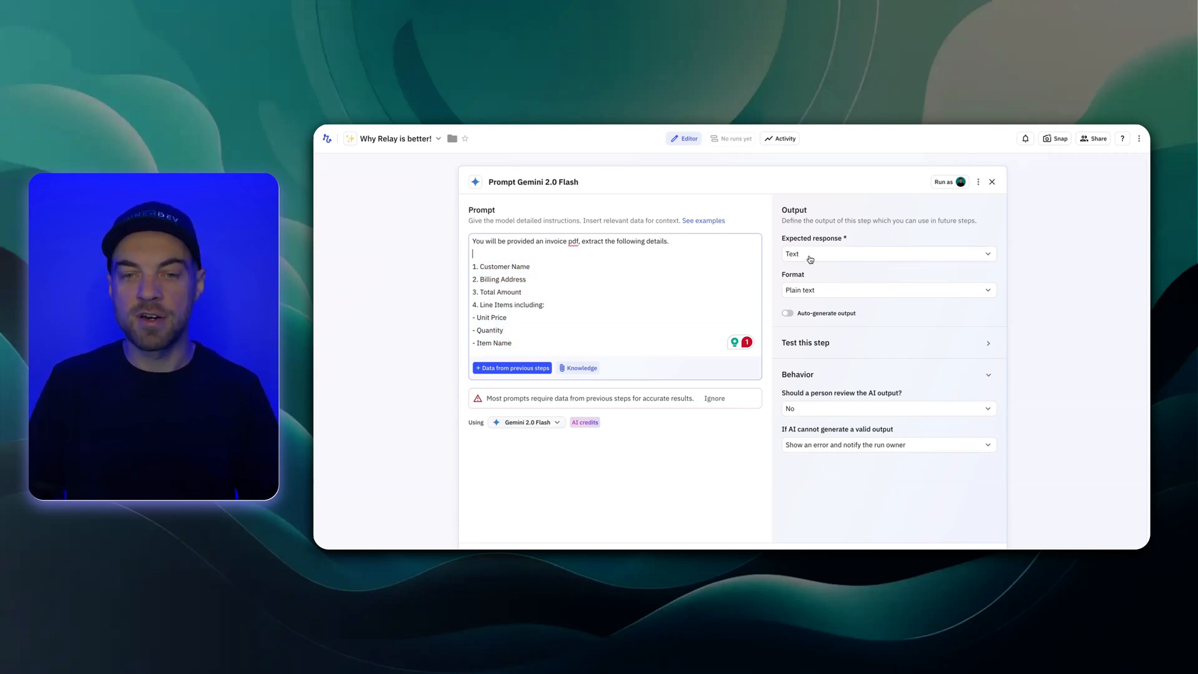
Return structured data with auto-generated invoice fields, leaving human review of output at No
{"action": "left_click", "coordinate": [887, 254]}
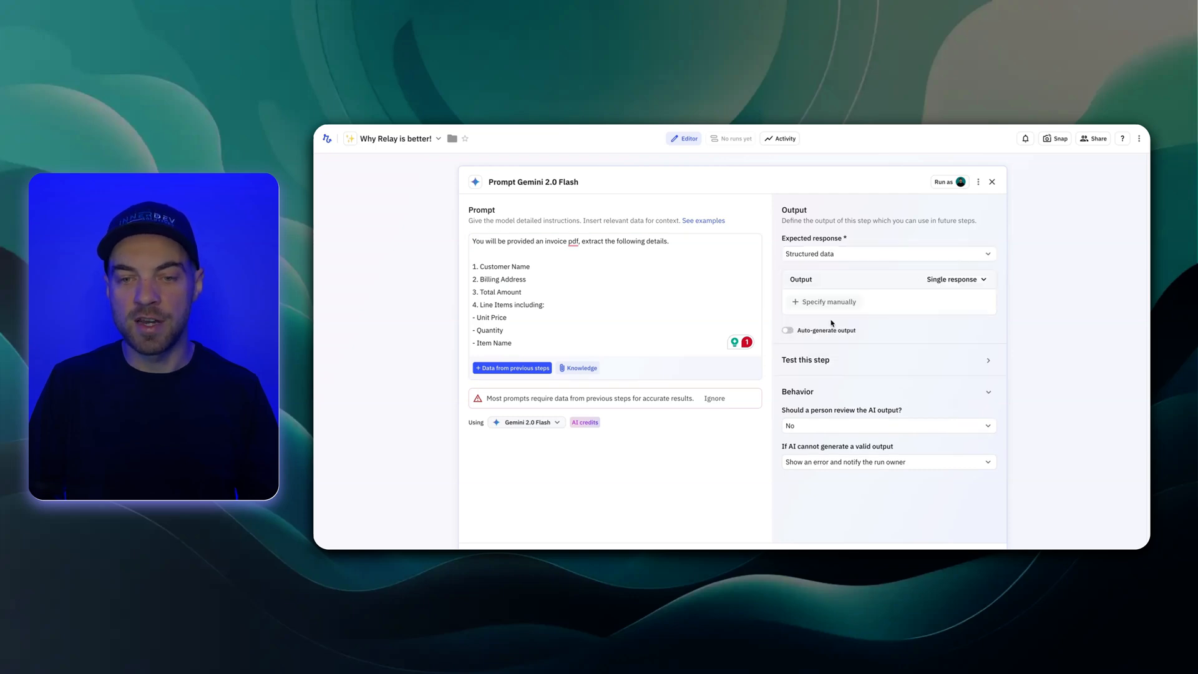
{"action": "mouse_move", "coordinate": [824, 301]}
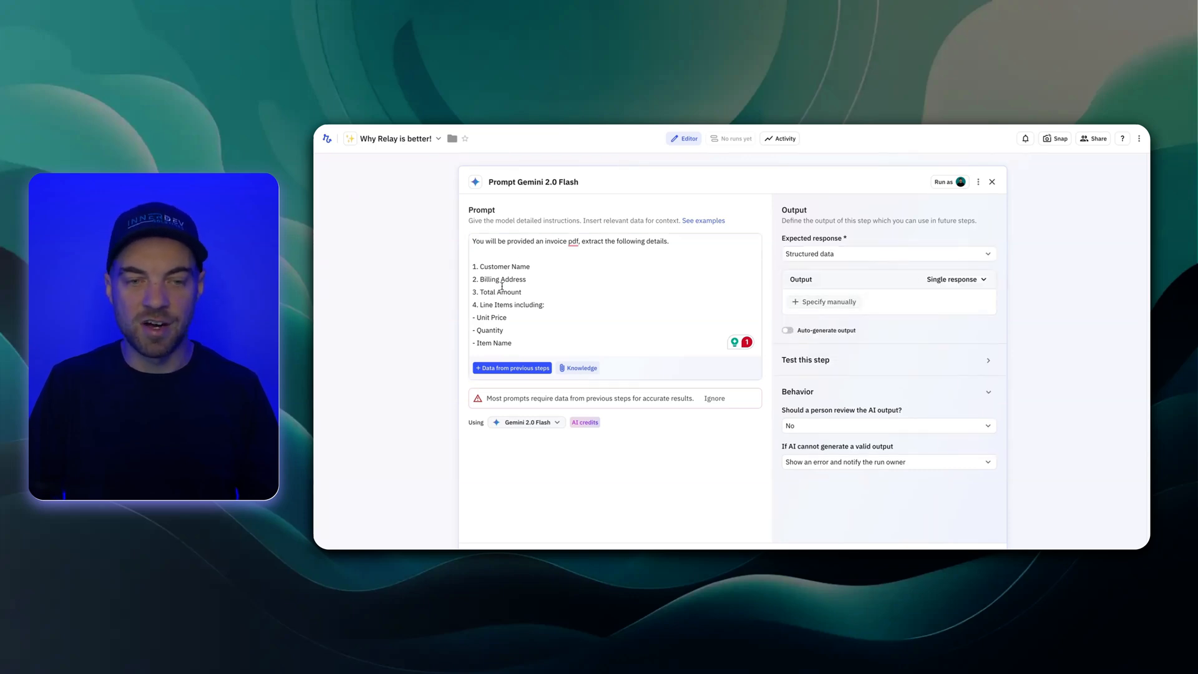
{"action": "mouse_move", "coordinate": [714, 349]}
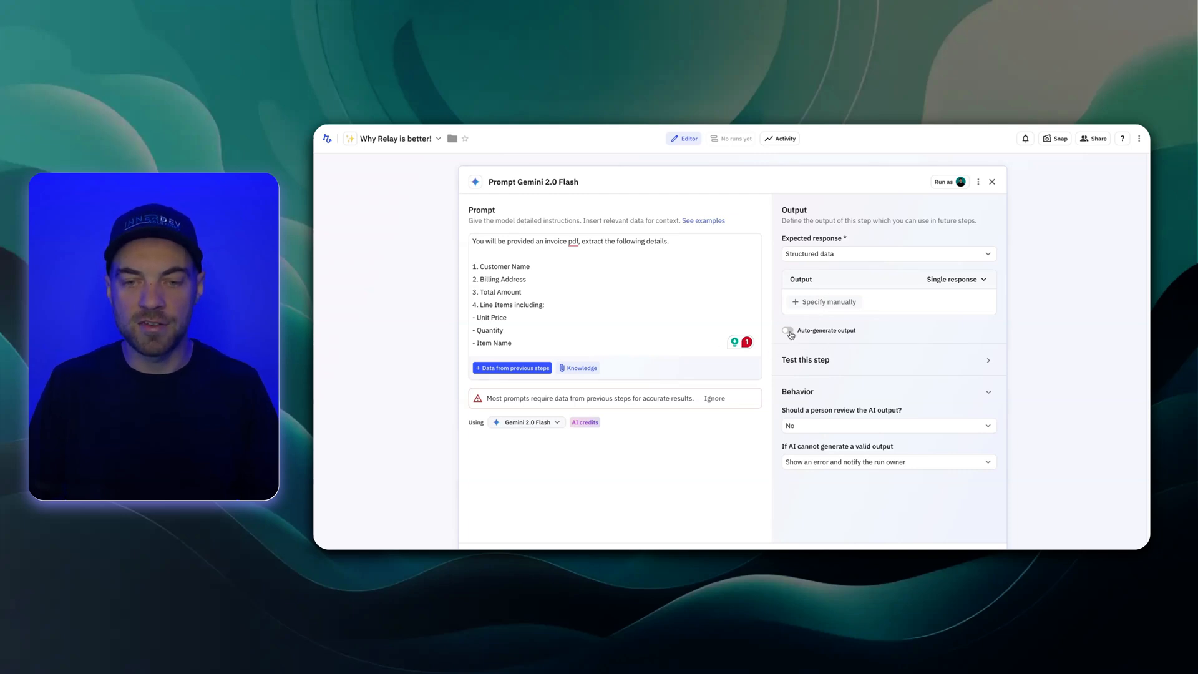
{"action": "left_click", "coordinate": [787, 329]}
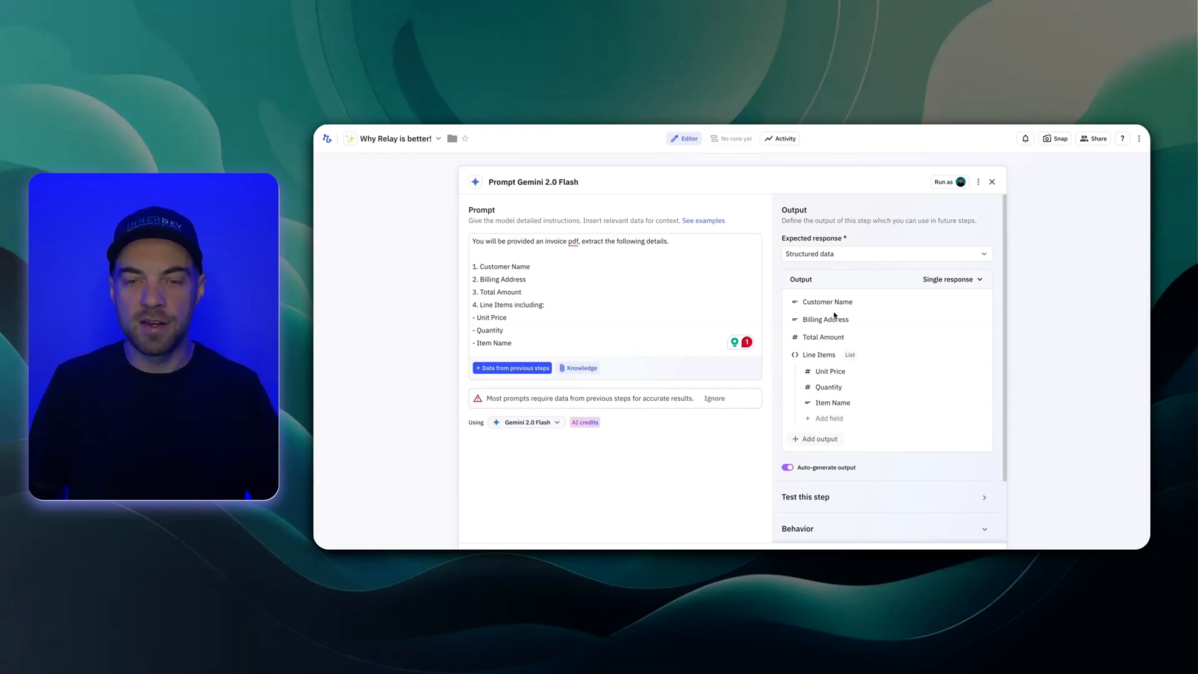
{"action": "mouse_move", "coordinate": [966, 286]}
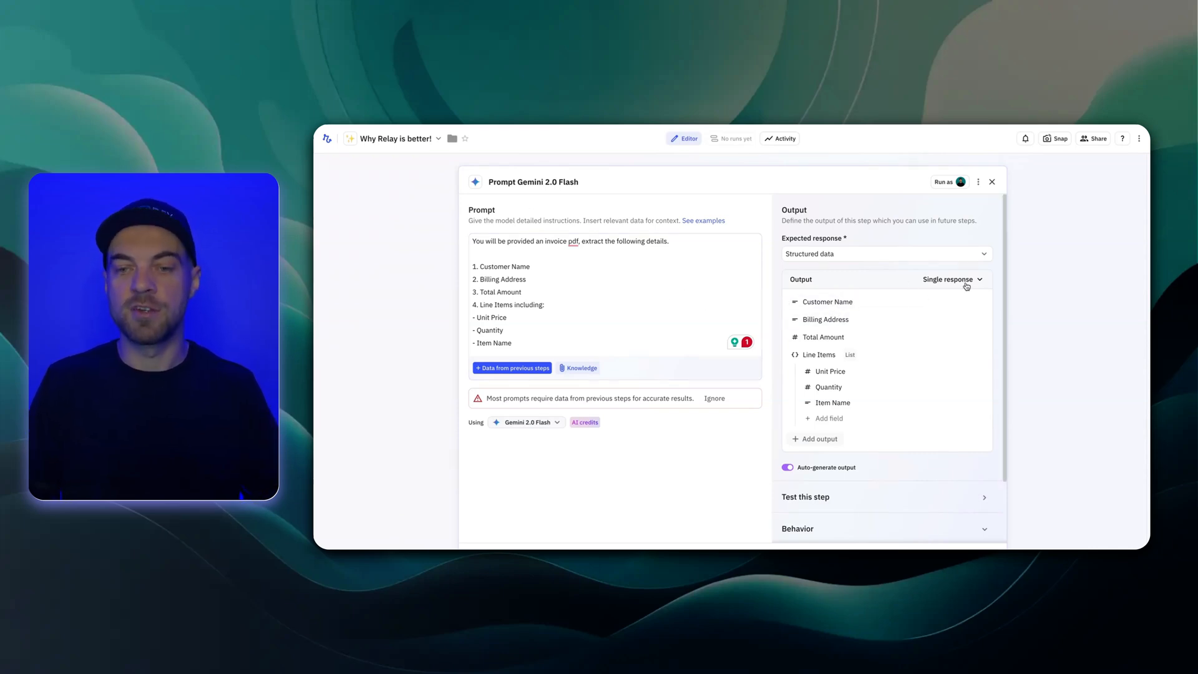
{"action": "mouse_move", "coordinate": [858, 312]}
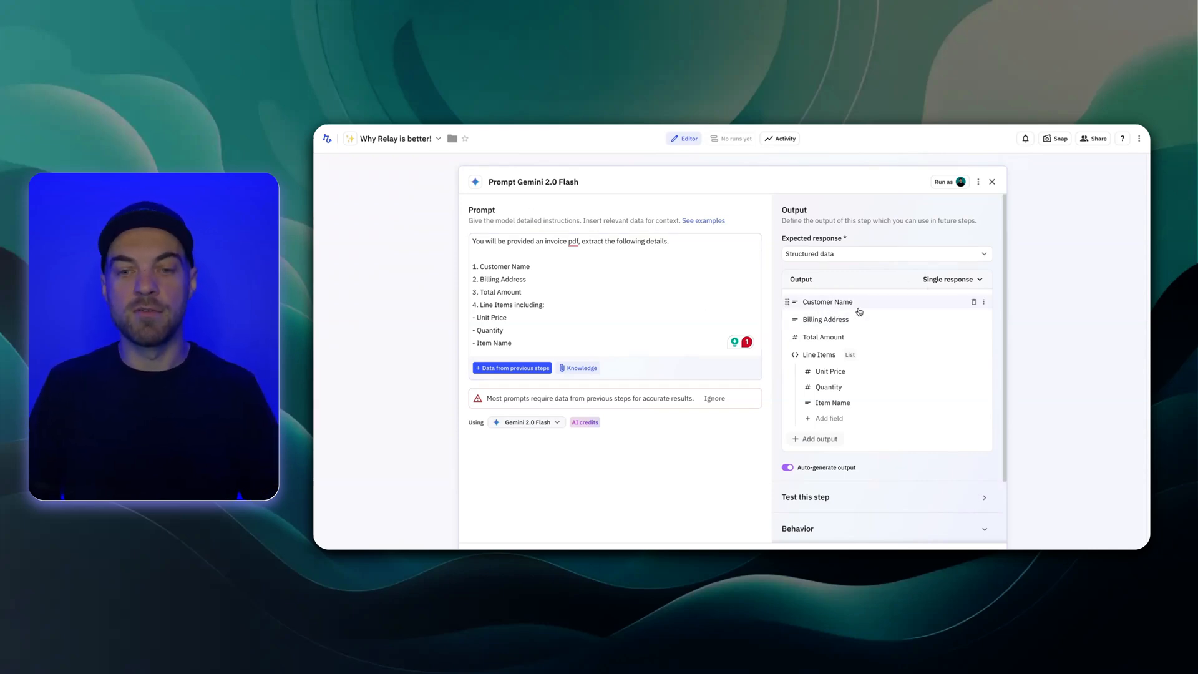
{"action": "mouse_move", "coordinate": [823, 337]}
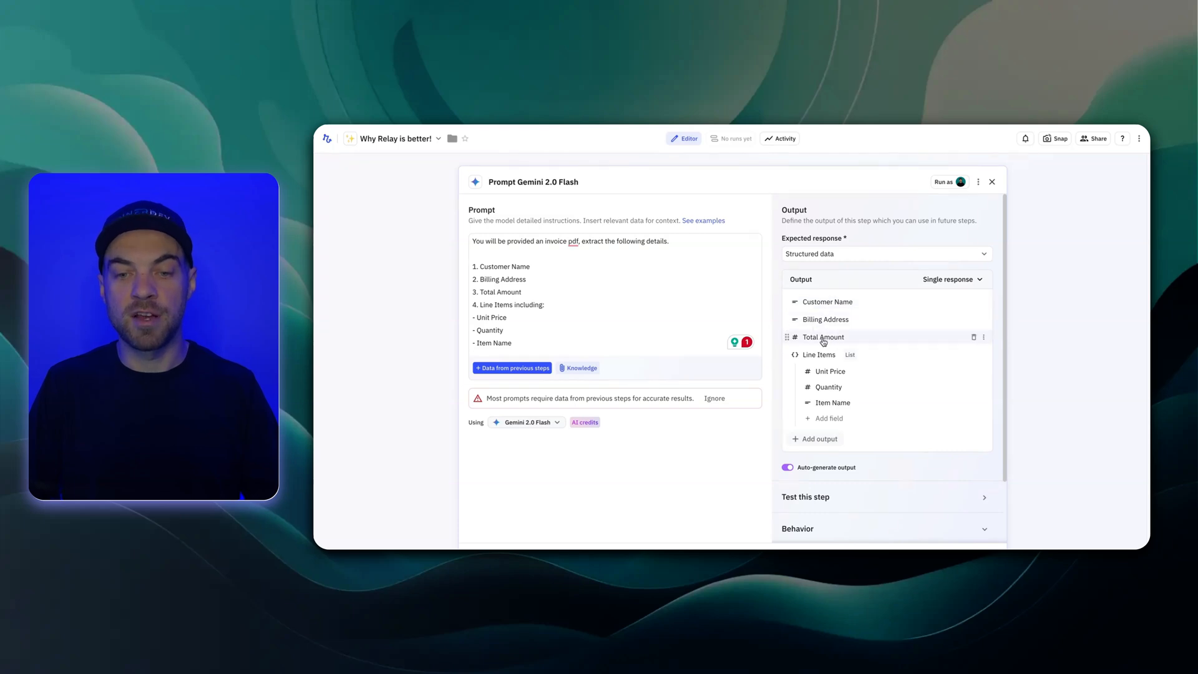
{"action": "mouse_move", "coordinate": [828, 372]}
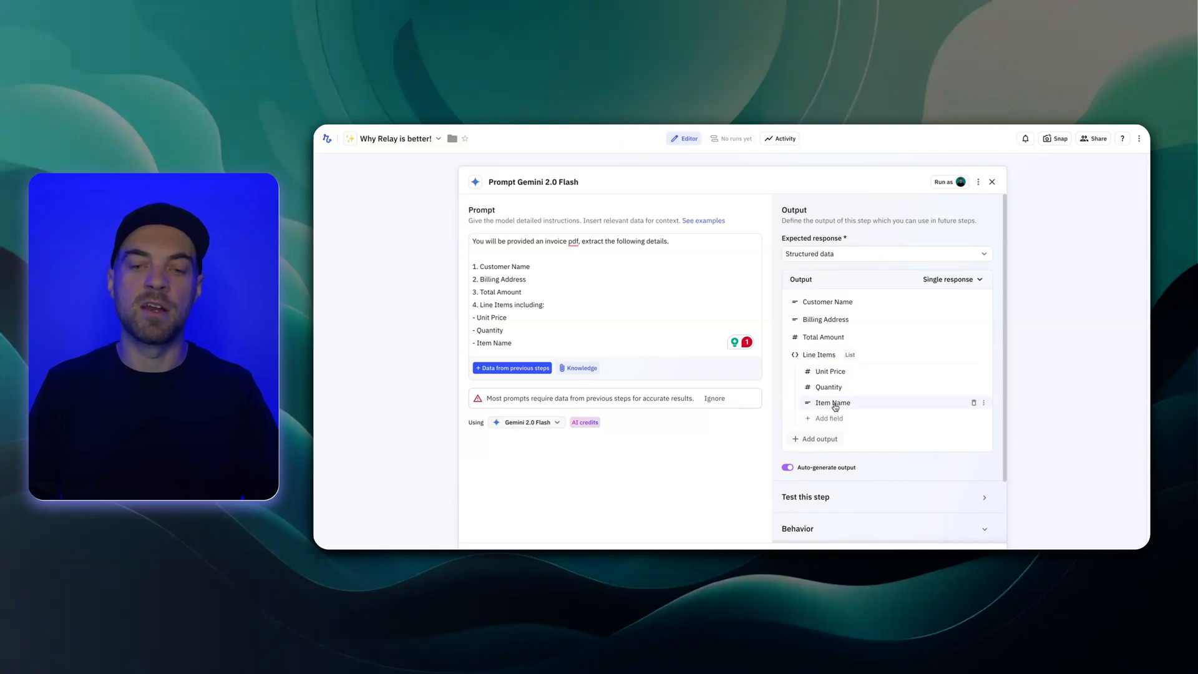
{"action": "mouse_move", "coordinate": [604, 328]}
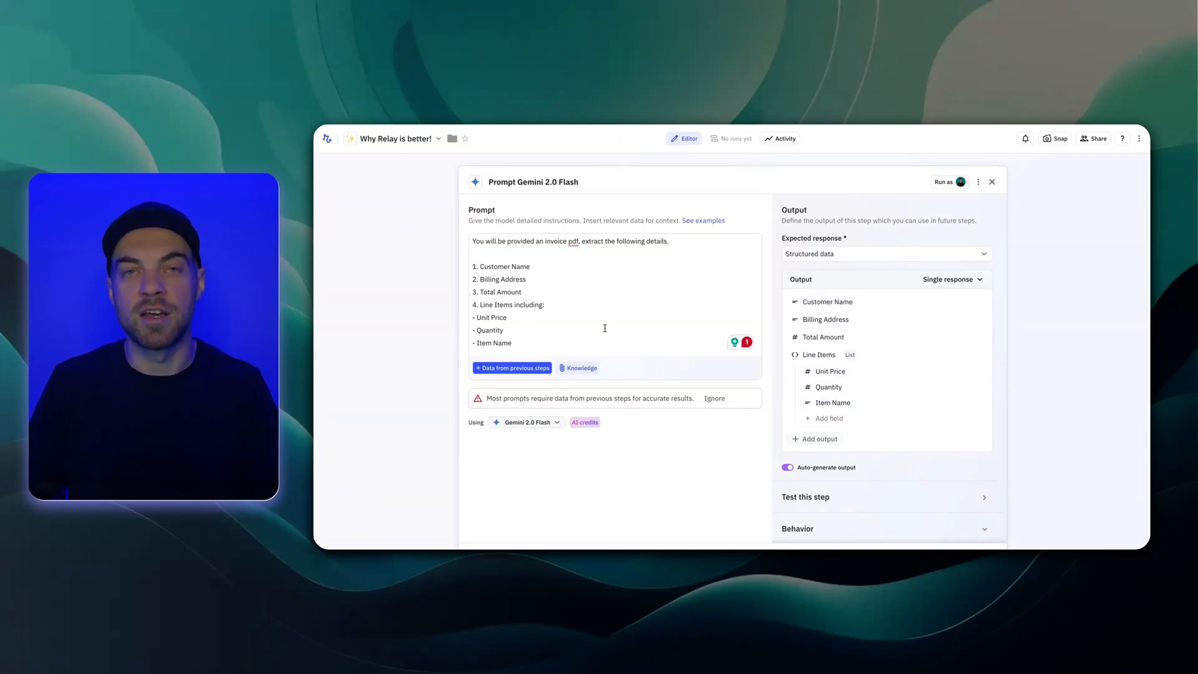
{"action": "scroll", "scroll_direction": "down", "scroll_amount": 3}
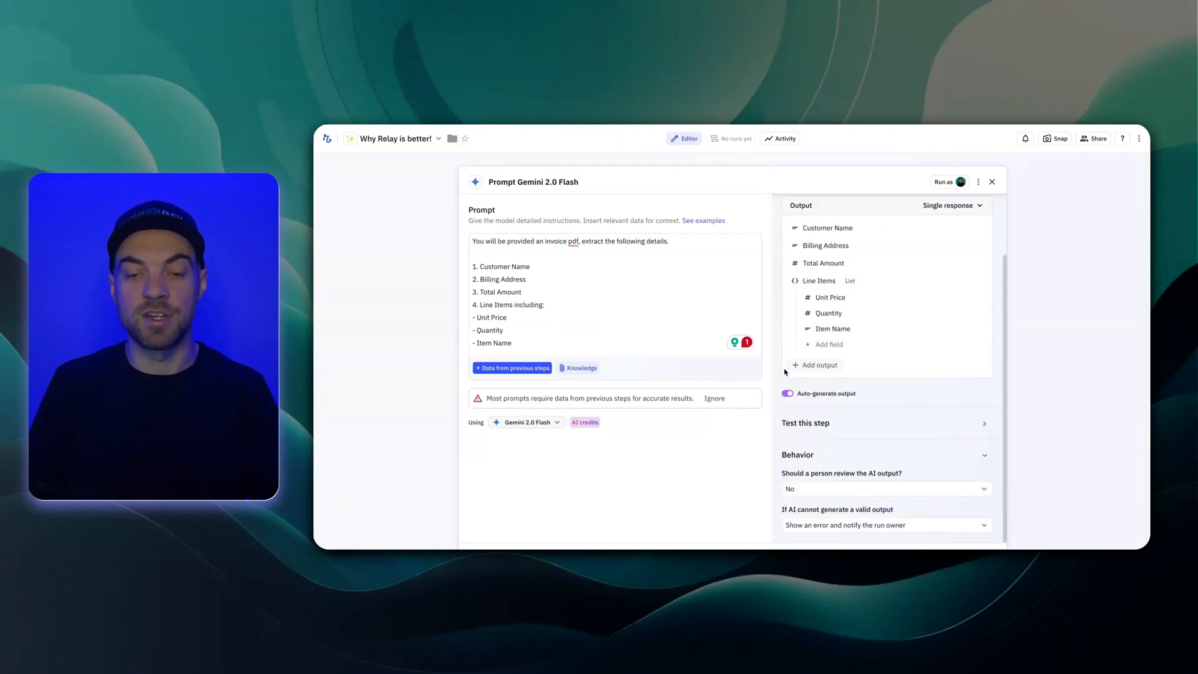
{"action": "mouse_move", "coordinate": [860, 456]}
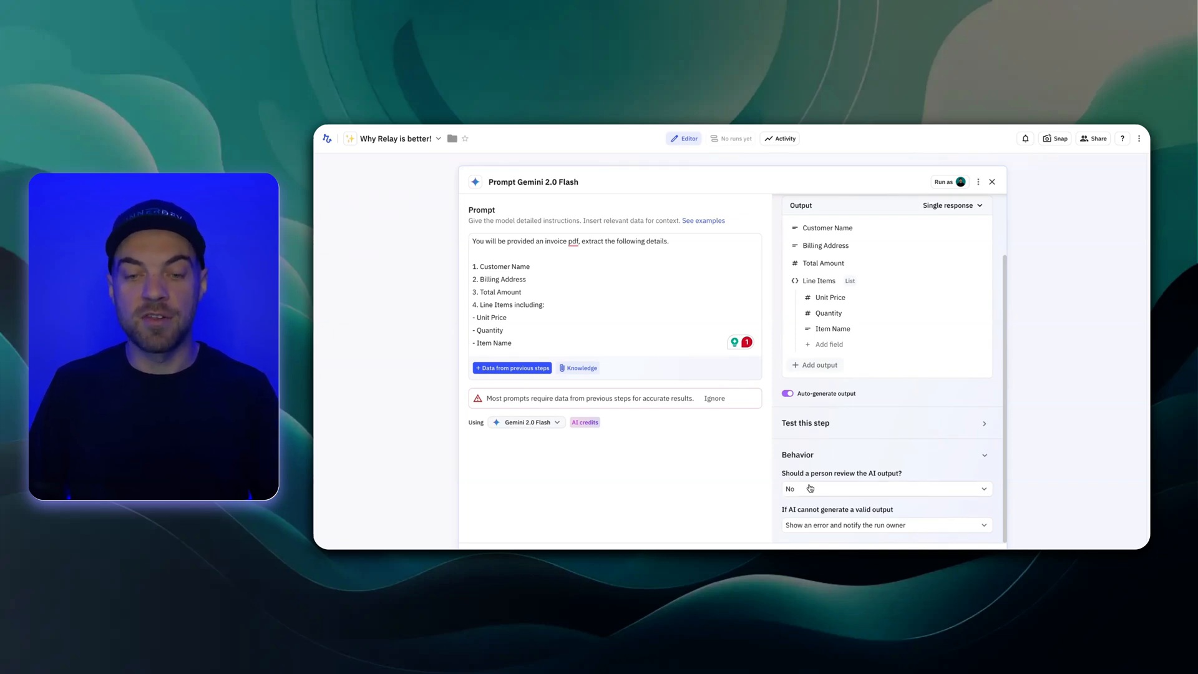
{"action": "mouse_move", "coordinate": [854, 492]}
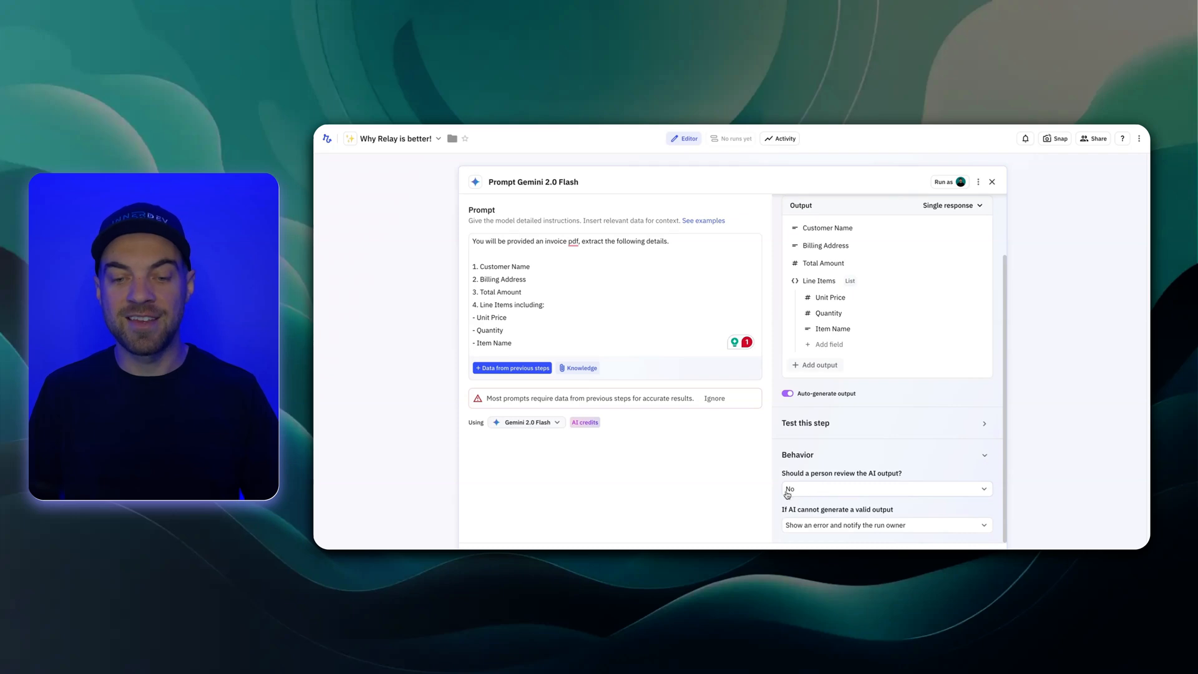
{"action": "mouse_move", "coordinate": [882, 474]}
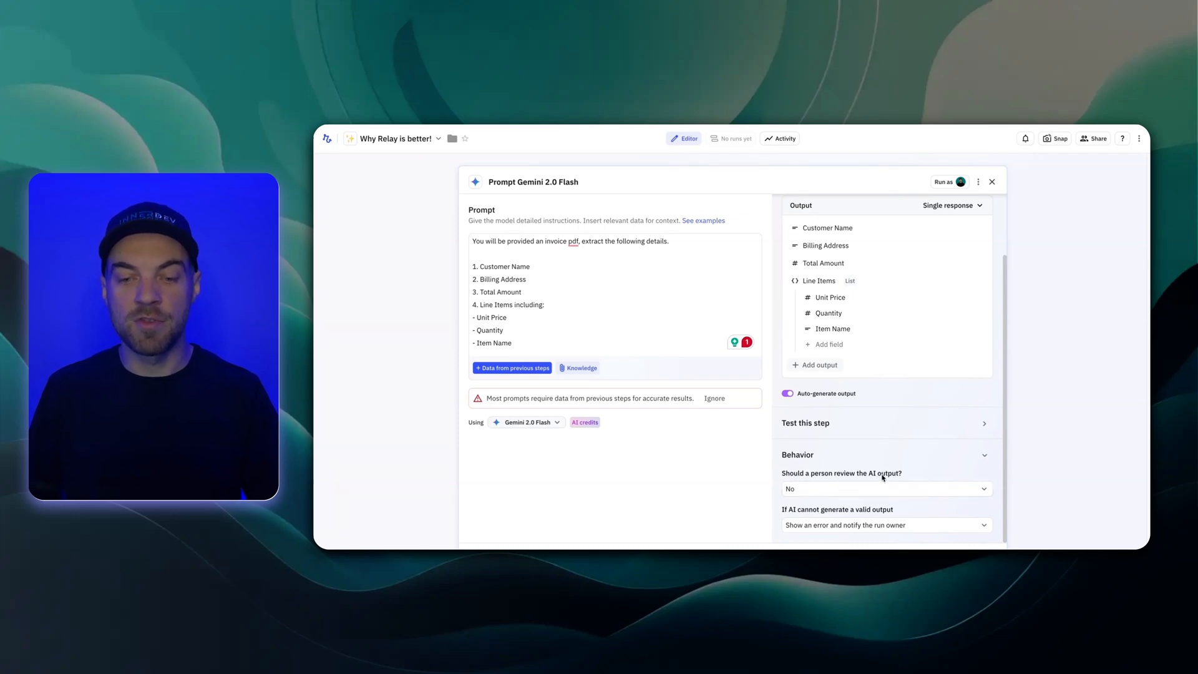
{"action": "left_click", "coordinate": [883, 488]}
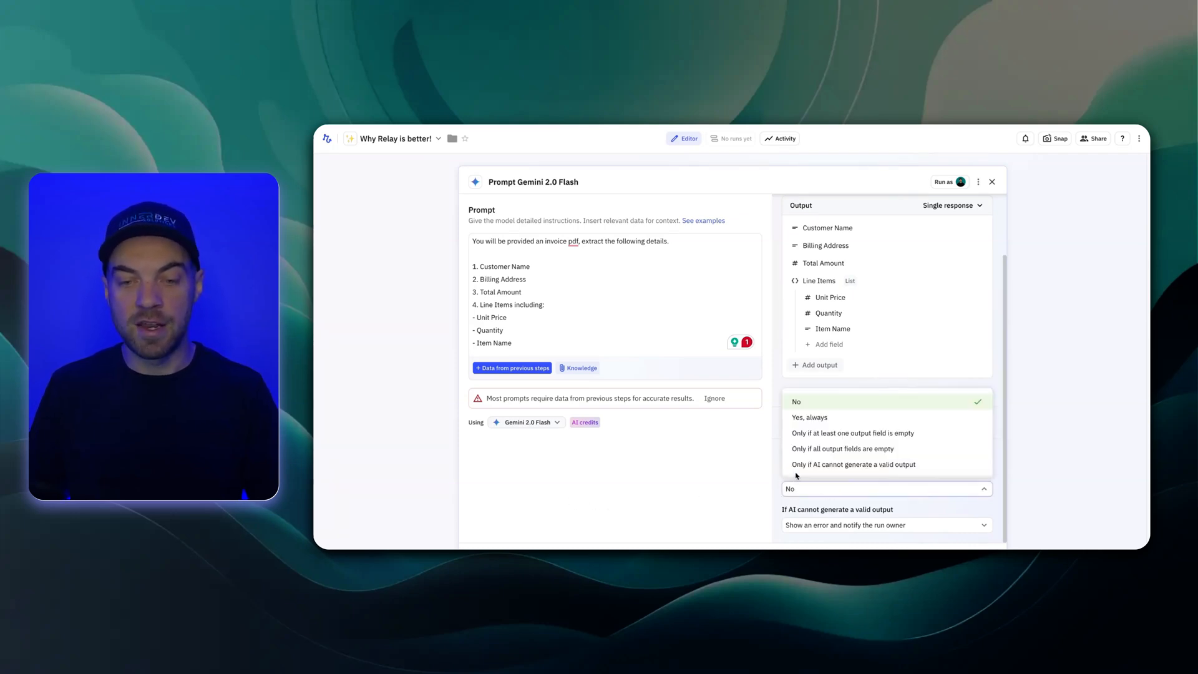
{"action": "mouse_move", "coordinate": [731, 475]}
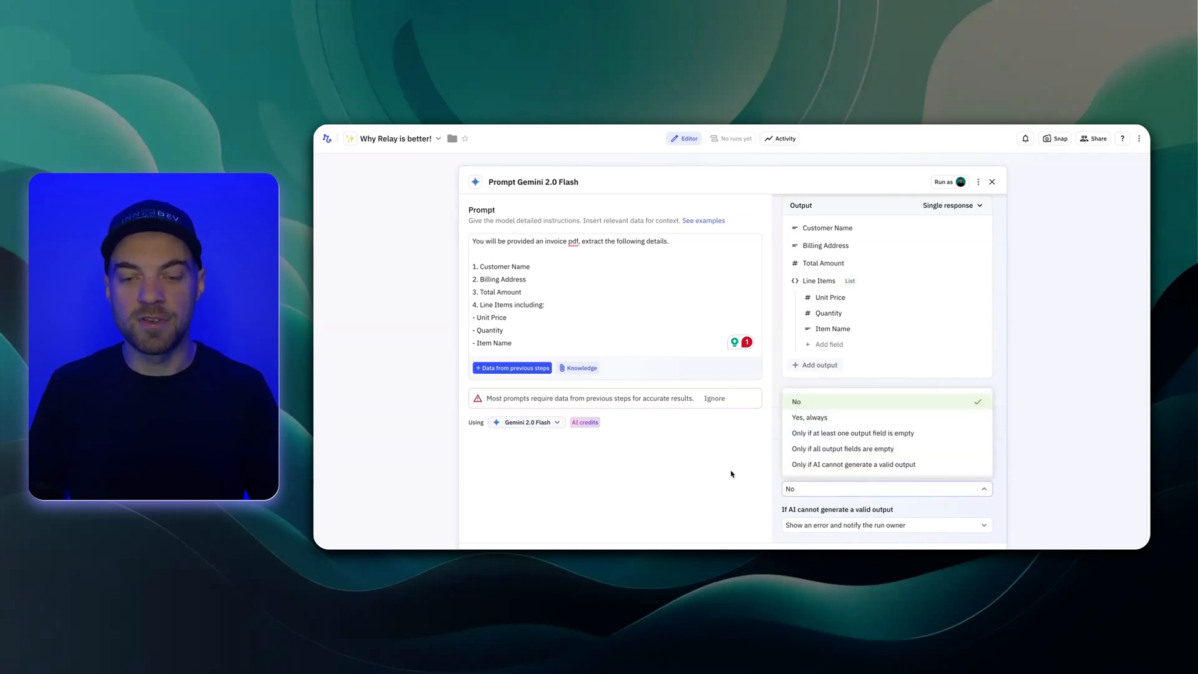
{"action": "left_click", "coordinate": [796, 401]}
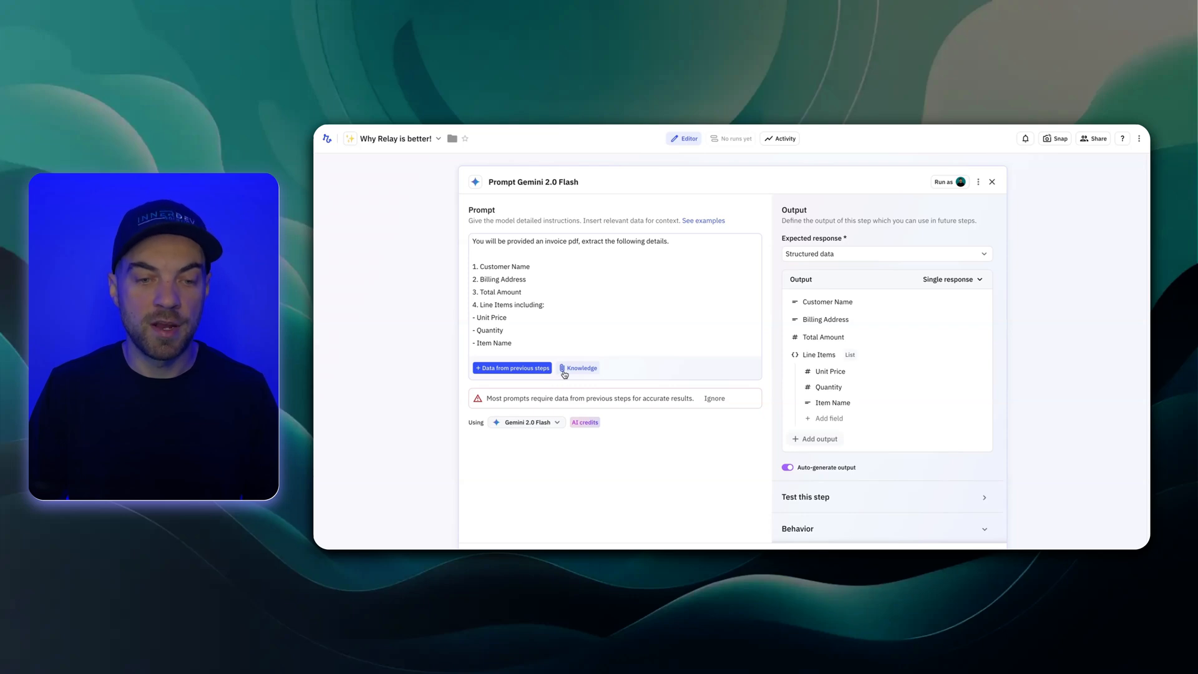
Review the knowledge source types addable to the Gemini prompt, then return to the workflow overview
{"action": "left_click", "coordinate": [583, 367]}
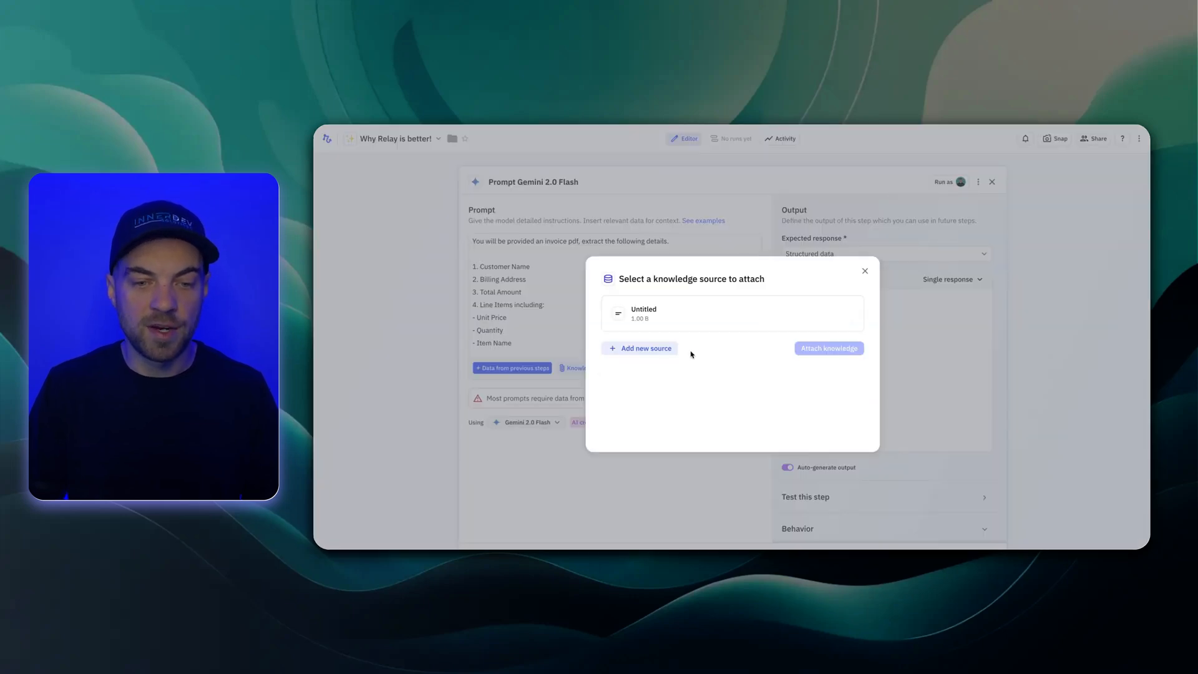
{"action": "left_click", "coordinate": [643, 348]}
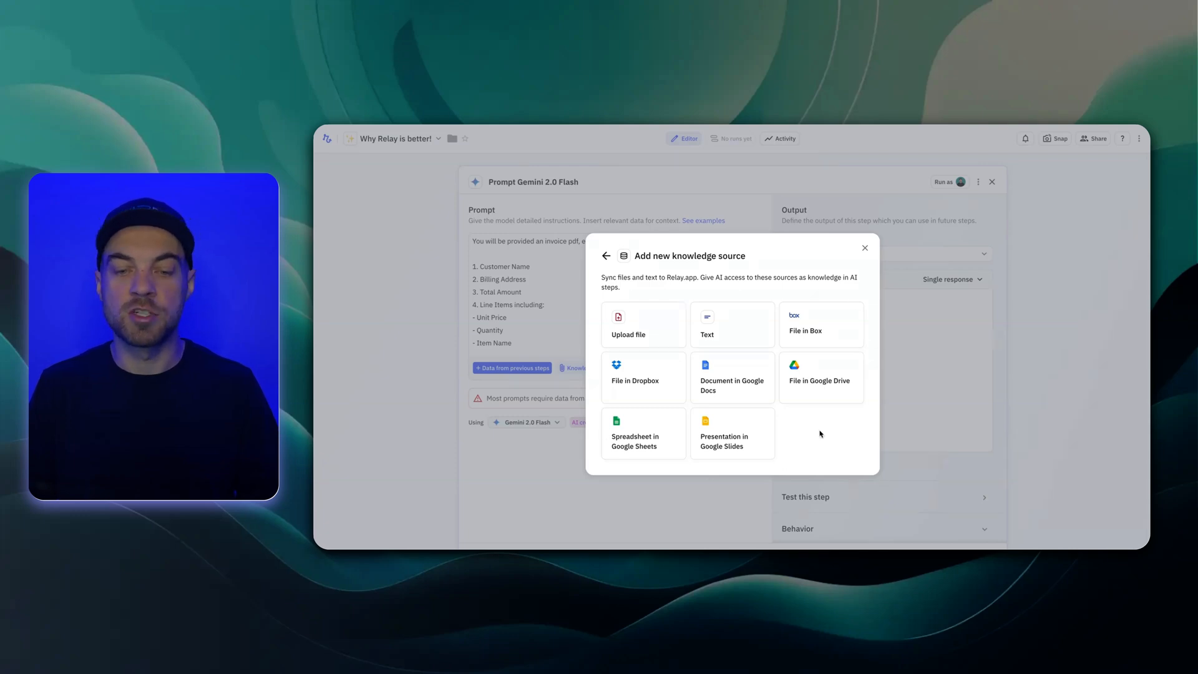
{"action": "mouse_move", "coordinate": [781, 432]}
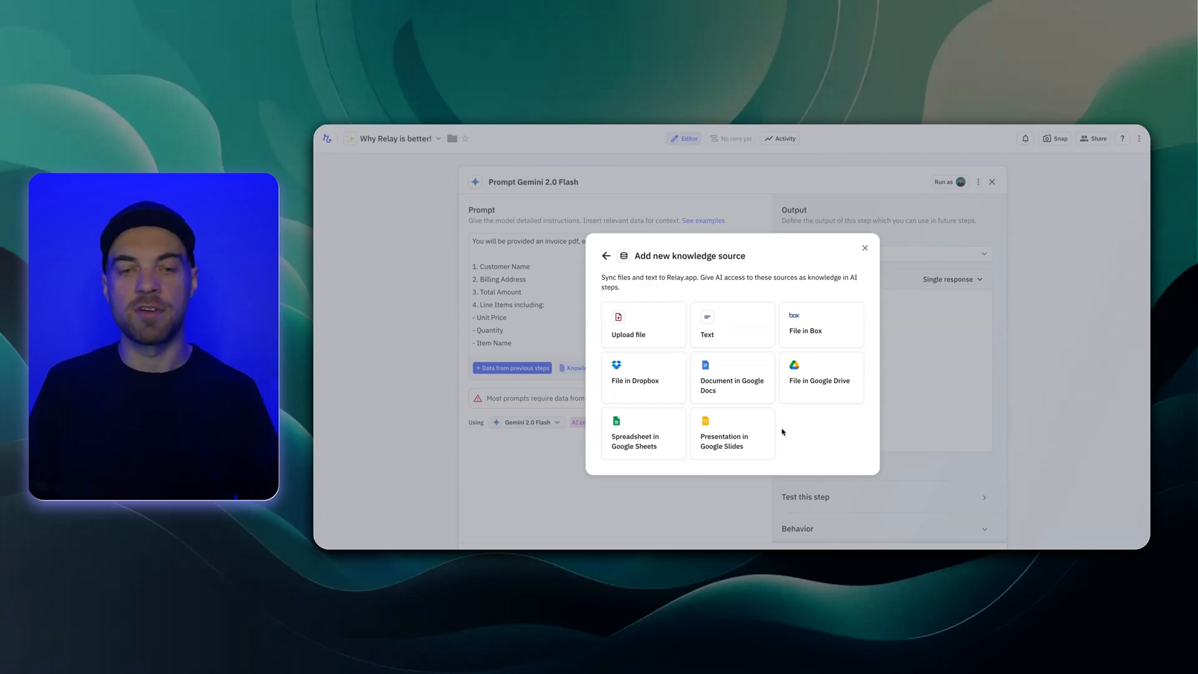
{"action": "mouse_move", "coordinate": [797, 461]}
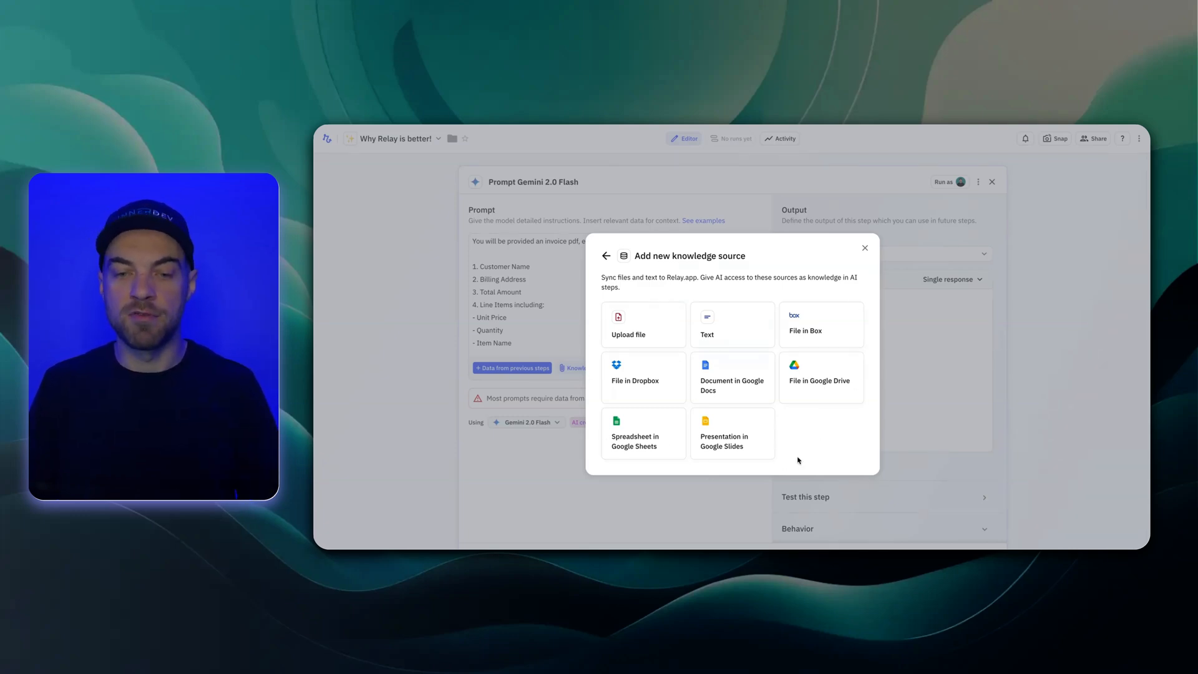
{"action": "mouse_move", "coordinate": [662, 298]}
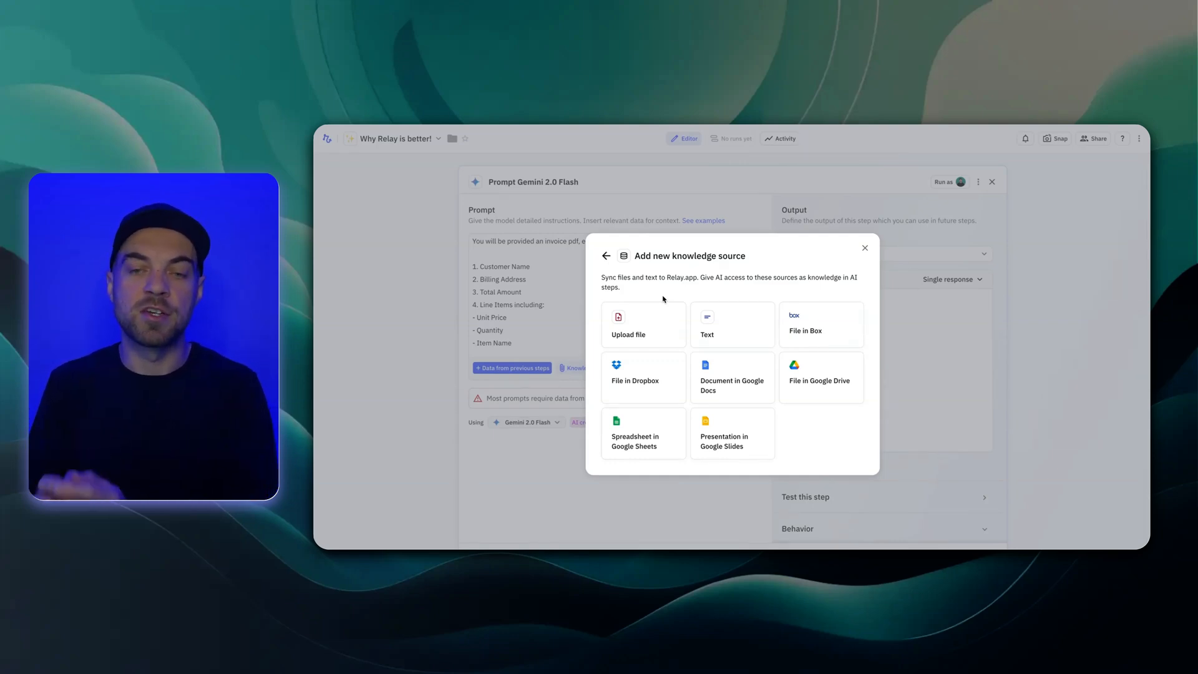
{"action": "left_click", "coordinate": [864, 247]}
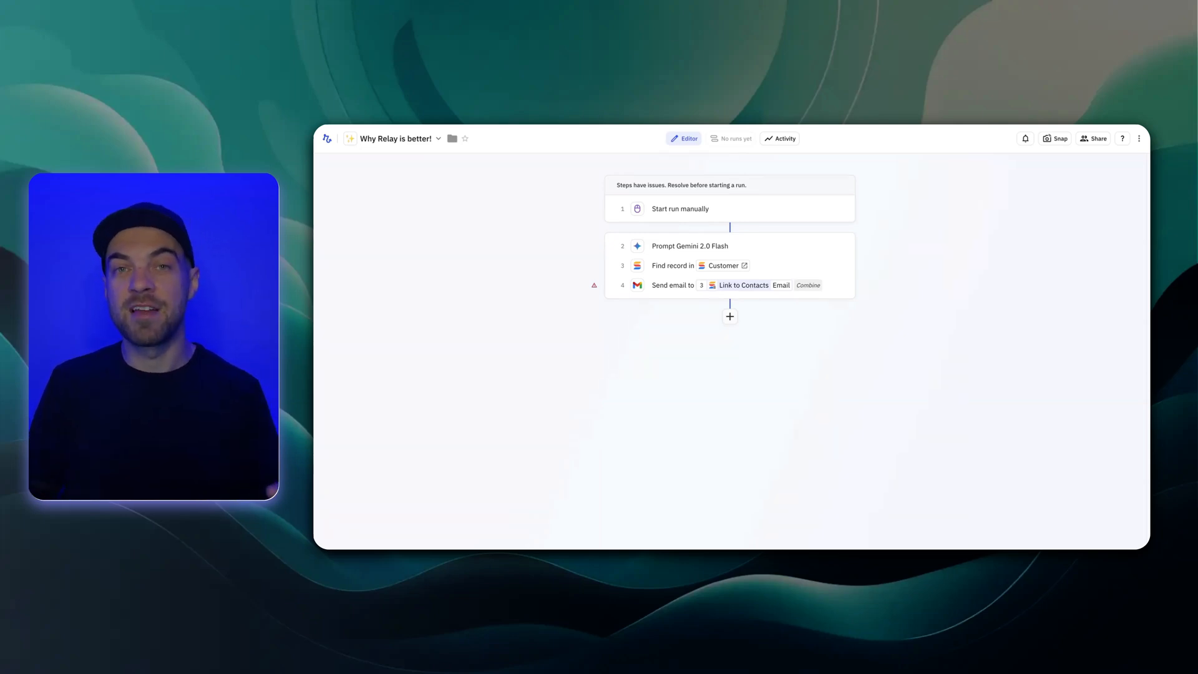
{"action": "mouse_move", "coordinate": [788, 203]}
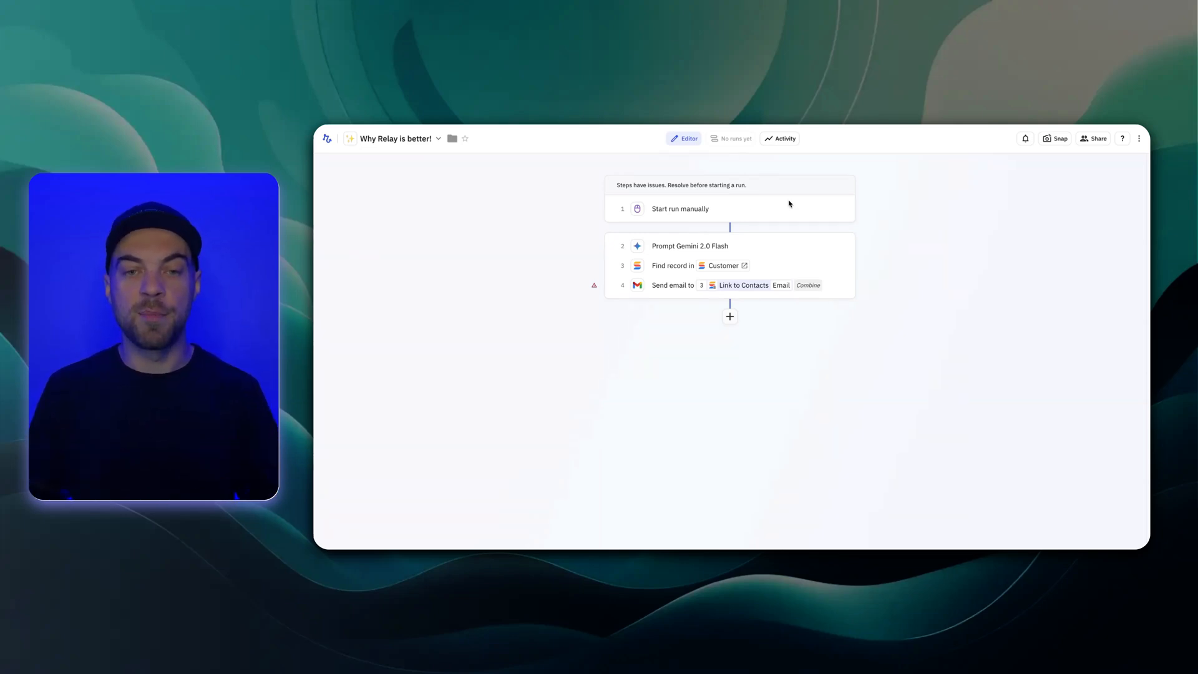
{"action": "mouse_move", "coordinate": [730, 234]}
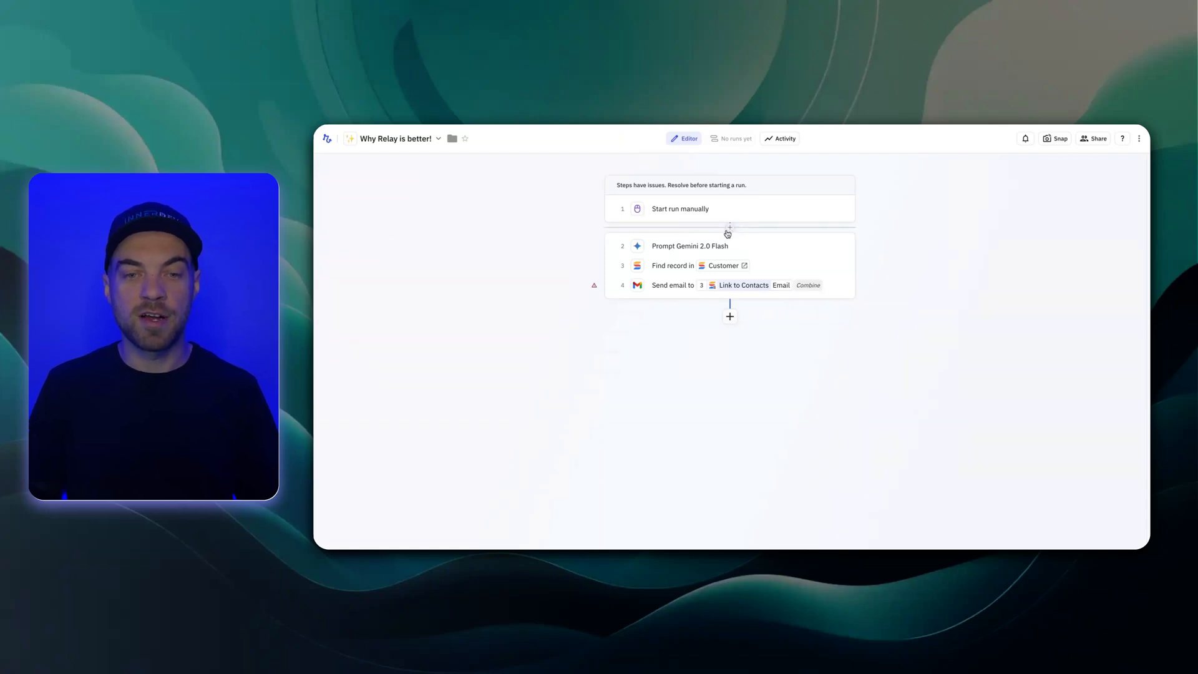
{"action": "left_click", "coordinate": [728, 227]}
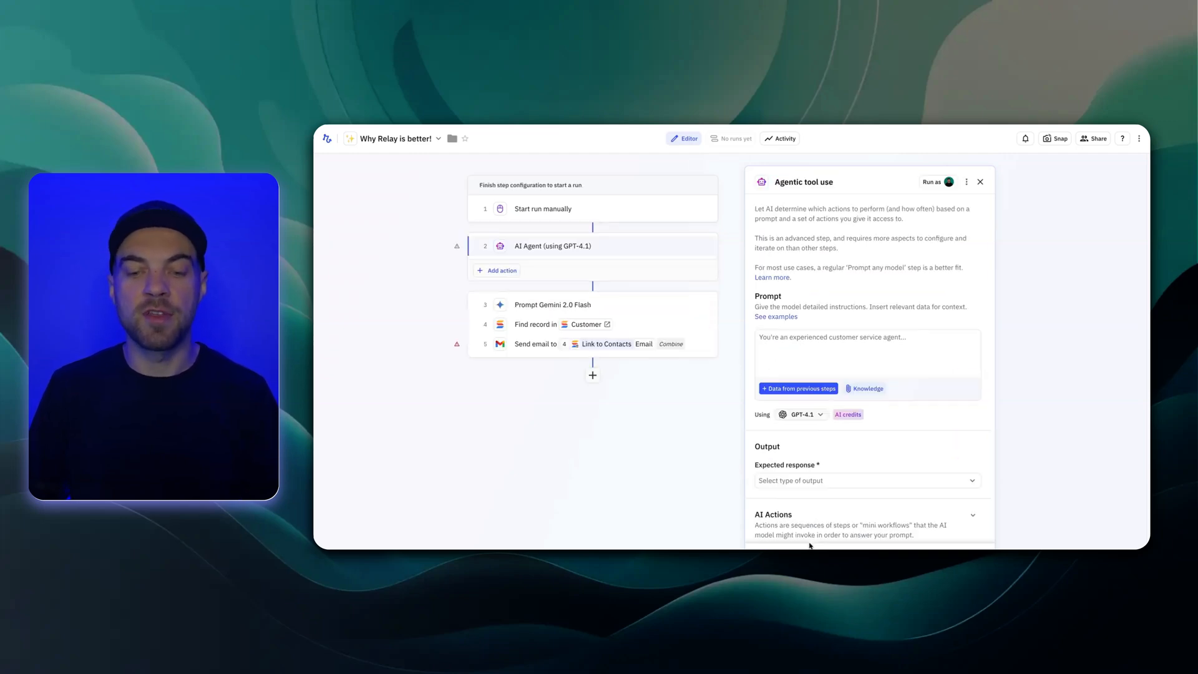
{"action": "mouse_move", "coordinate": [674, 240]}
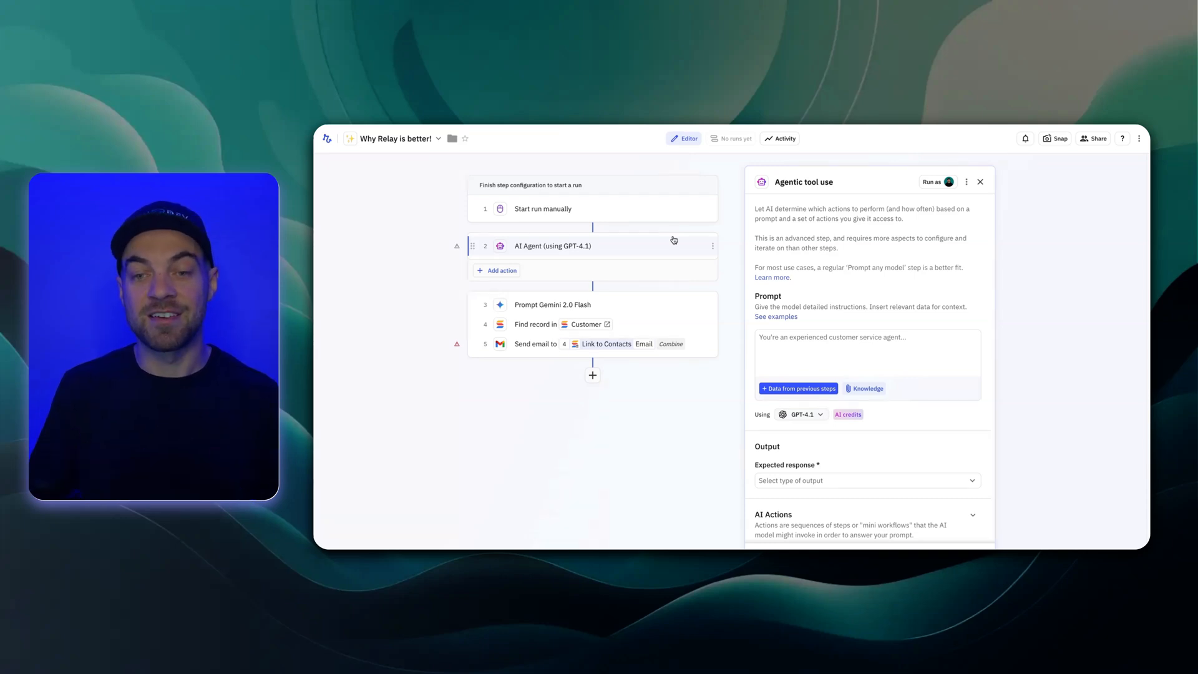
{"action": "mouse_move", "coordinate": [832, 258]}
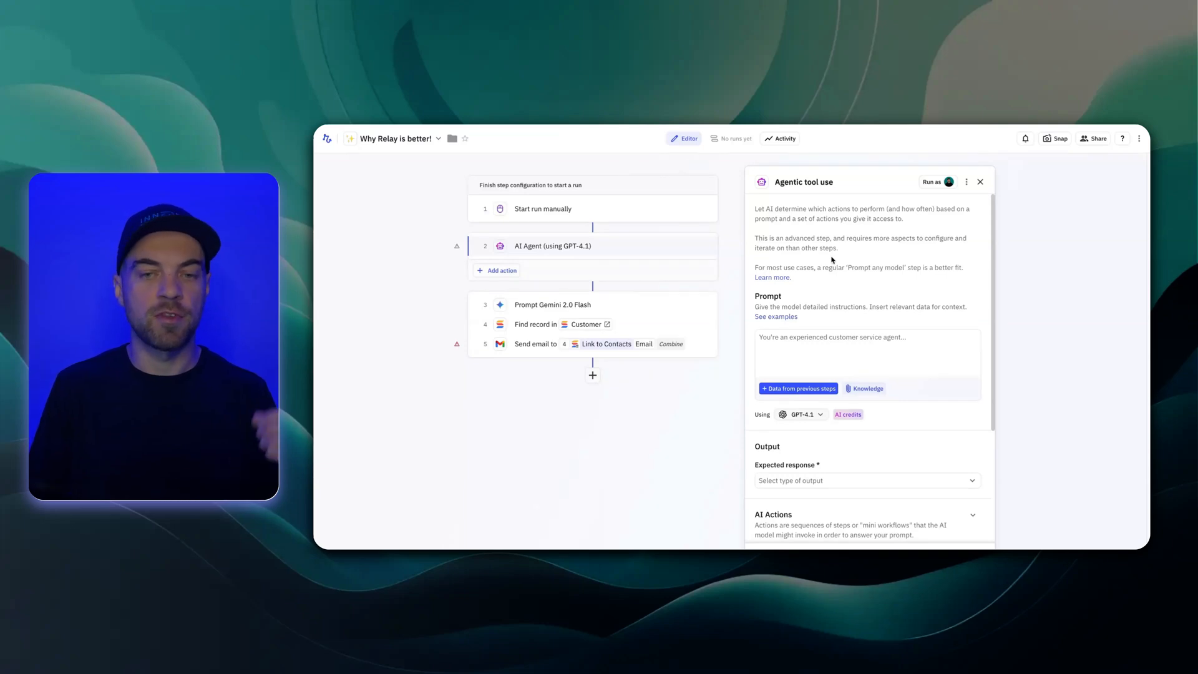
{"action": "mouse_move", "coordinate": [798, 280]}
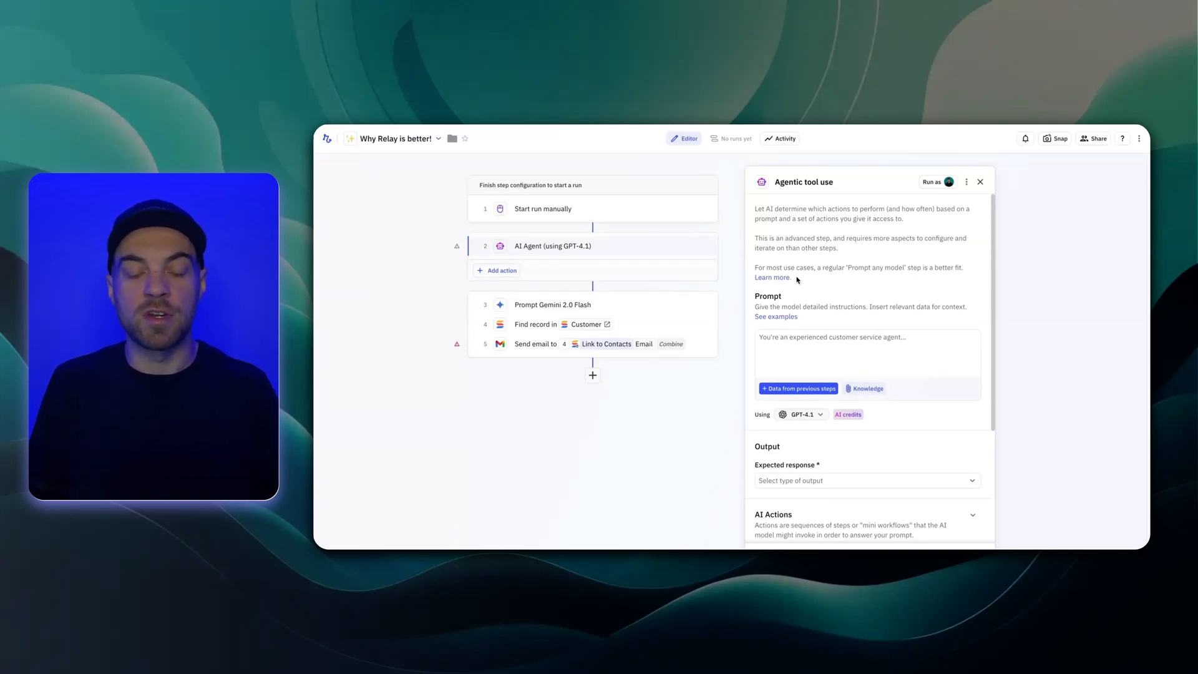
{"action": "scroll", "scroll_direction": "down", "scroll_amount": 3}
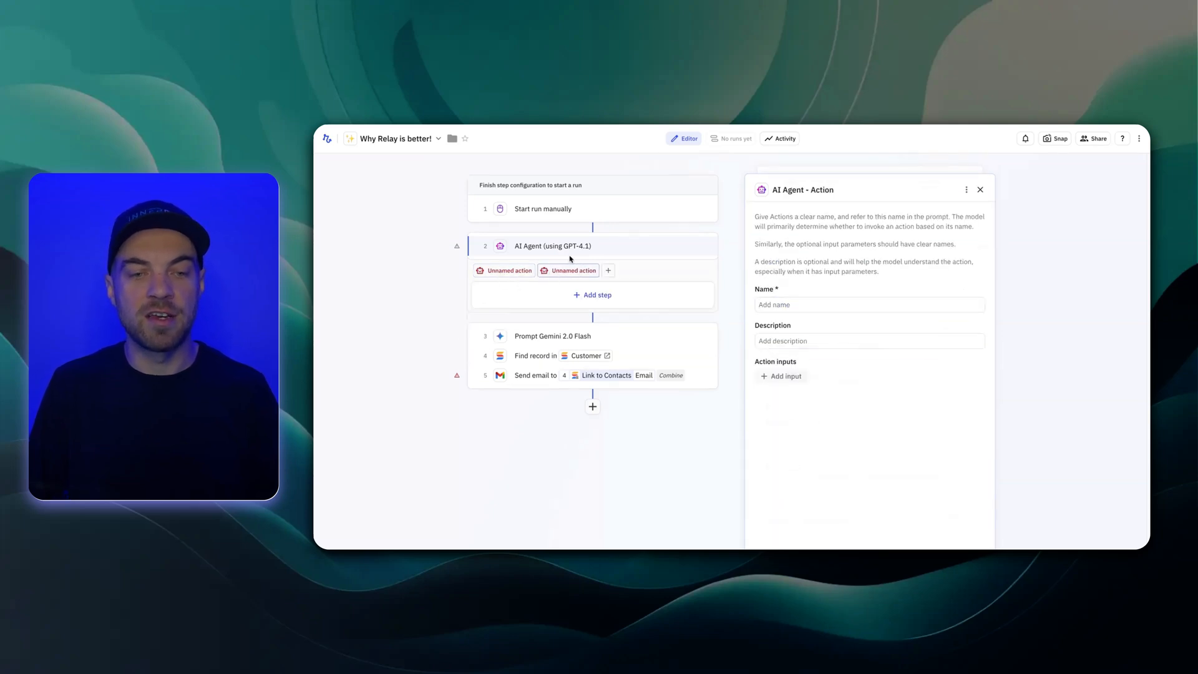
{"action": "left_click", "coordinate": [552, 246]}
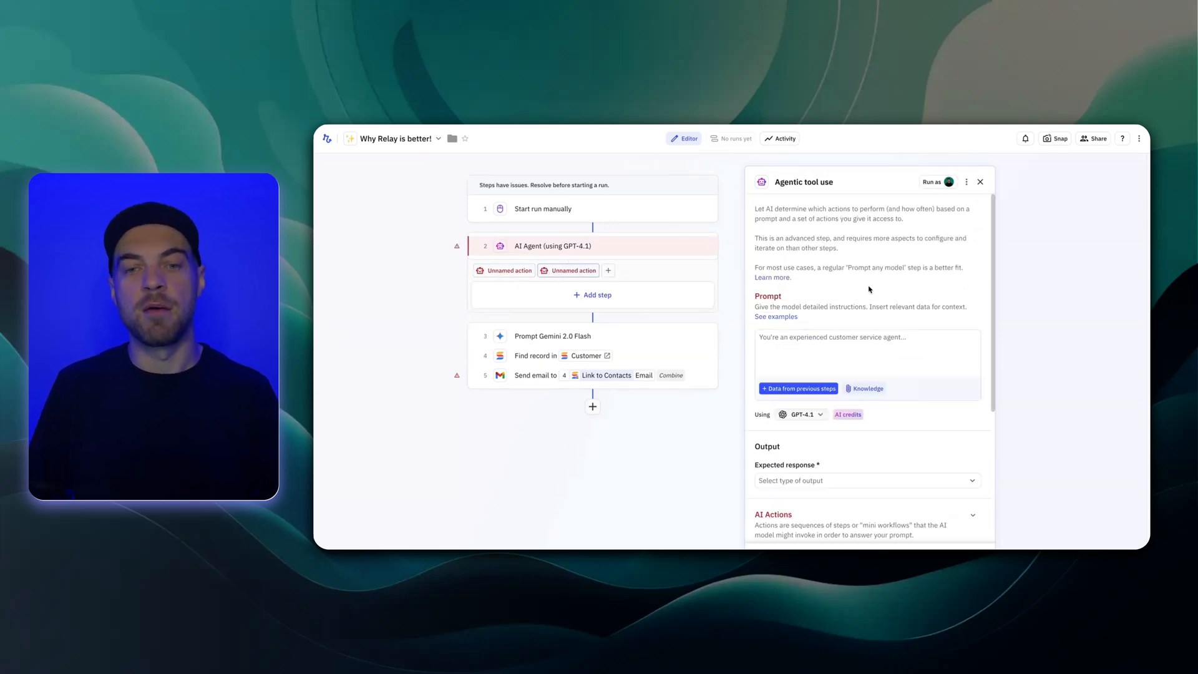
{"action": "mouse_move", "coordinate": [509, 275]}
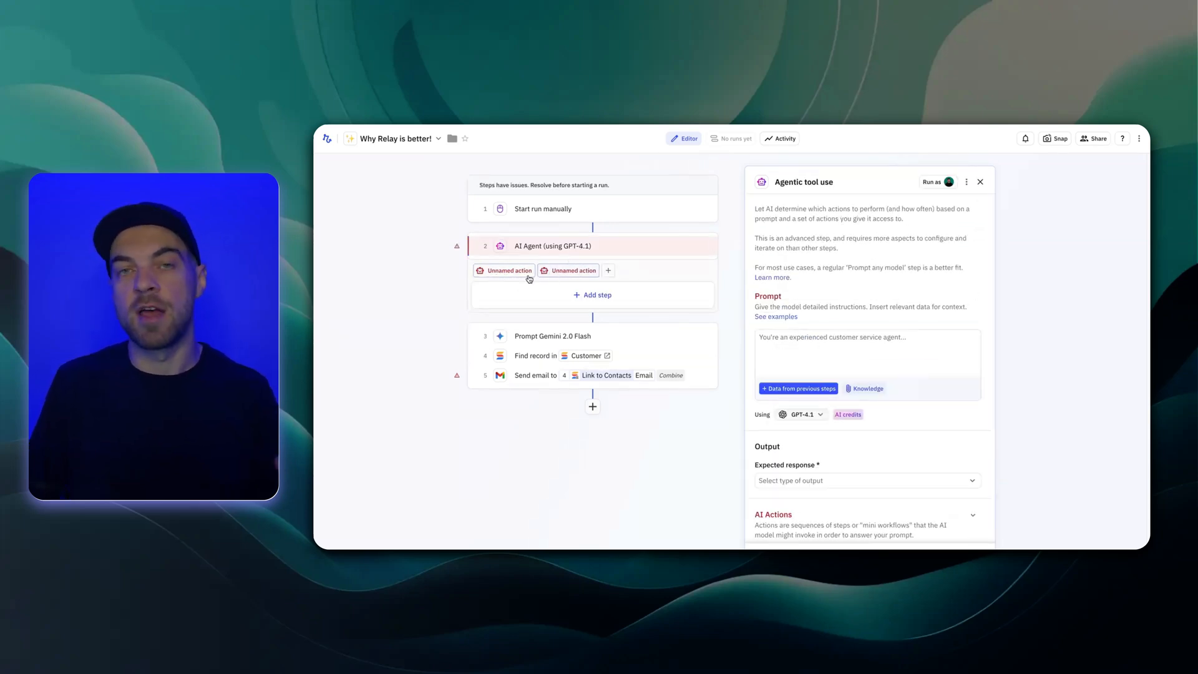
{"action": "mouse_move", "coordinate": [641, 285]}
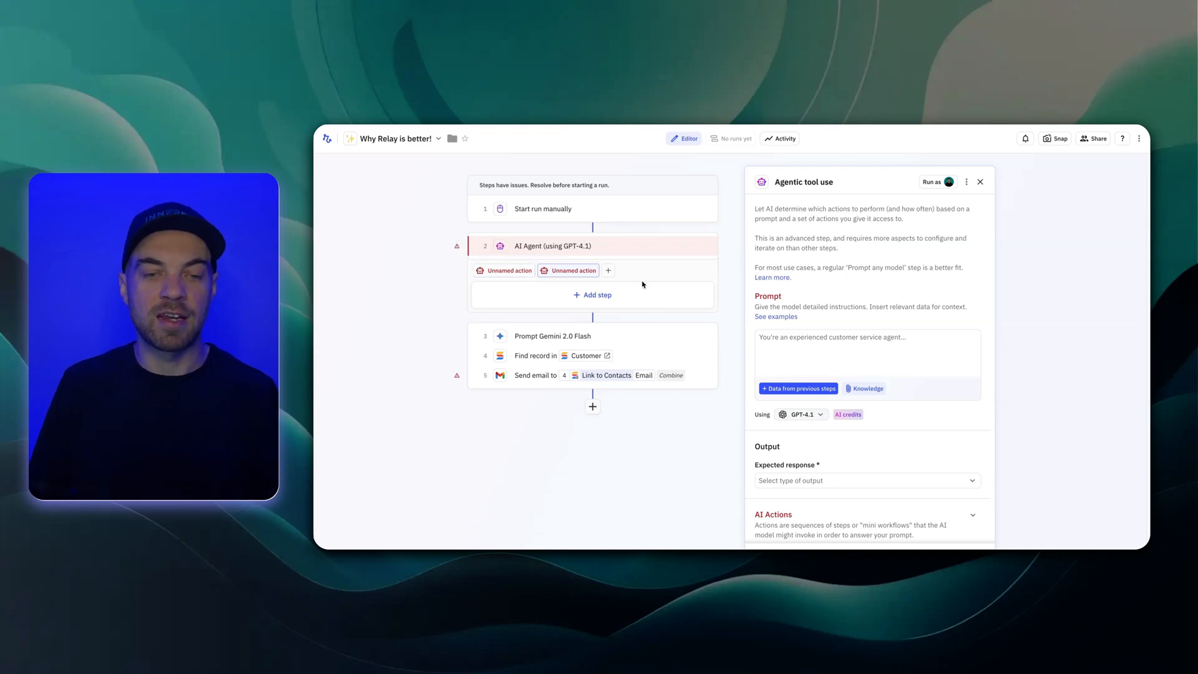
{"action": "mouse_move", "coordinate": [676, 283]}
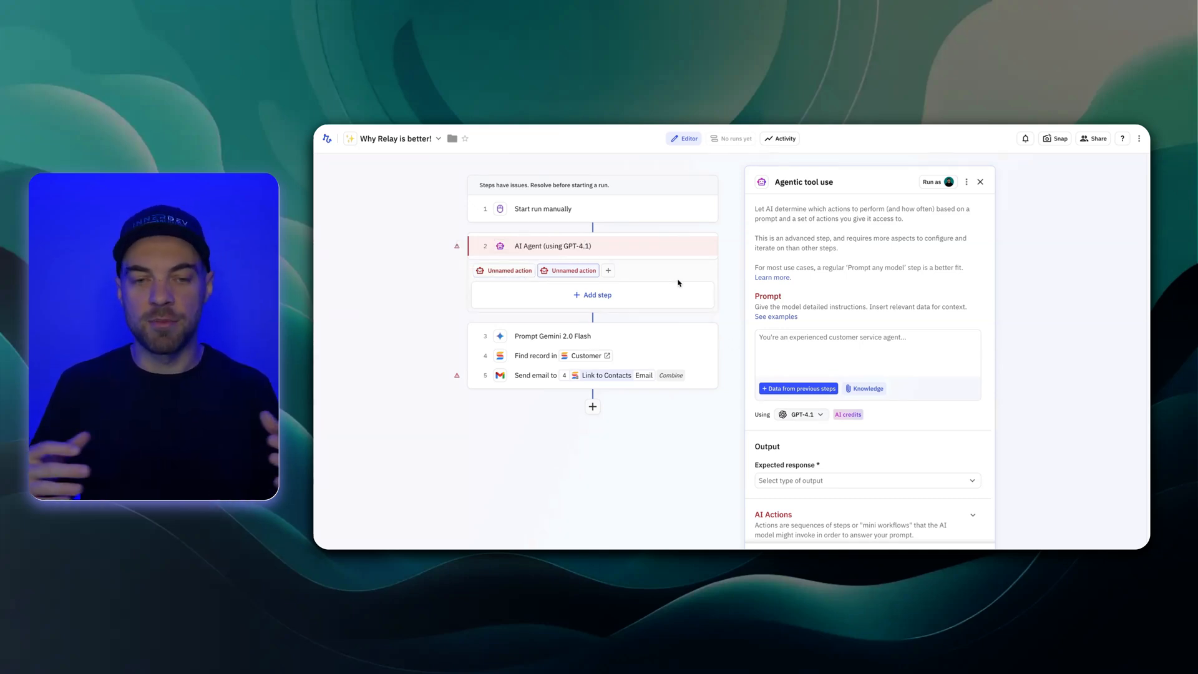
{"action": "mouse_move", "coordinate": [708, 246]}
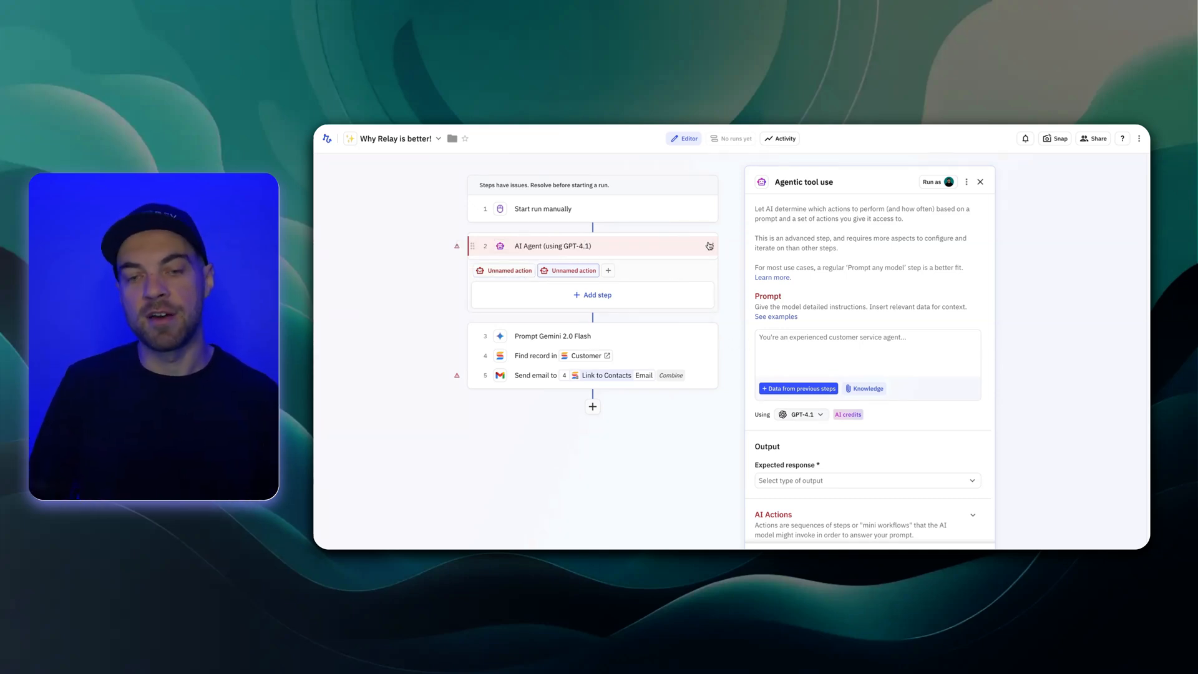
{"action": "mouse_move", "coordinate": [712, 250]}
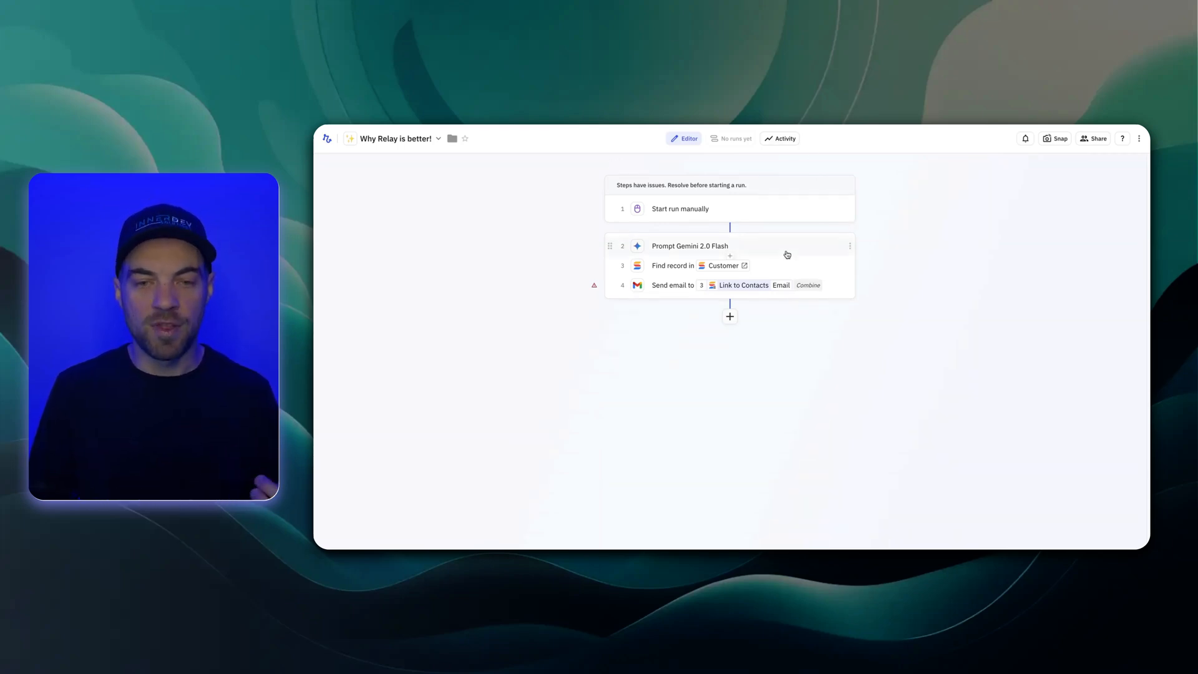
View the SmartSuite CRM Customer grid with the ACME Corp and BlueWave records
{"action": "left_click", "coordinate": [688, 264]}
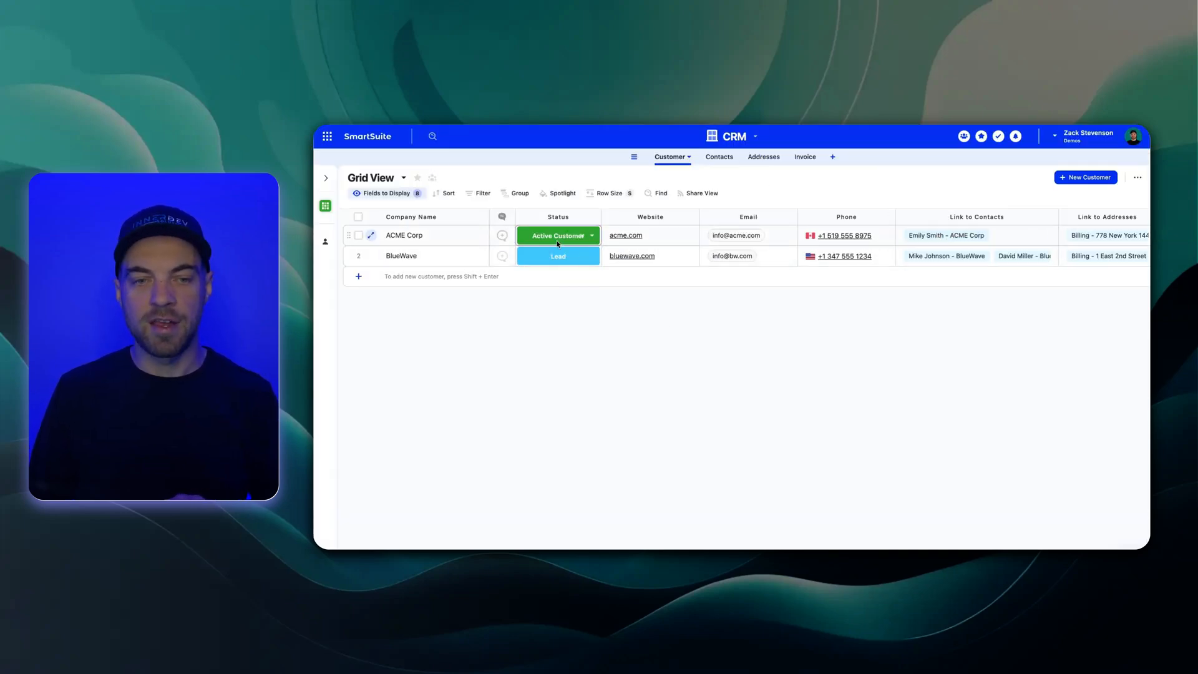
{"action": "left_click", "coordinate": [976, 235]}
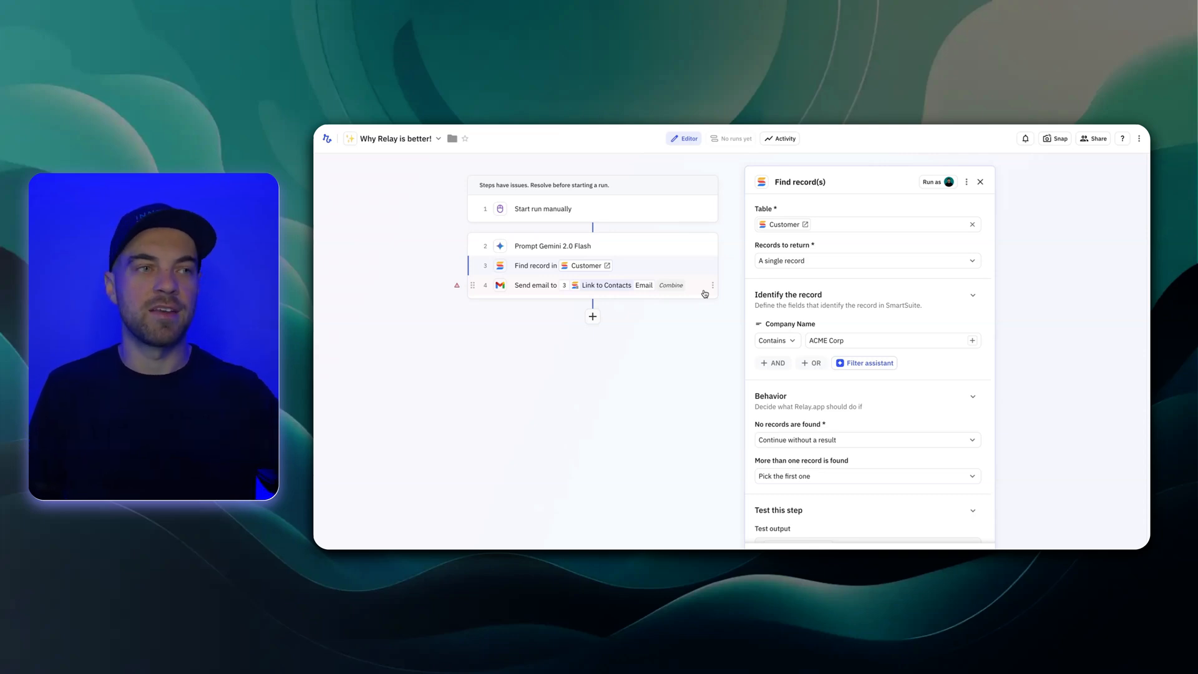
{"action": "mouse_move", "coordinate": [545, 277]}
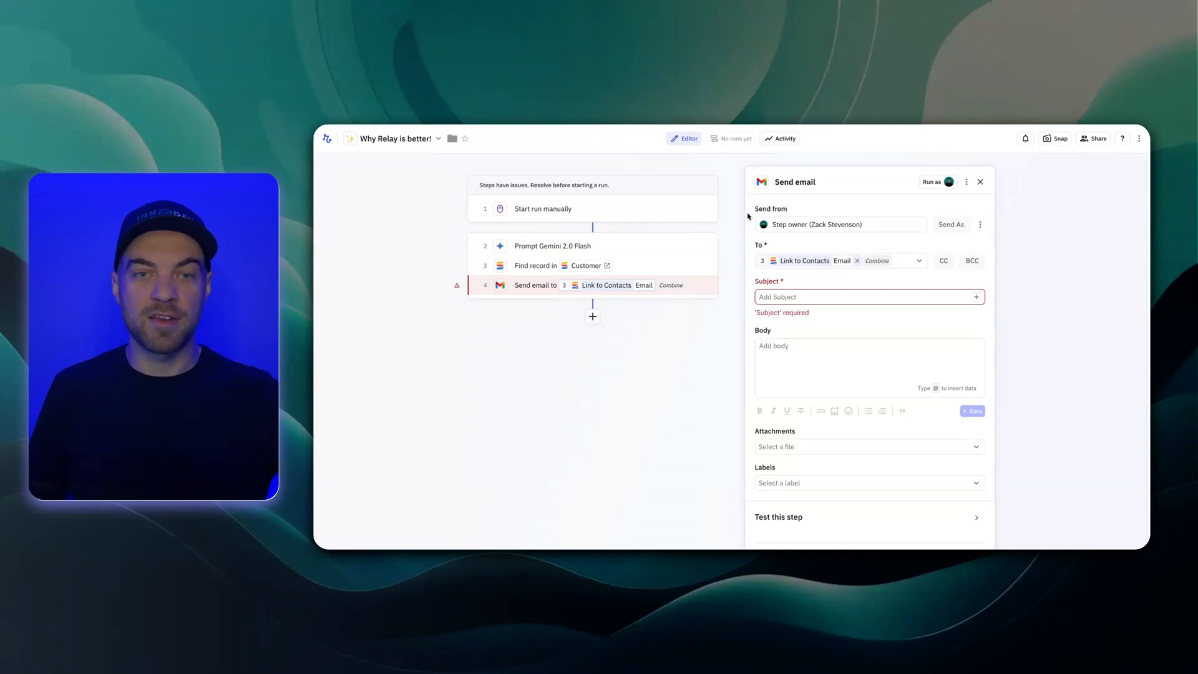
Replace the To recipient with Record > Link to Contacts > Combine Email
{"action": "left_click", "coordinate": [919, 260]}
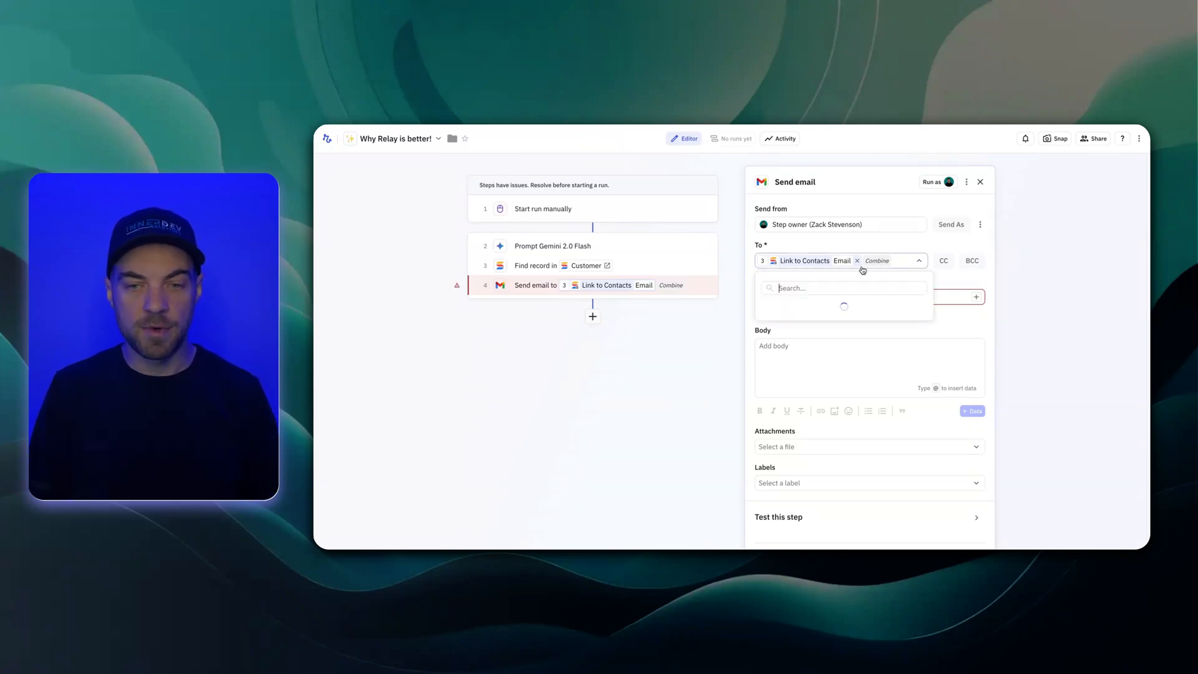
{"action": "left_click", "coordinate": [856, 261]}
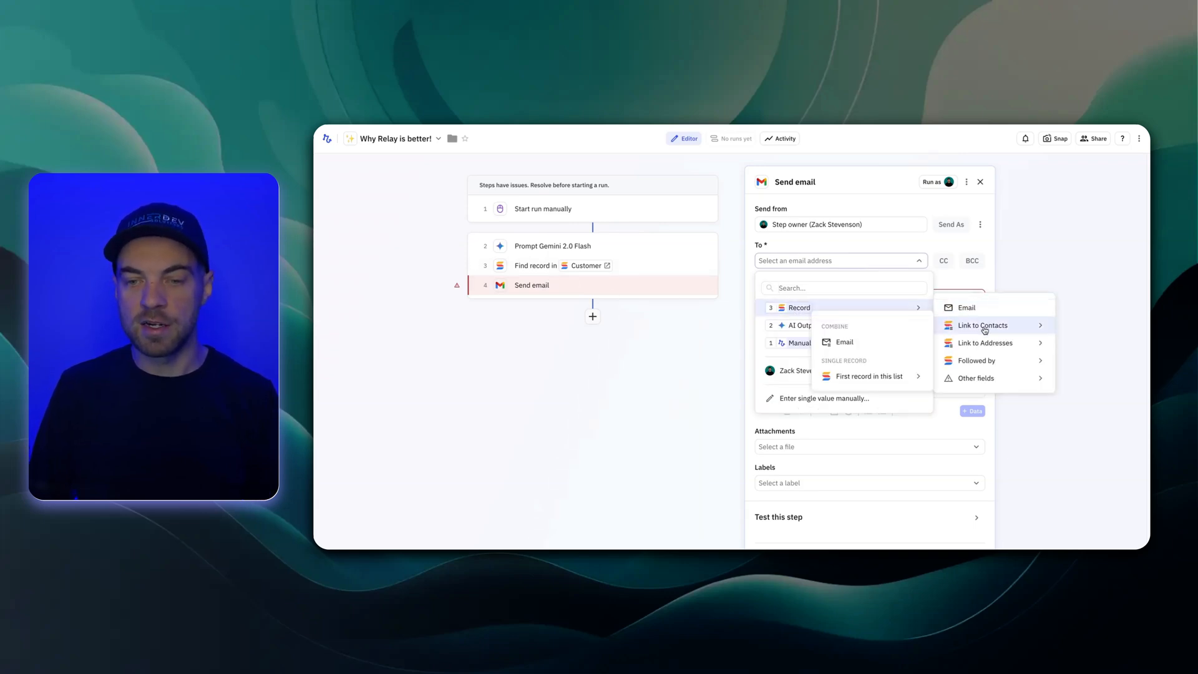
{"action": "mouse_move", "coordinate": [844, 342]}
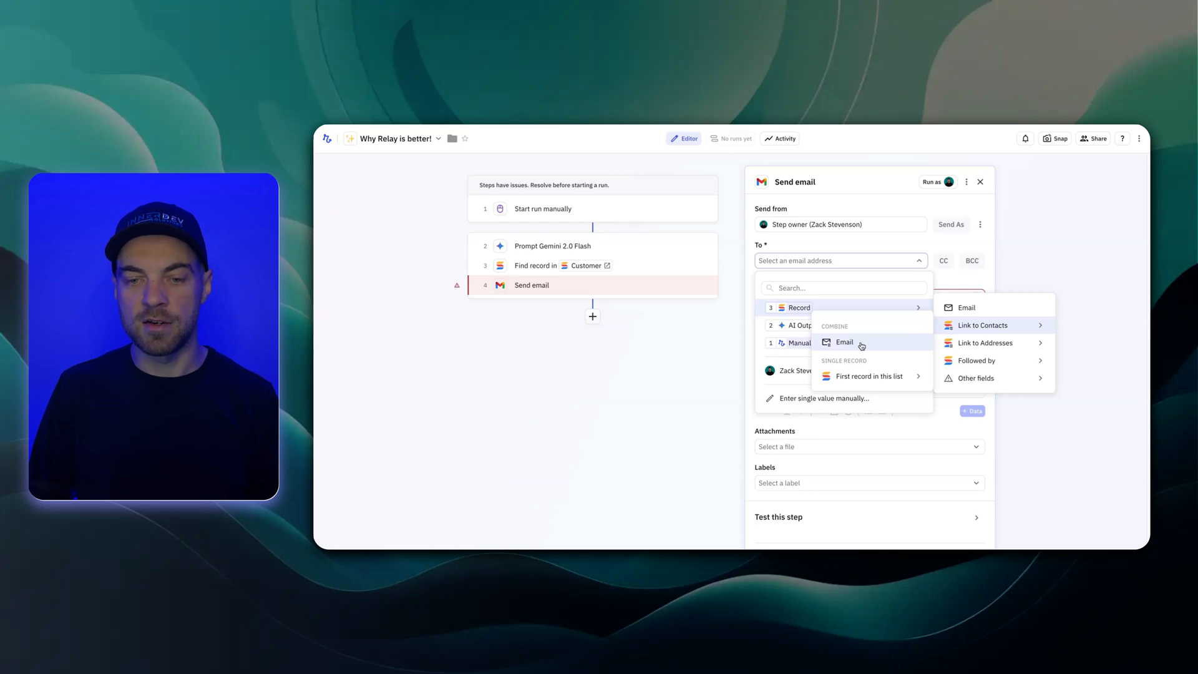
{"action": "left_click", "coordinate": [966, 307]}
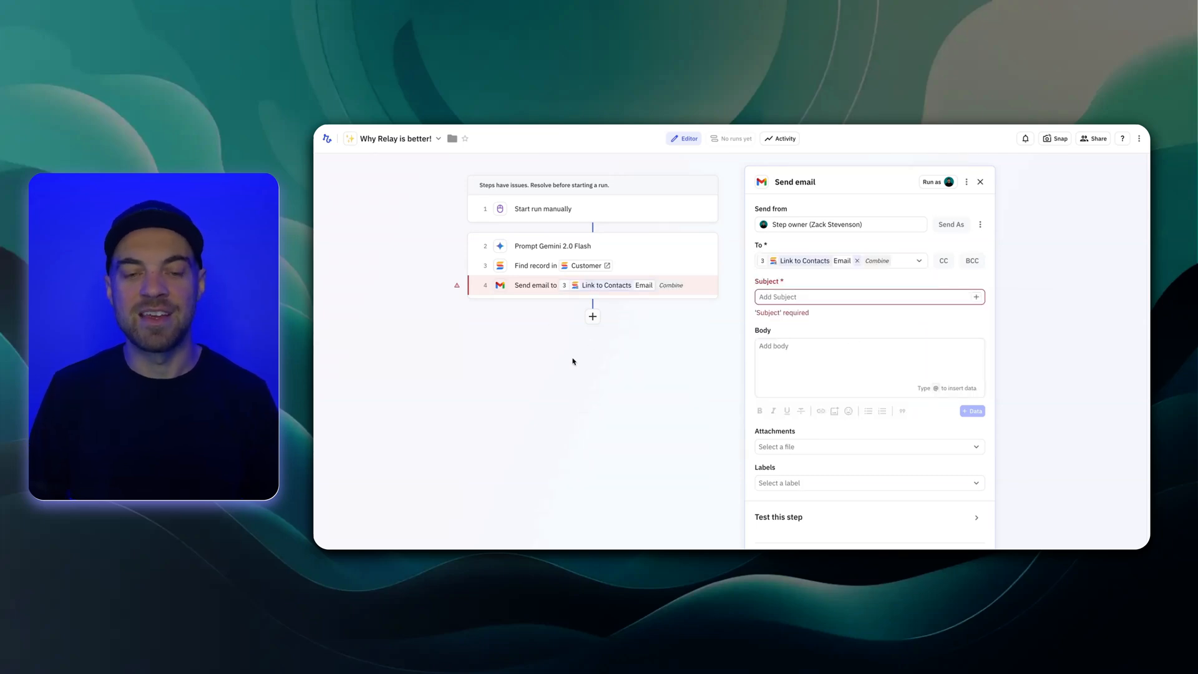
{"action": "mouse_move", "coordinate": [588, 353]}
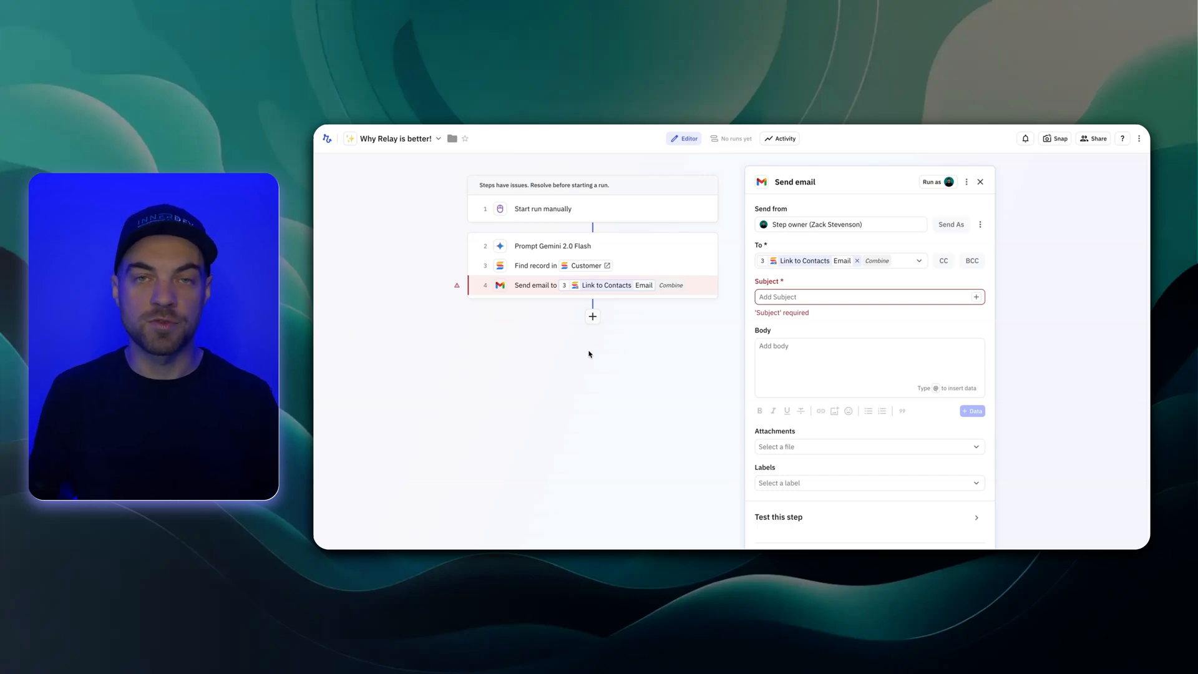
{"action": "left_click", "coordinate": [979, 183]}
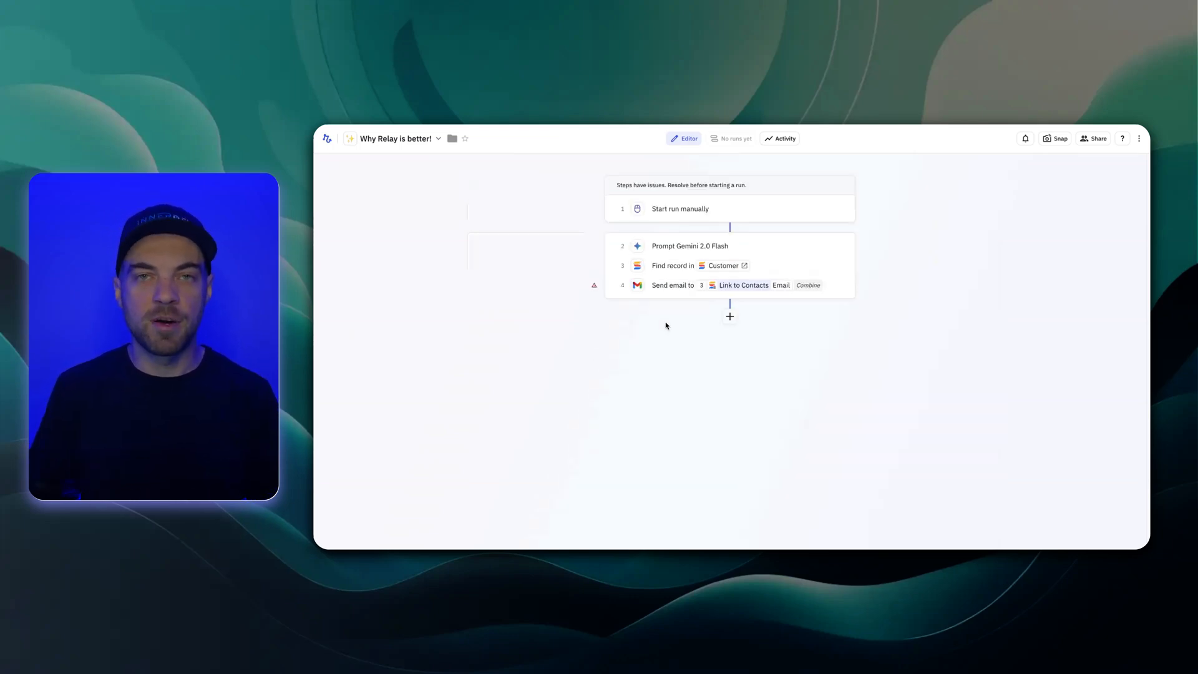
Add a Run custom JavaScript code step via search 'java' and view its code editor
{"action": "left_click", "coordinate": [729, 316]}
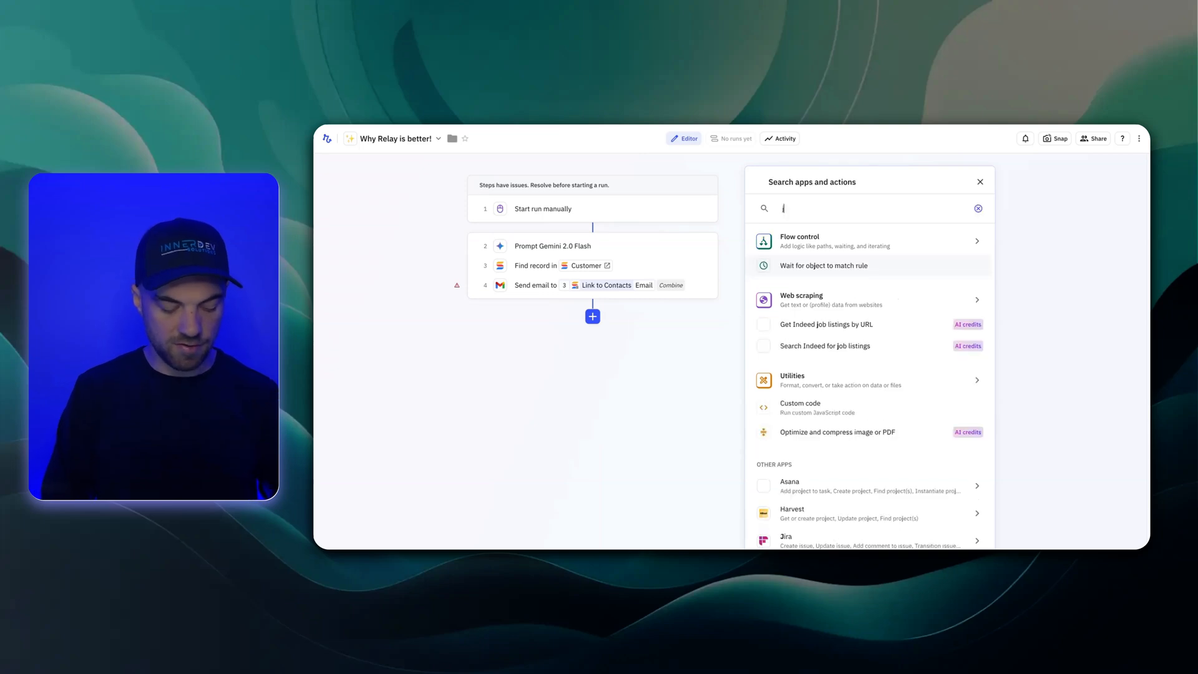
{"action": "type", "text": "java"}
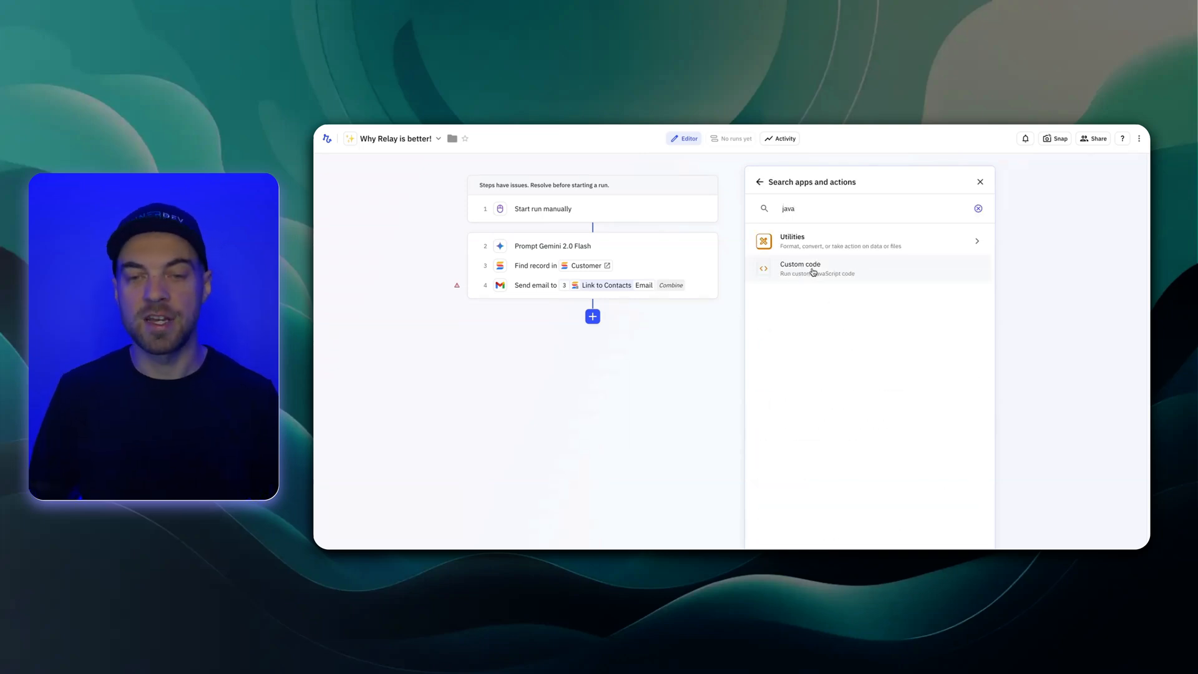
{"action": "left_click", "coordinate": [798, 268]}
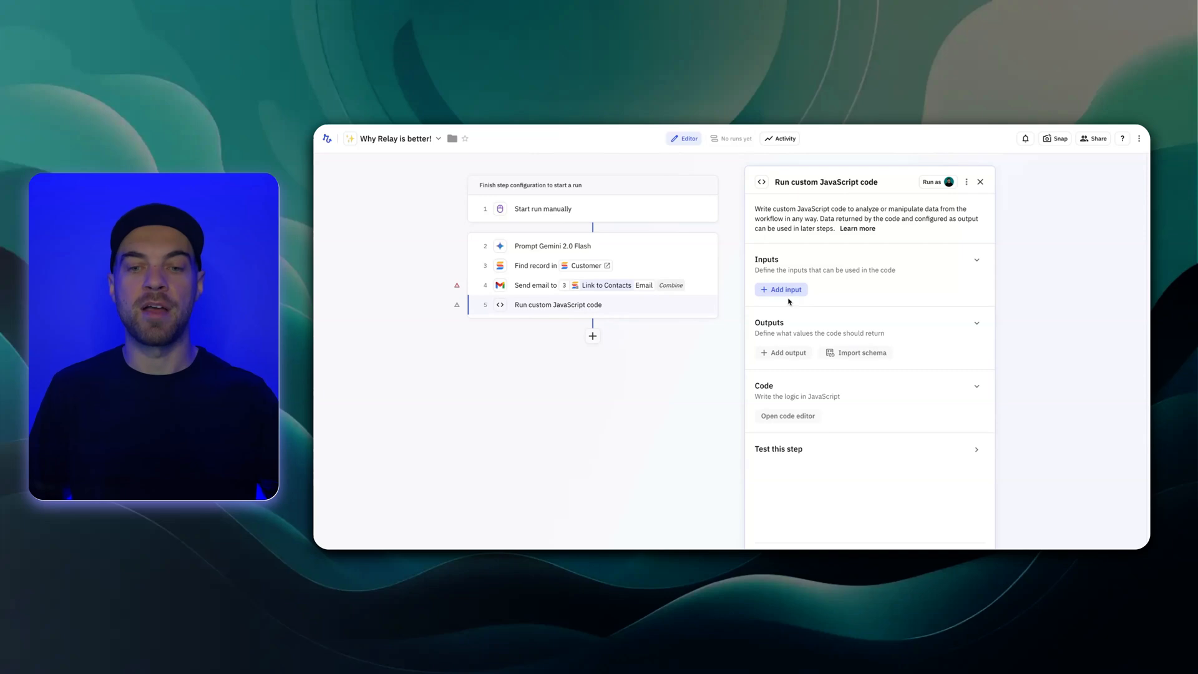
{"action": "mouse_move", "coordinate": [802, 425]}
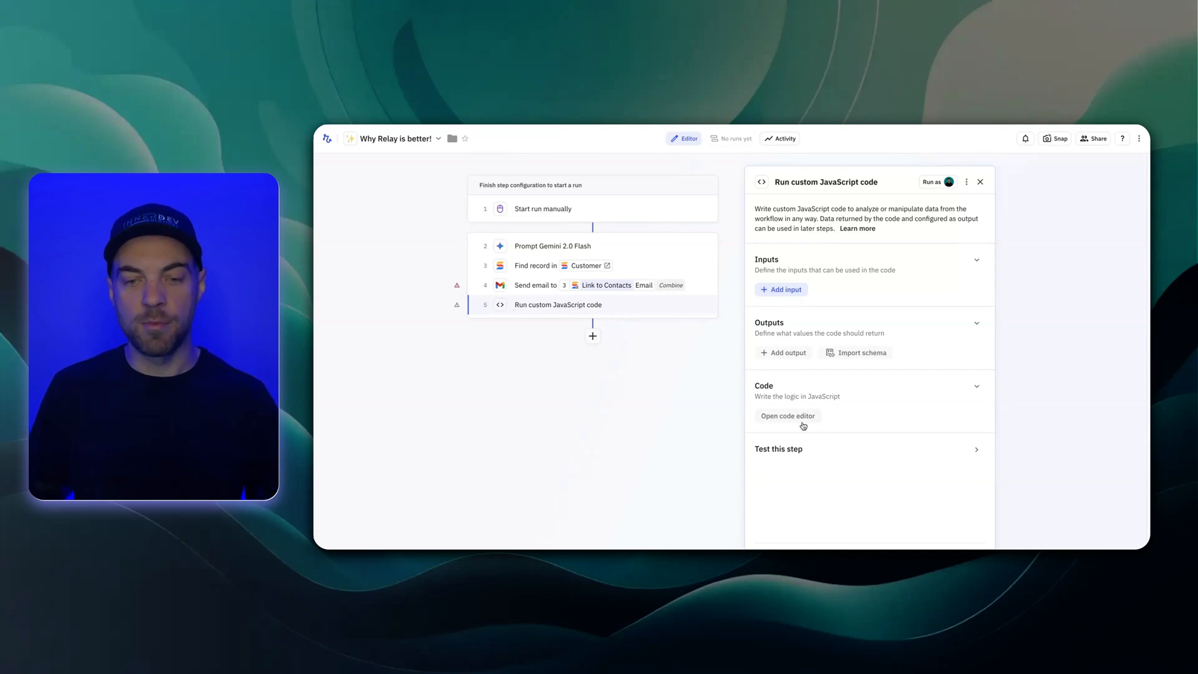
{"action": "left_click", "coordinate": [787, 416]}
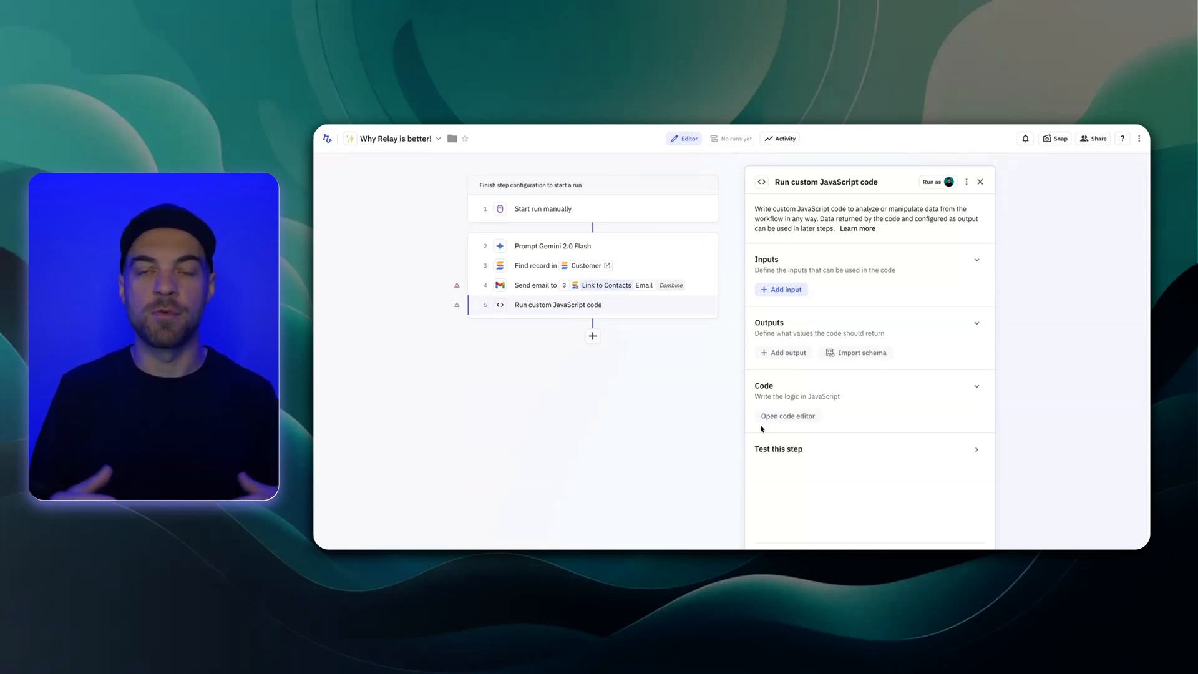
{"action": "left_click", "coordinate": [981, 181]}
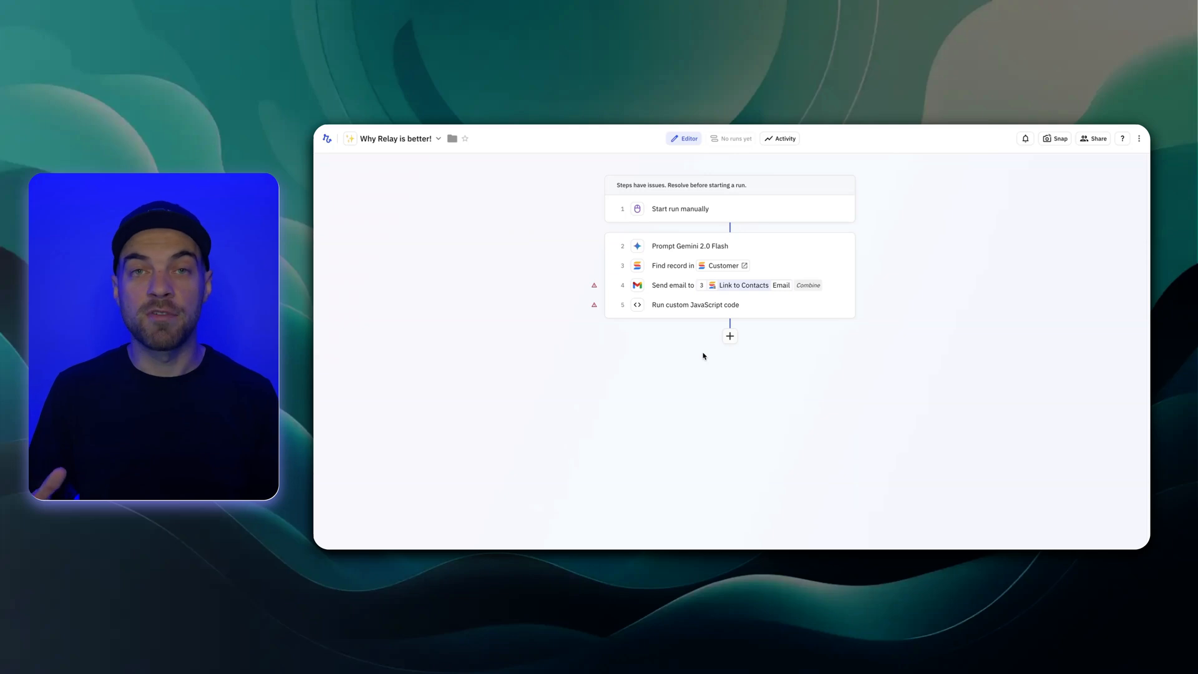